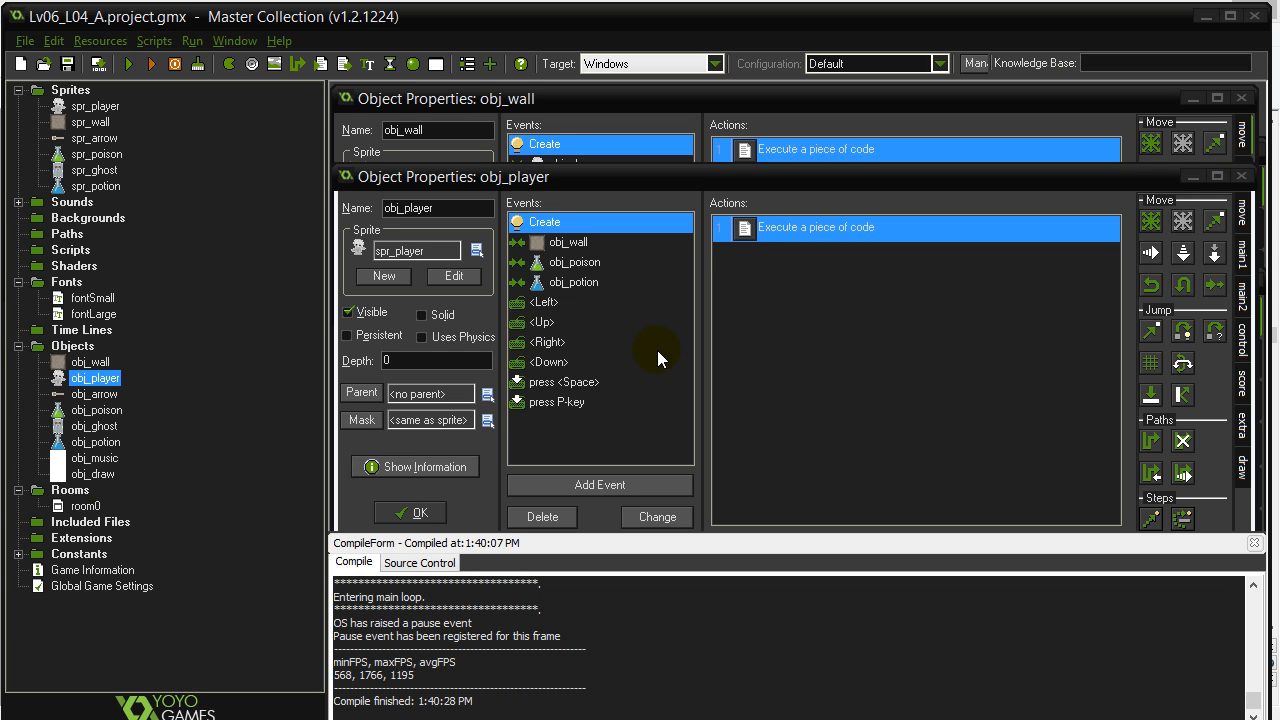
mouse_move(648, 360)
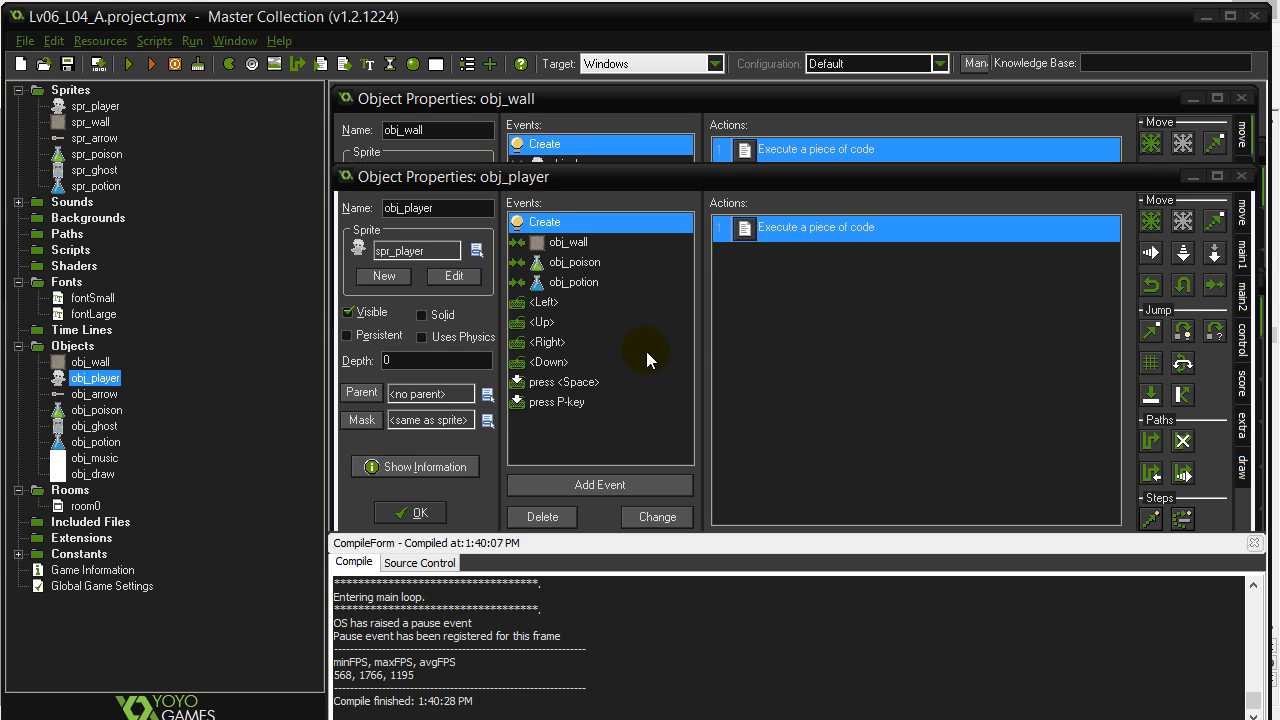
mouse_move(590, 330)
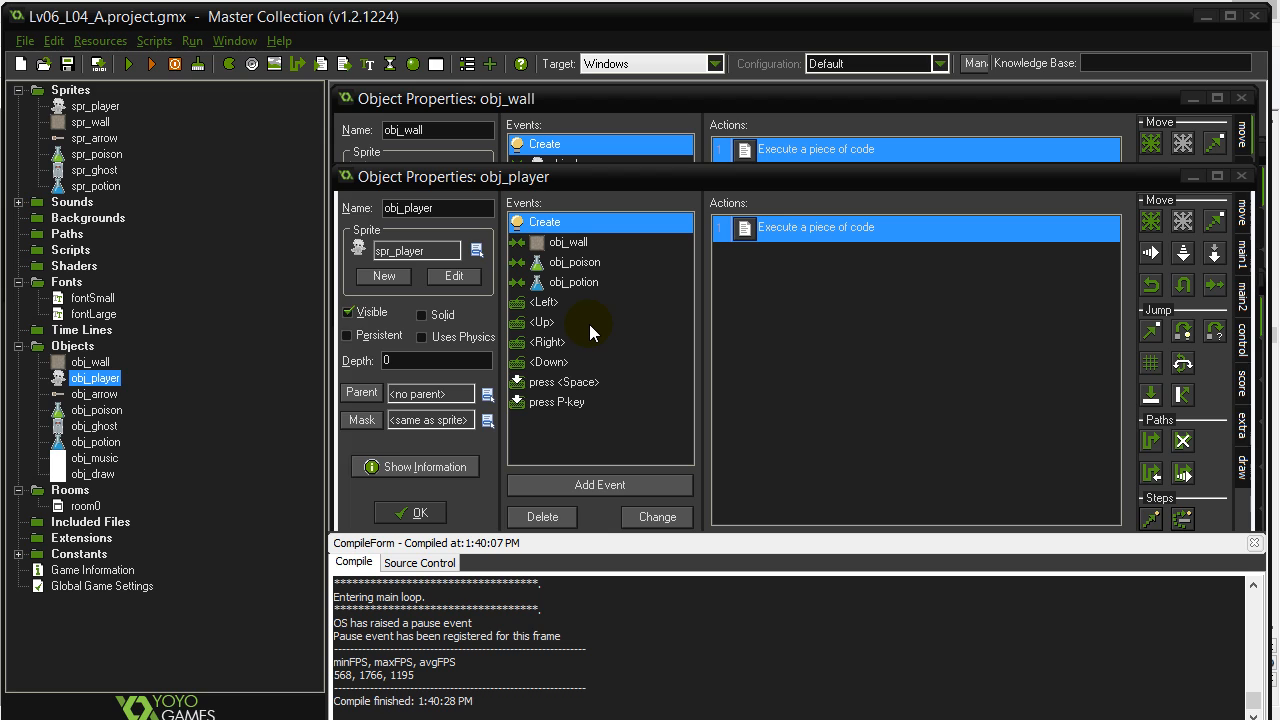
mouse_move(576, 318)
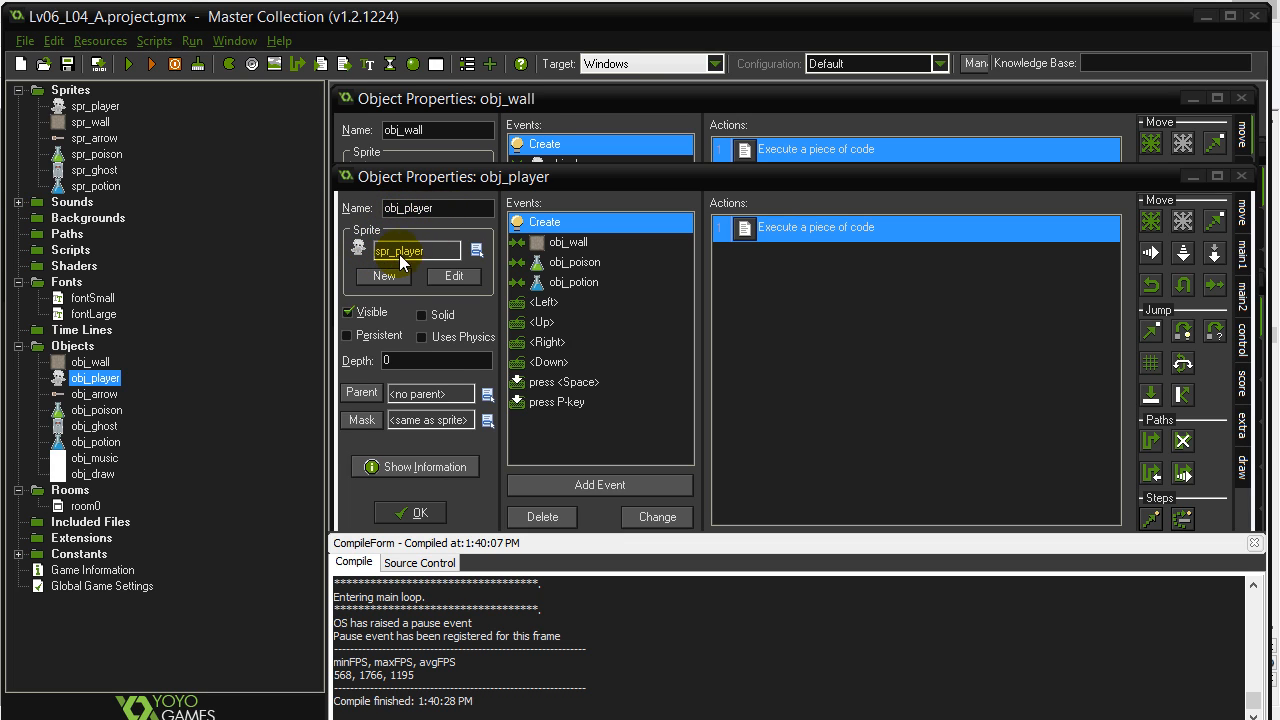
mouse_move(440, 258)
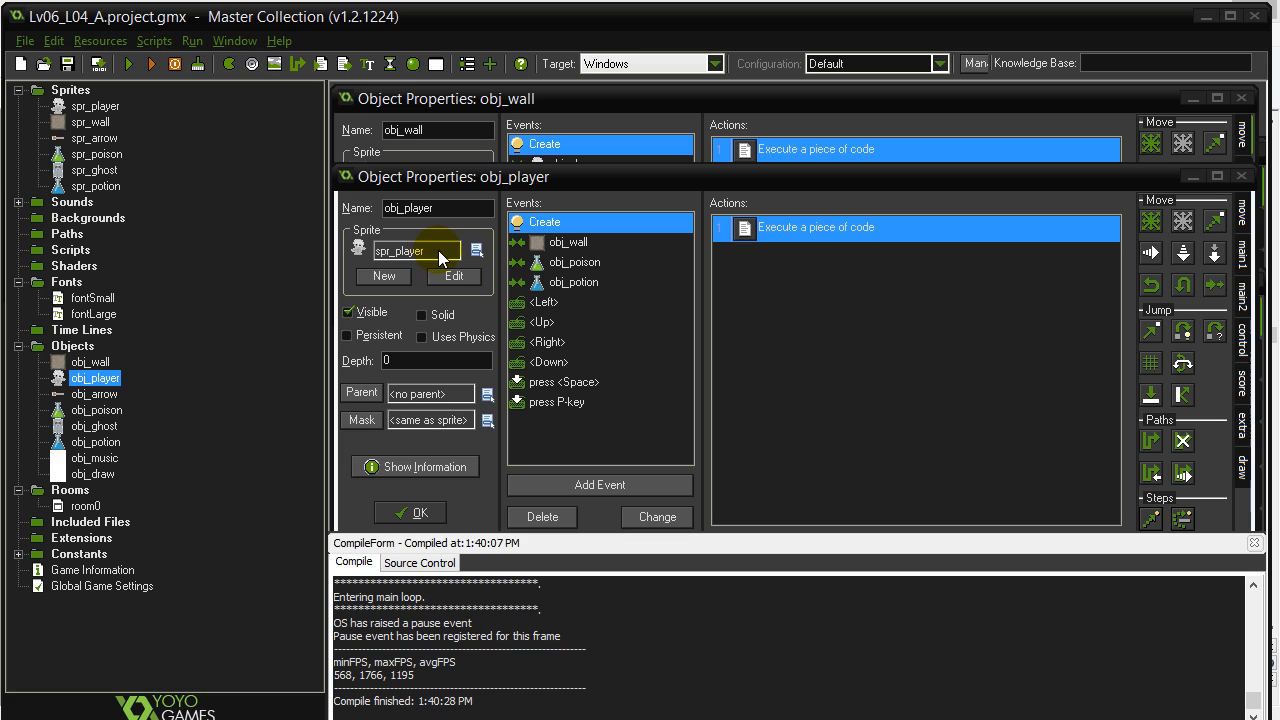
mouse_move(416, 264)
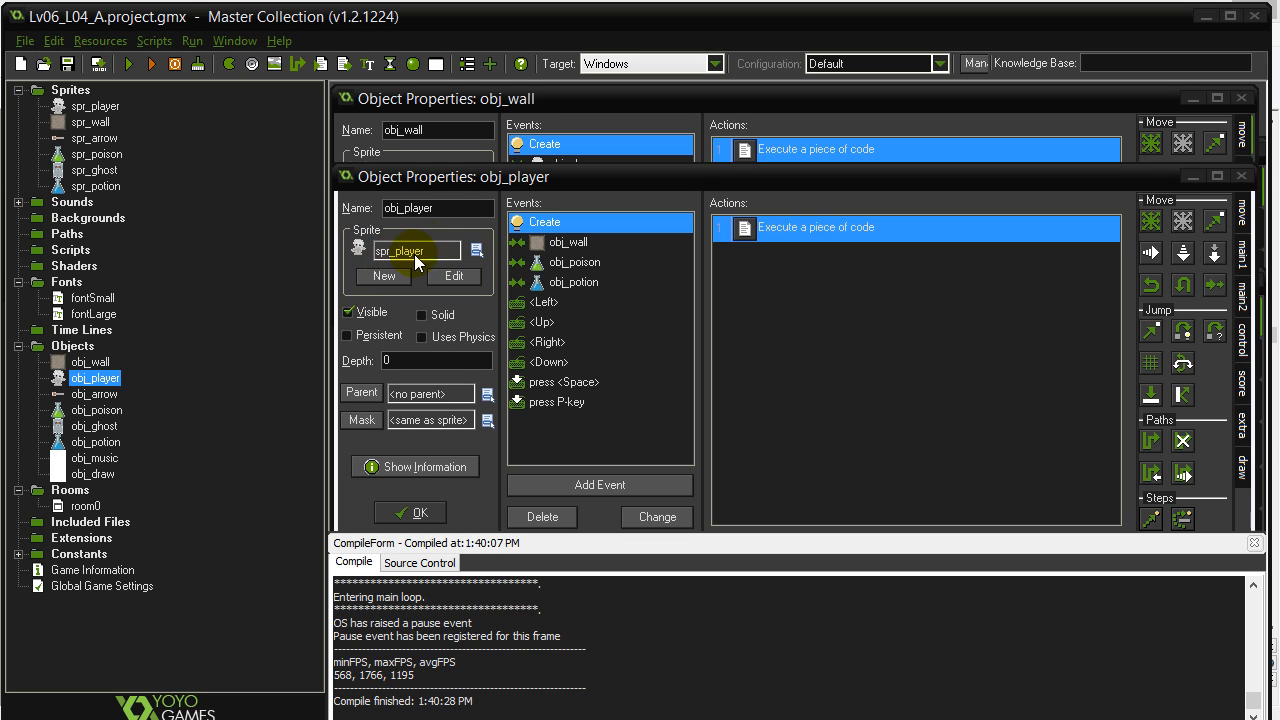
mouse_move(418, 262)
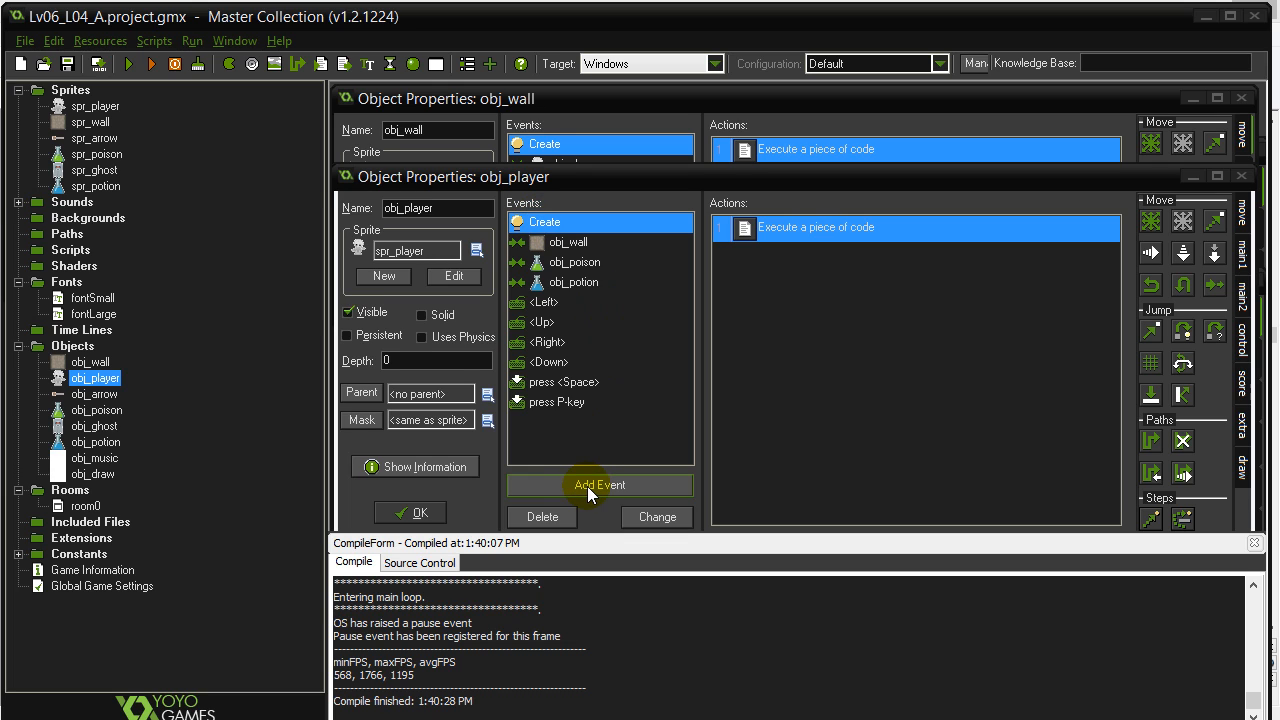
mouse_move(584, 464)
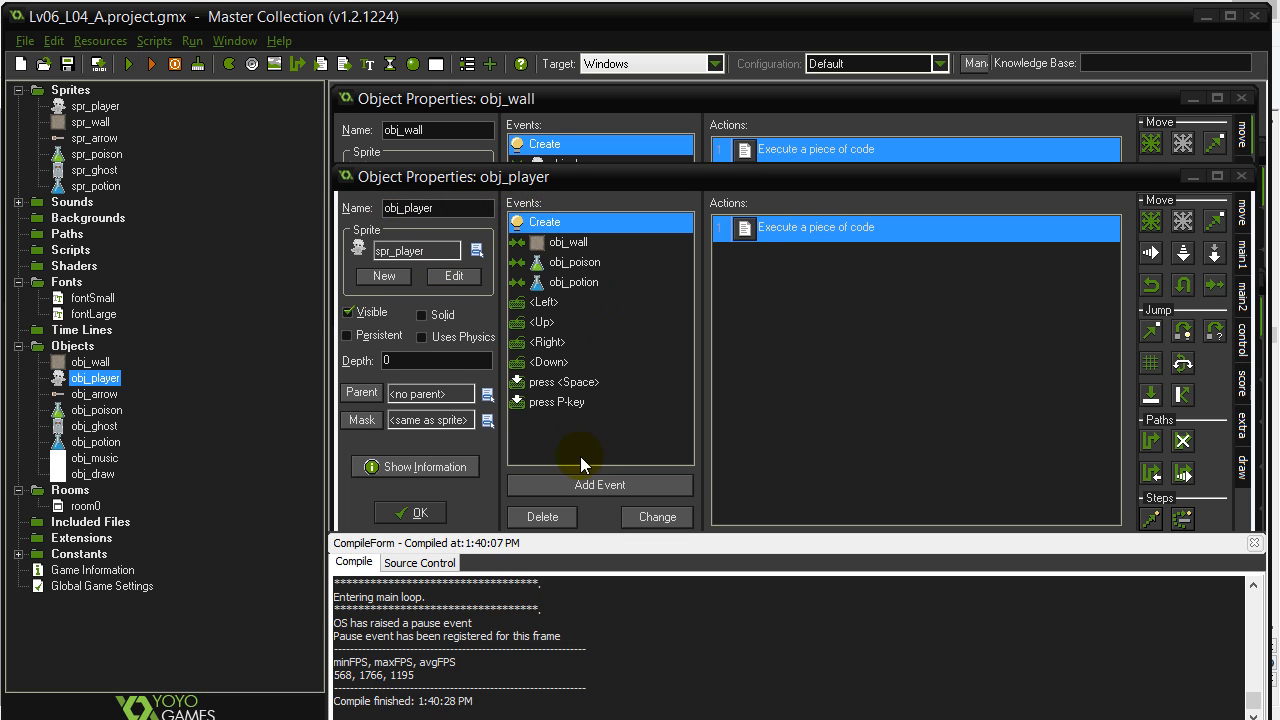
Add a plain Draw event to obj_player and return to its Create event
click(600, 486)
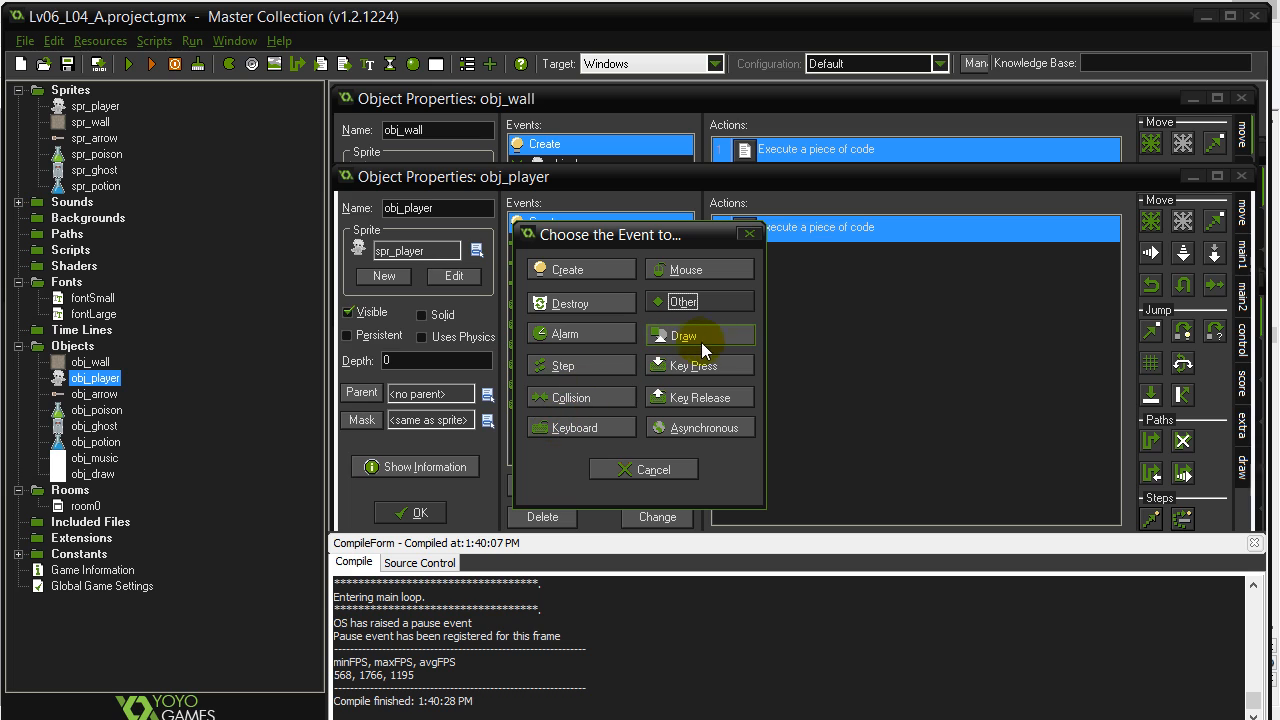
click(684, 336)
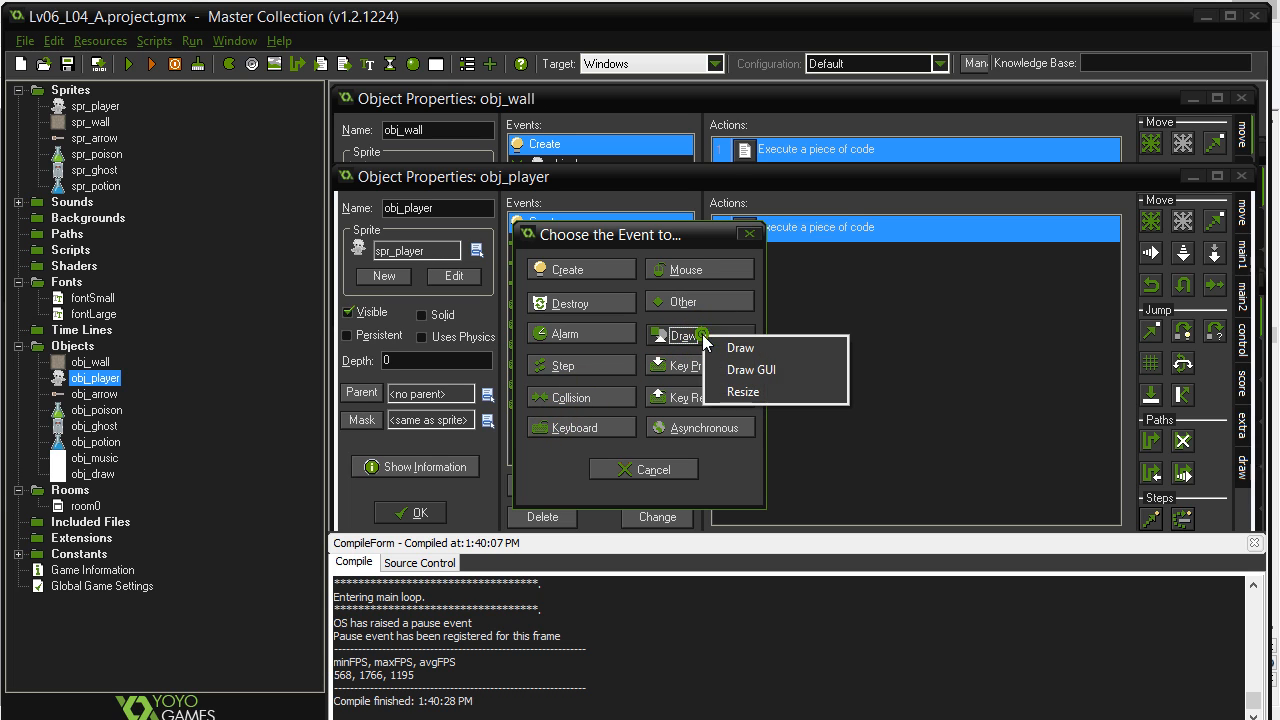
click(740, 348)
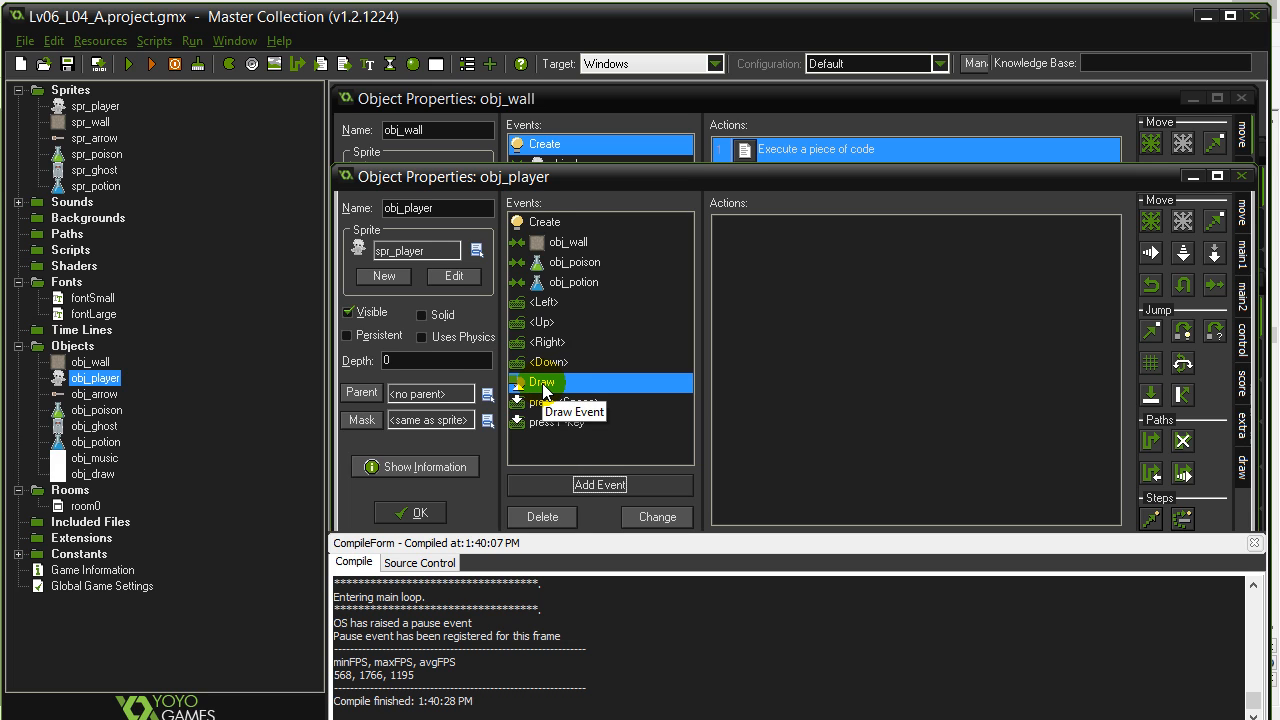
click(544, 220)
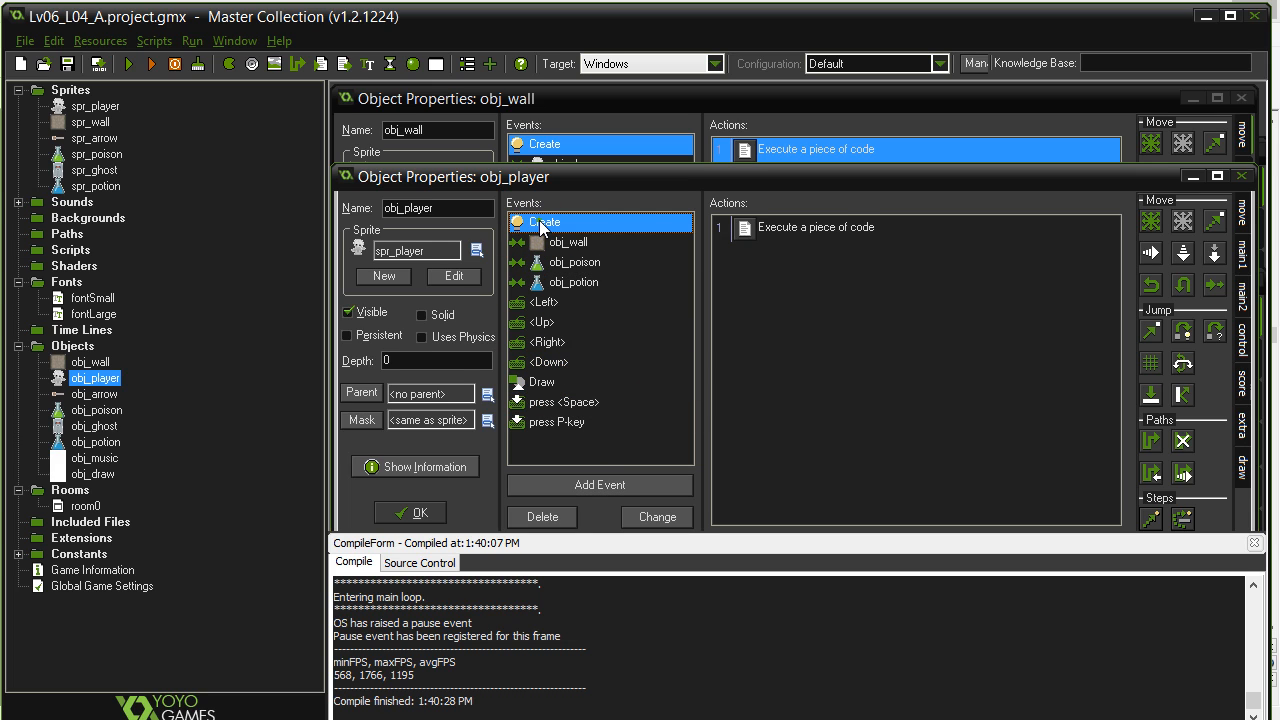
double_click(816, 228)
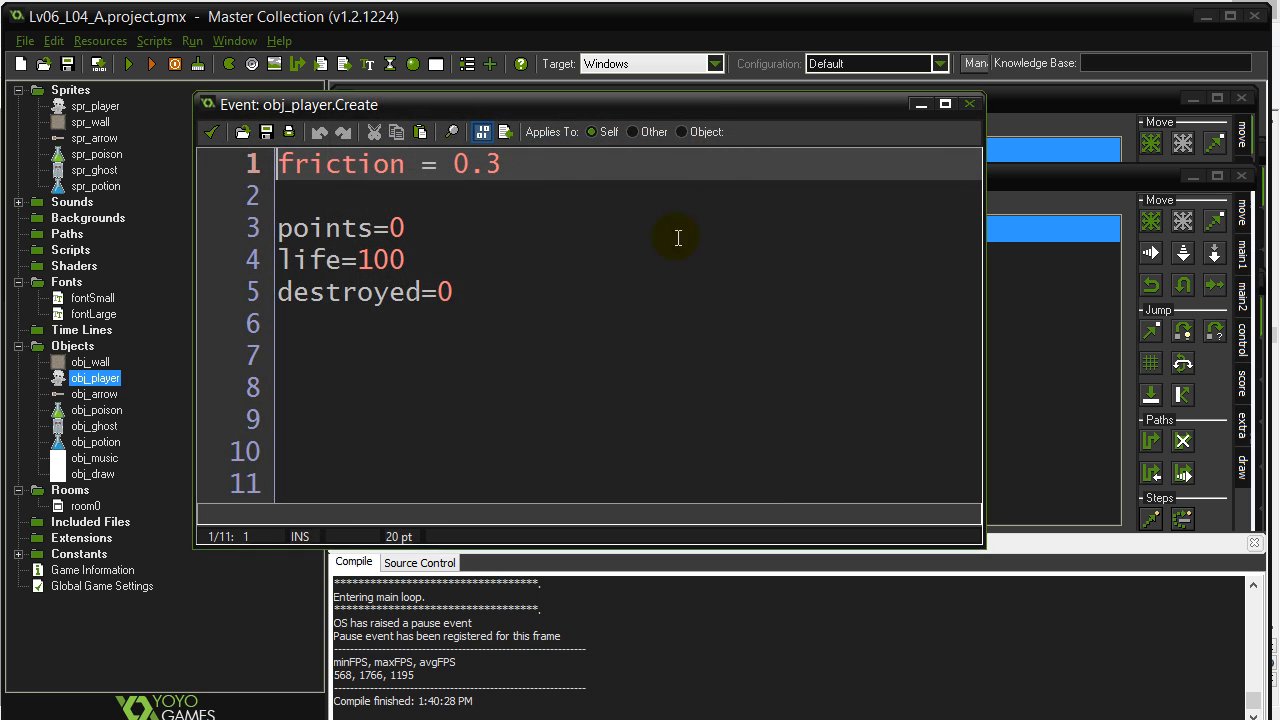
double_click(340, 260)
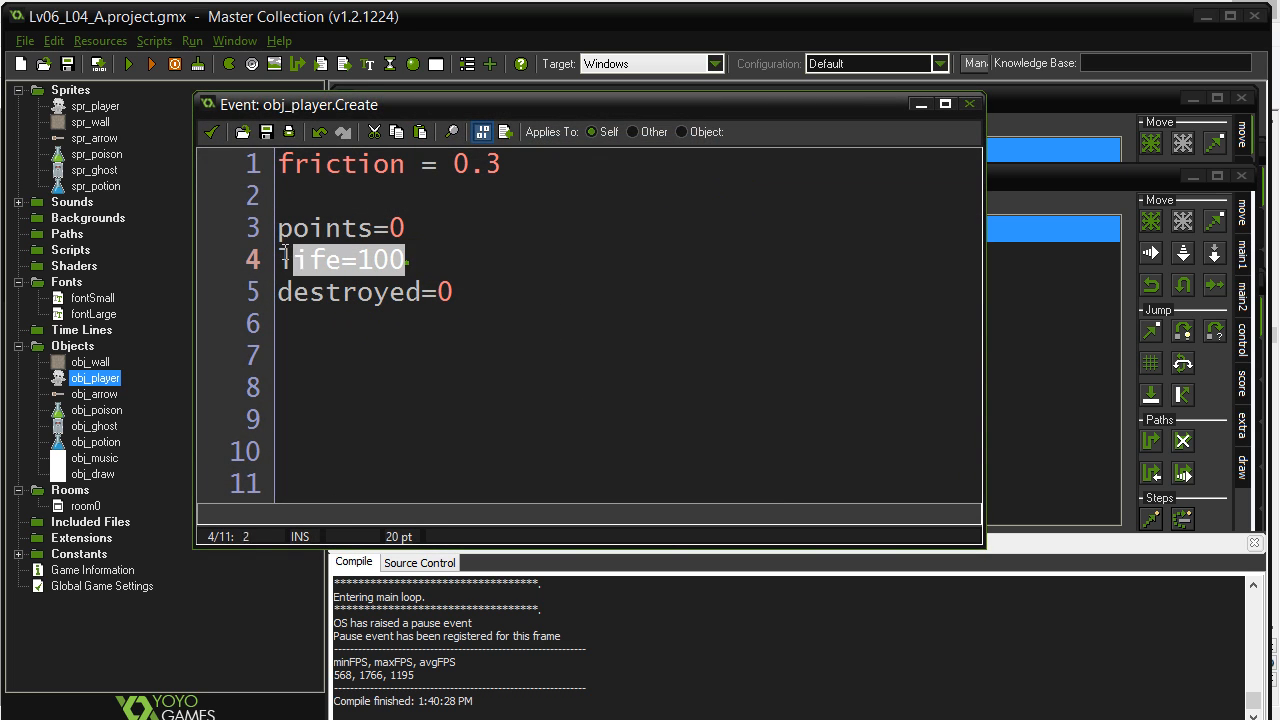
double_click(330, 260)
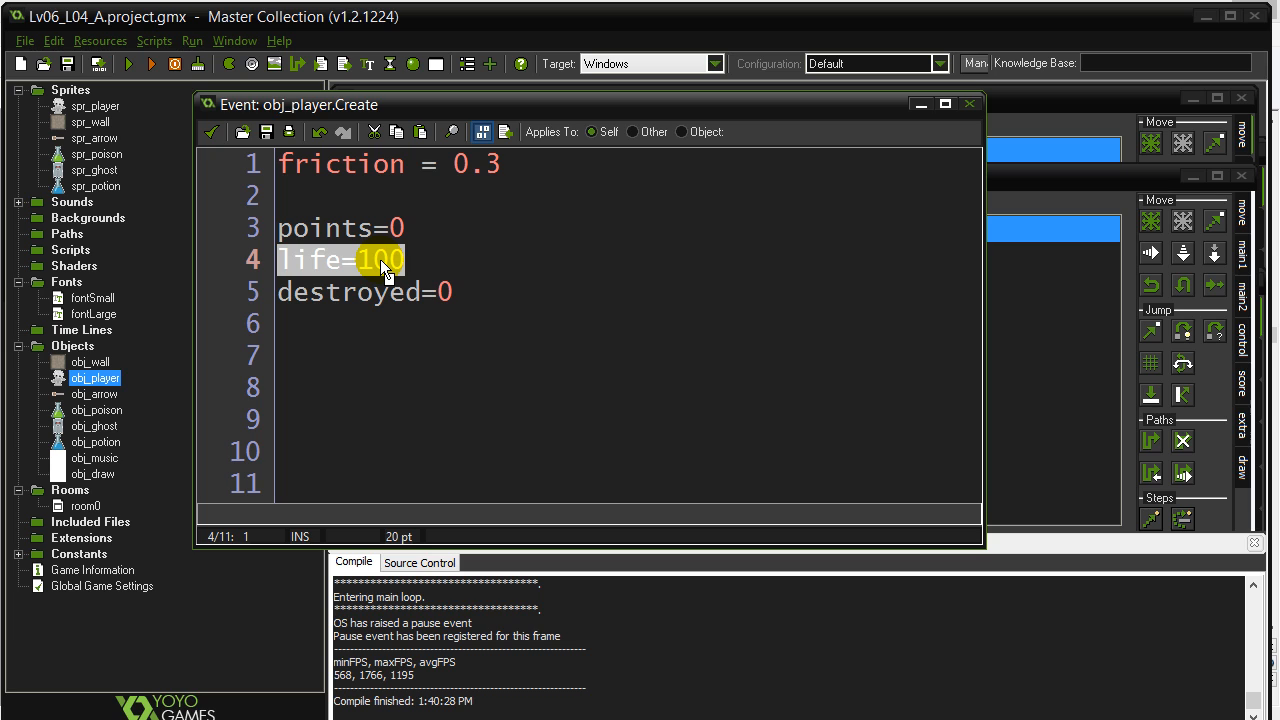
mouse_move(212, 132)
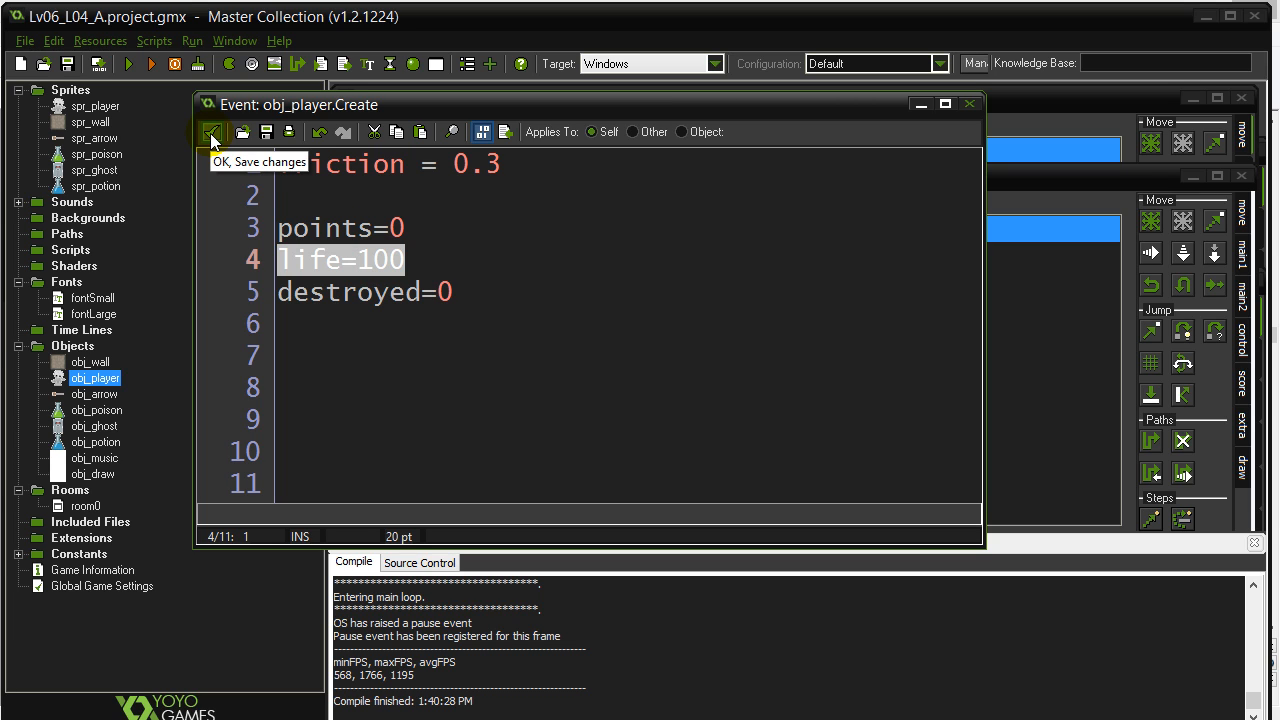
click(212, 132)
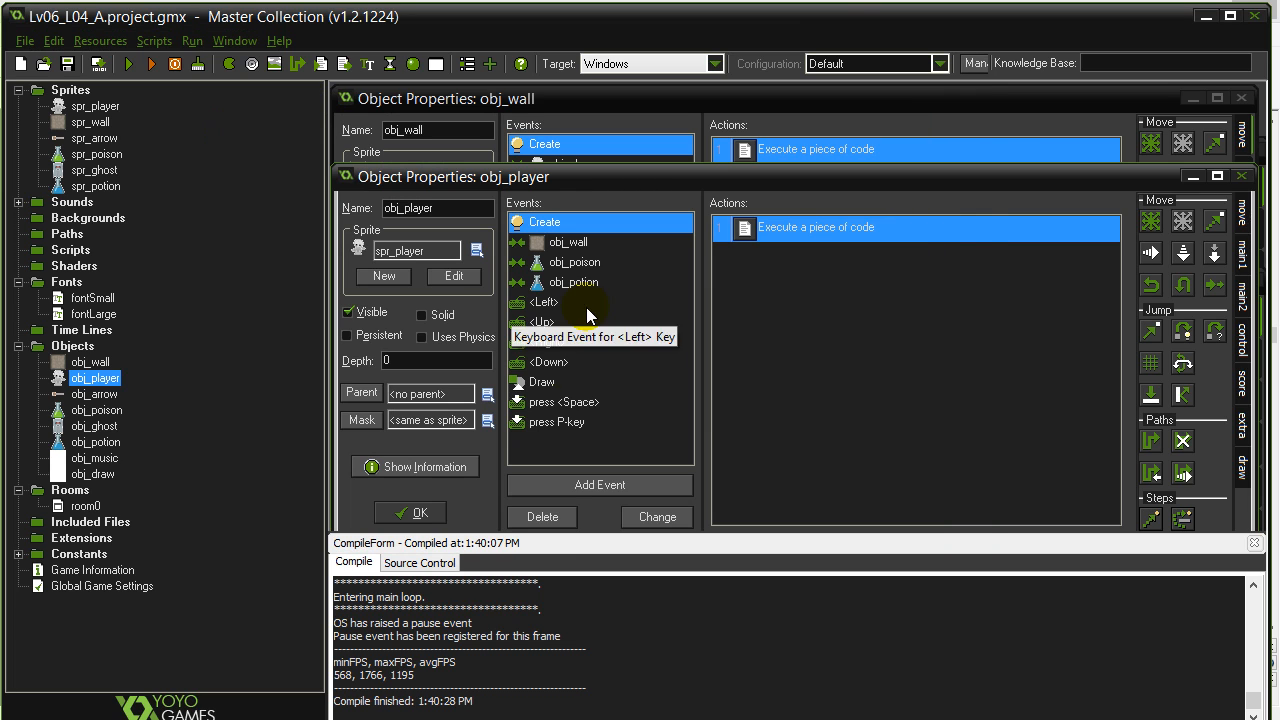
Begin obj_player's Draw code with draw_set_font(fontSmall)
click(542, 382)
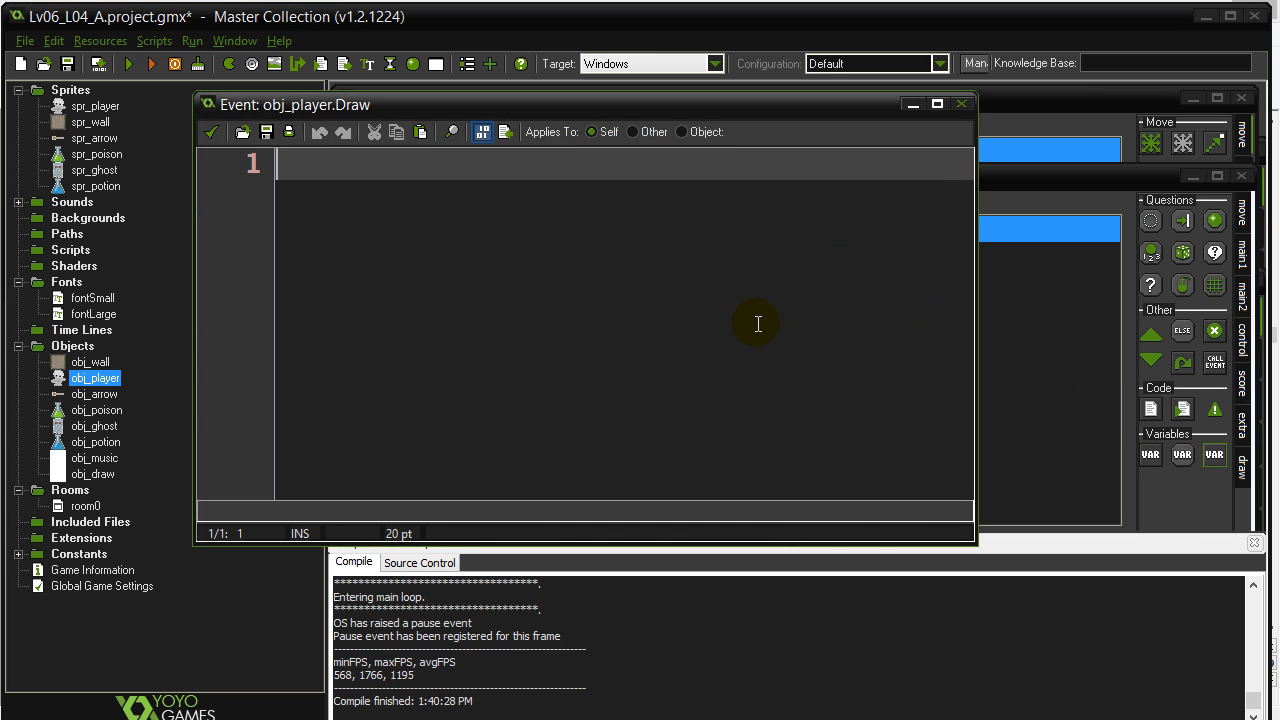
text(draw_)
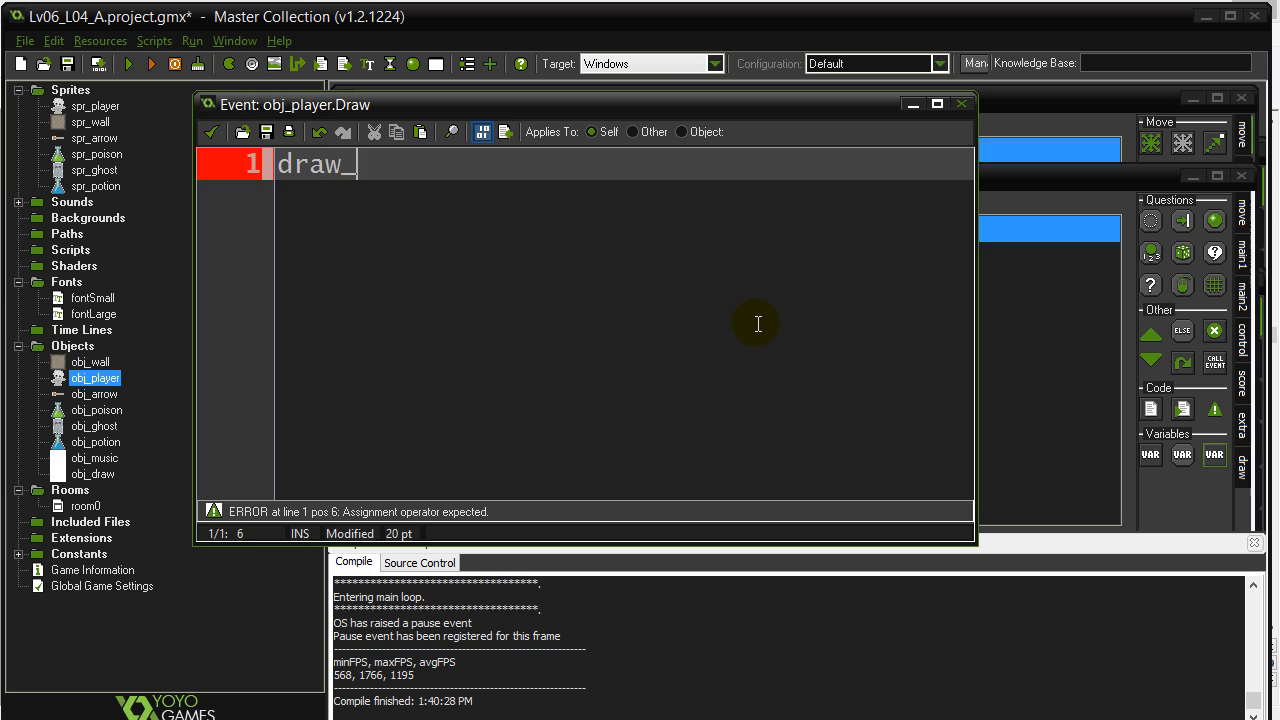
text(set_)
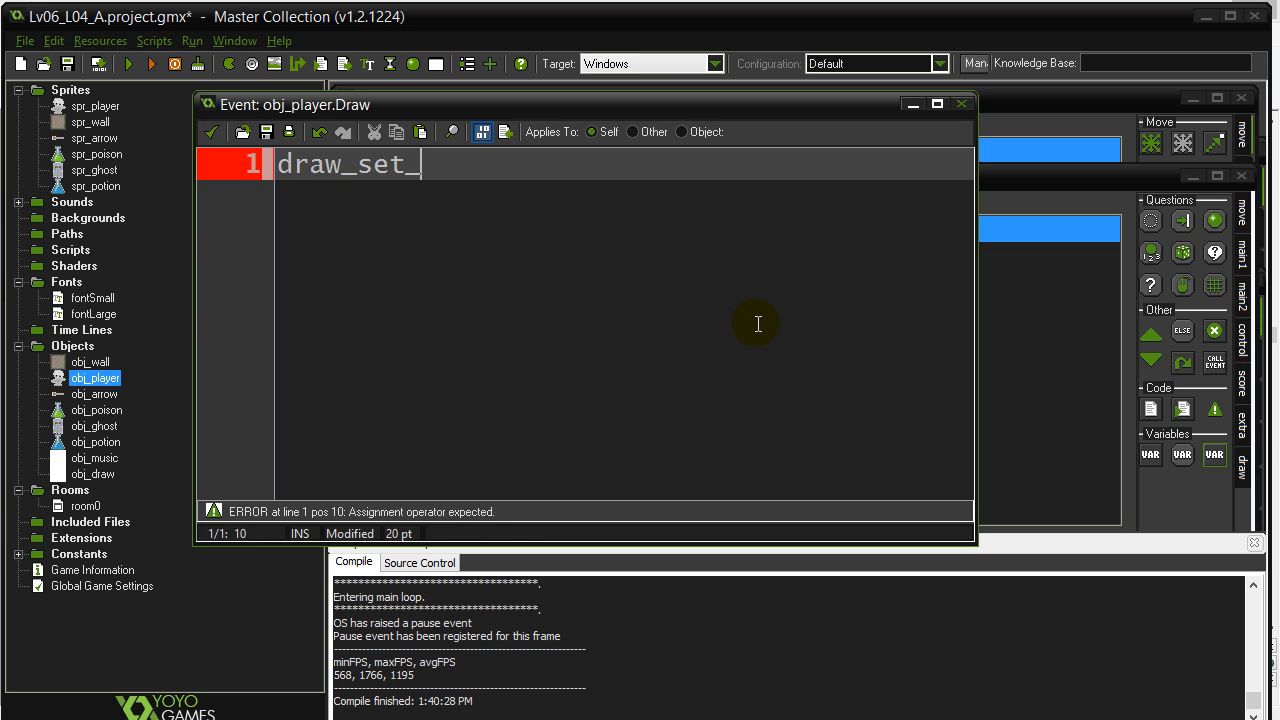
text(font(fontSmall)
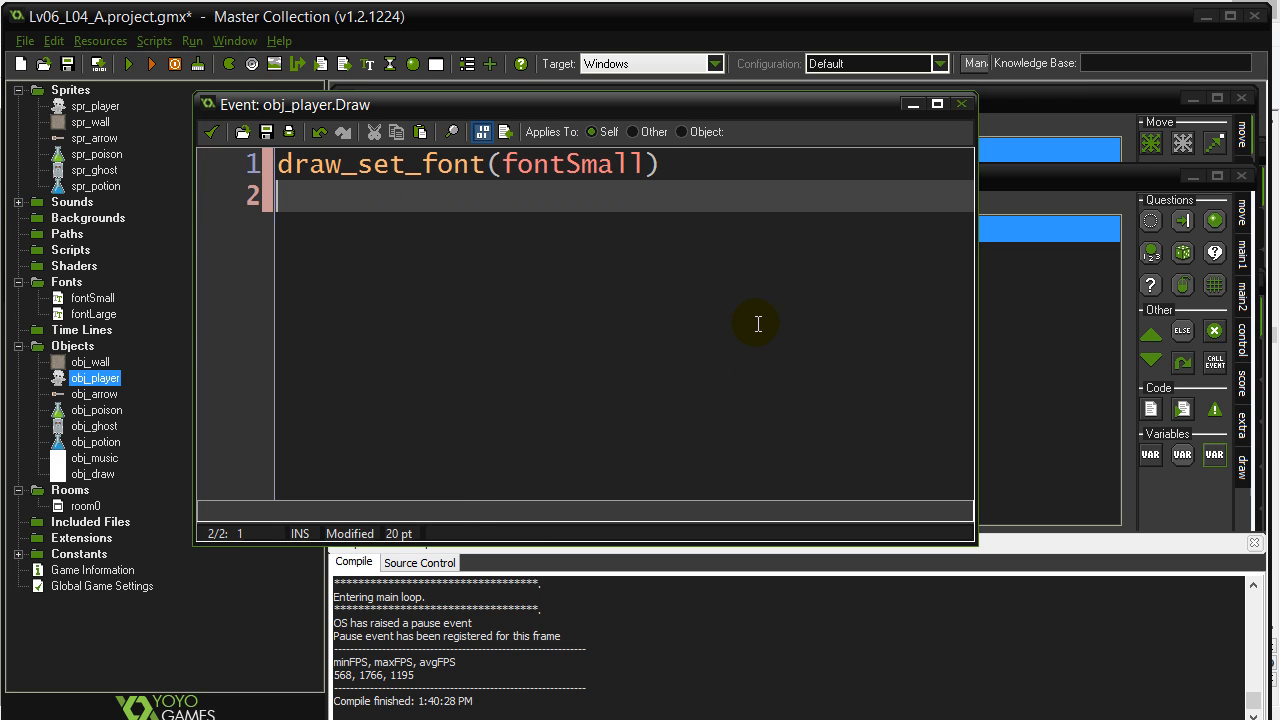
Add draw_text(x, y+30, string(life)) to show the life value below the player
text(draw_text()
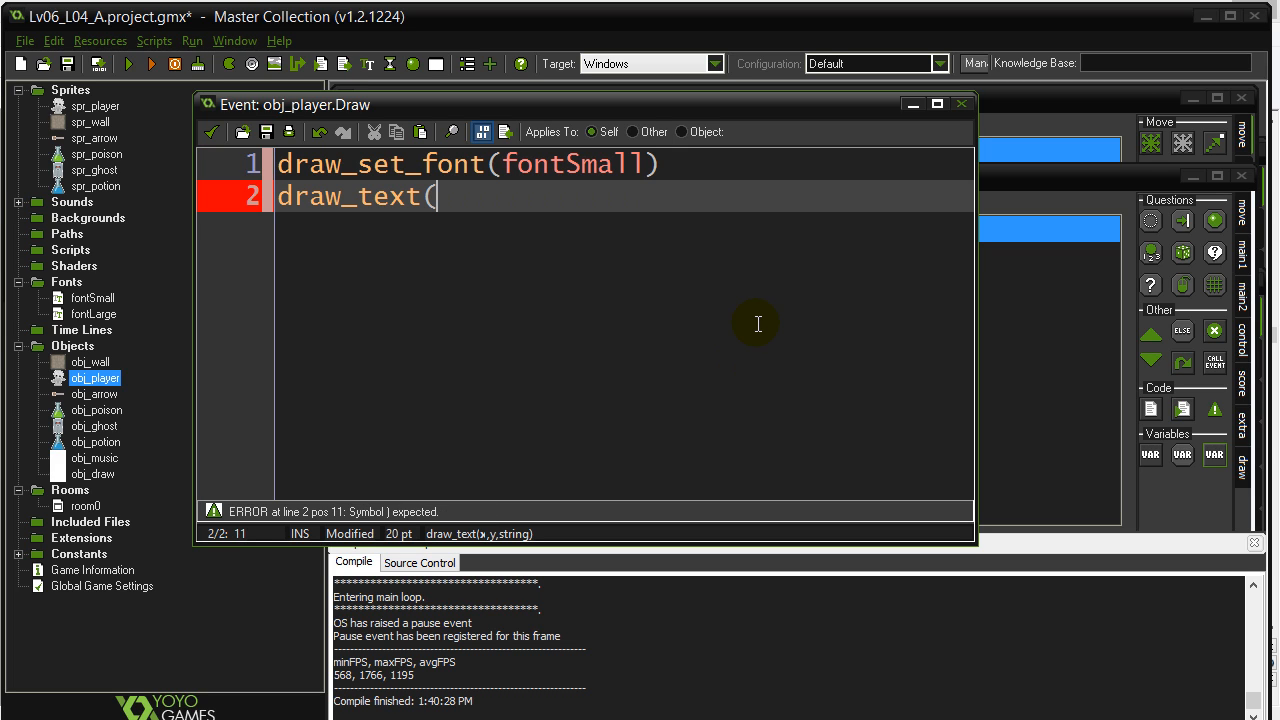
mouse_move(564, 112)
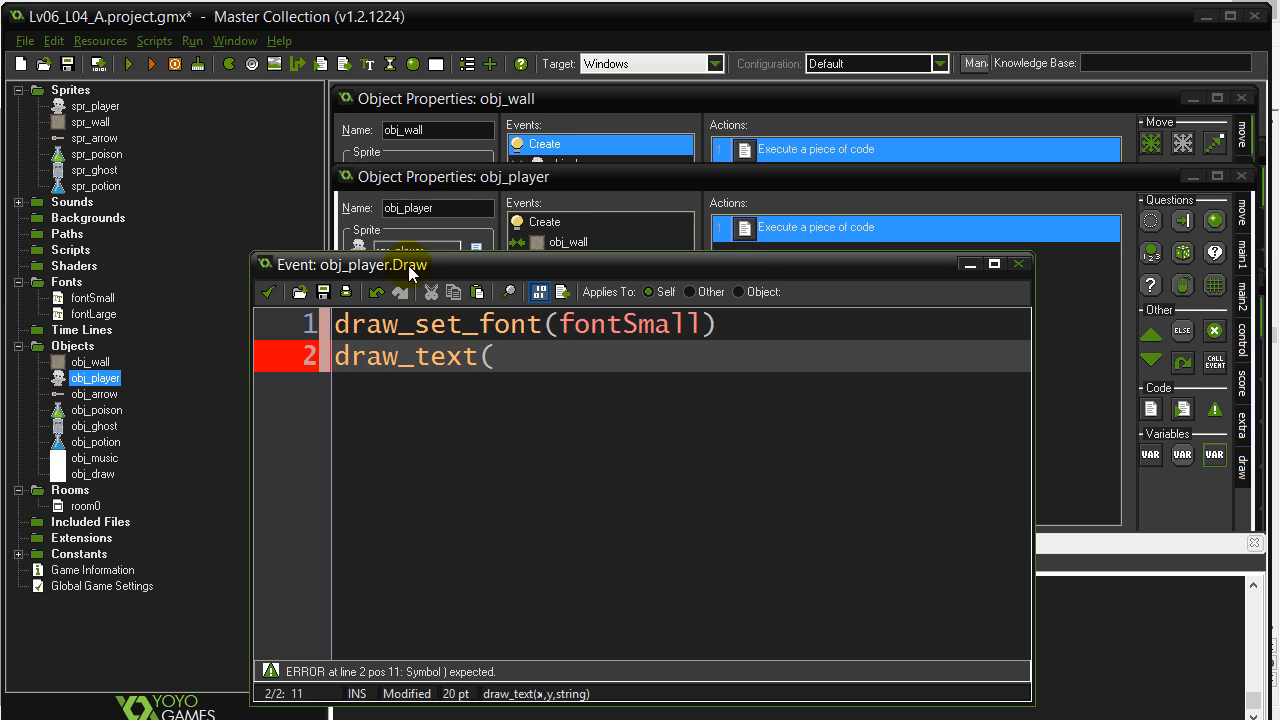
text(x)
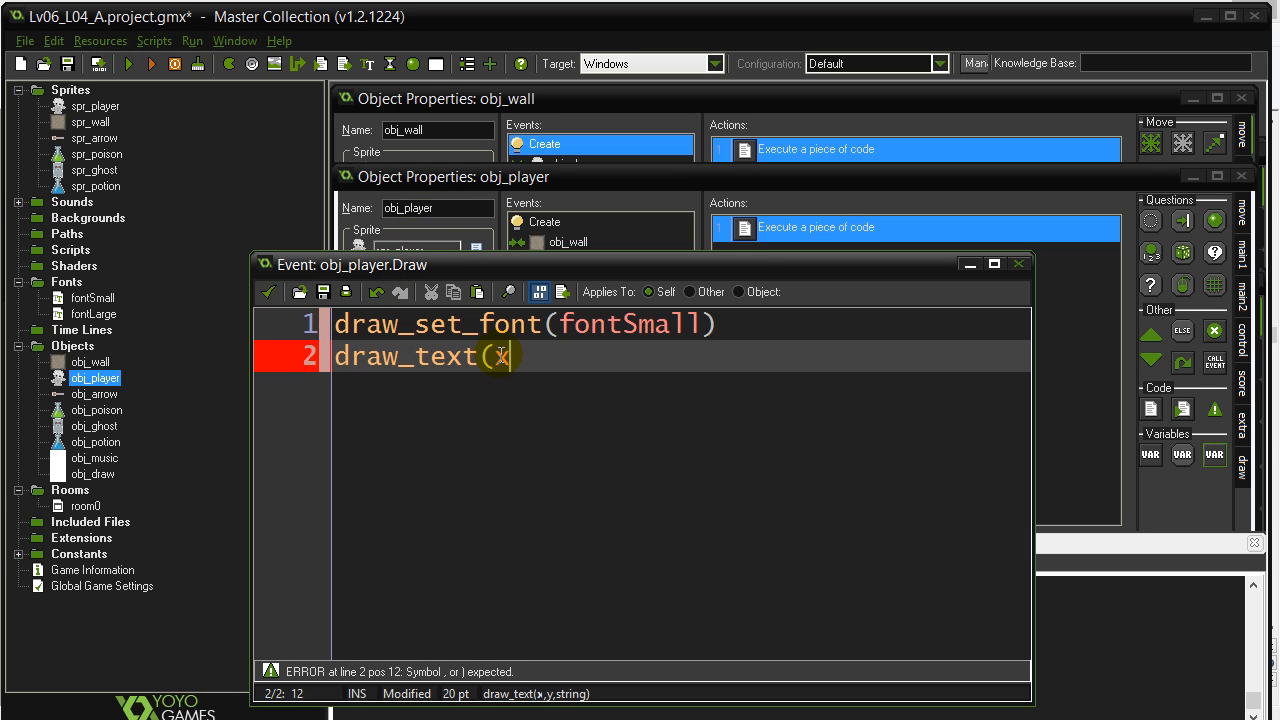
text(,y)
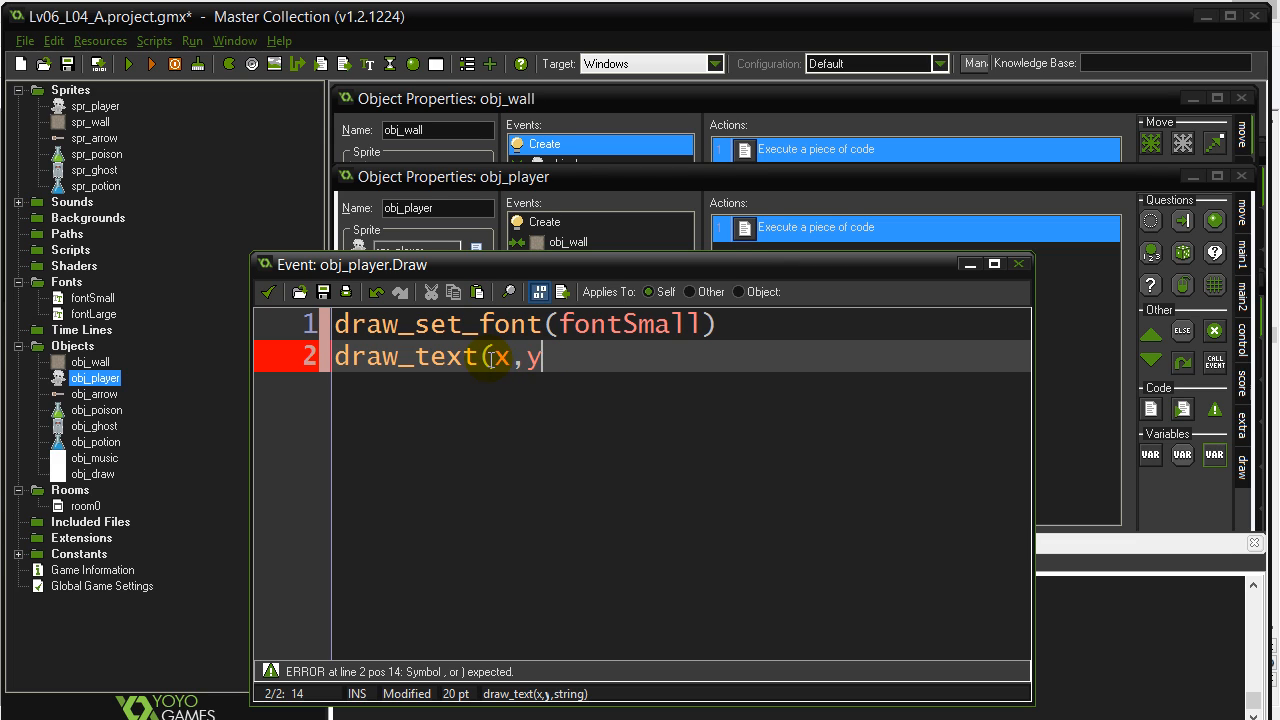
mouse_move(544, 360)
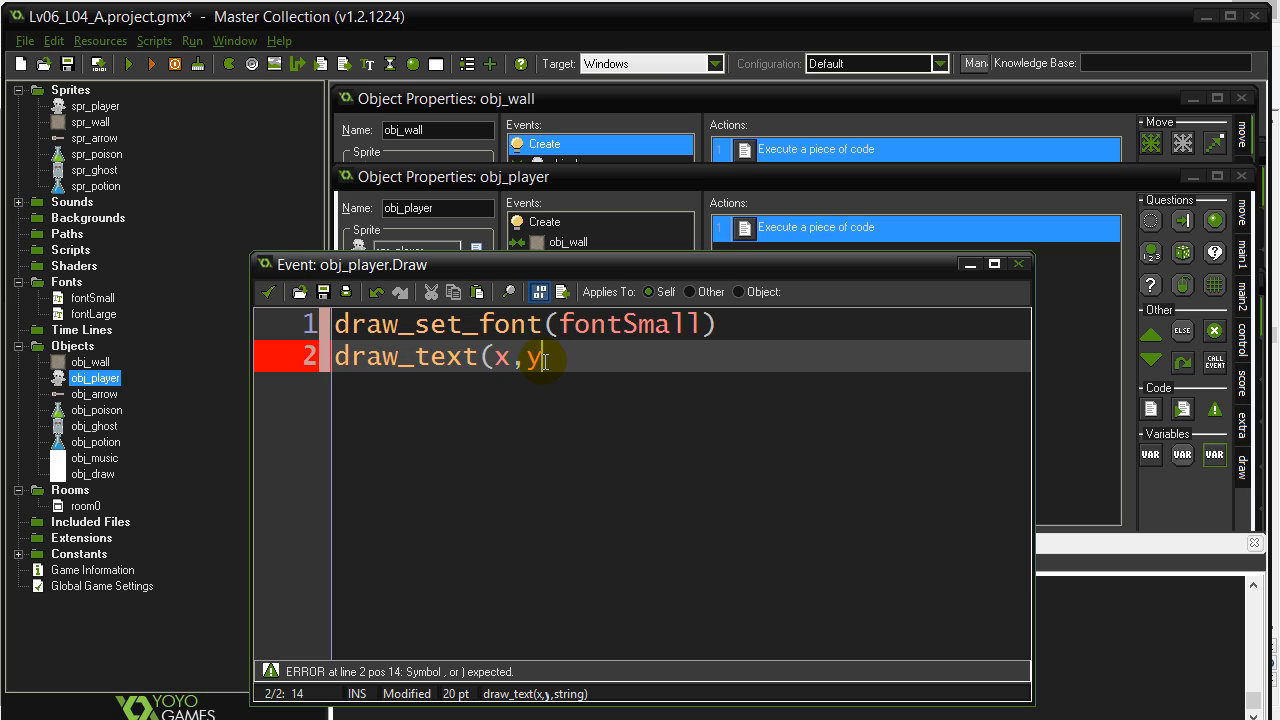
text(+30)
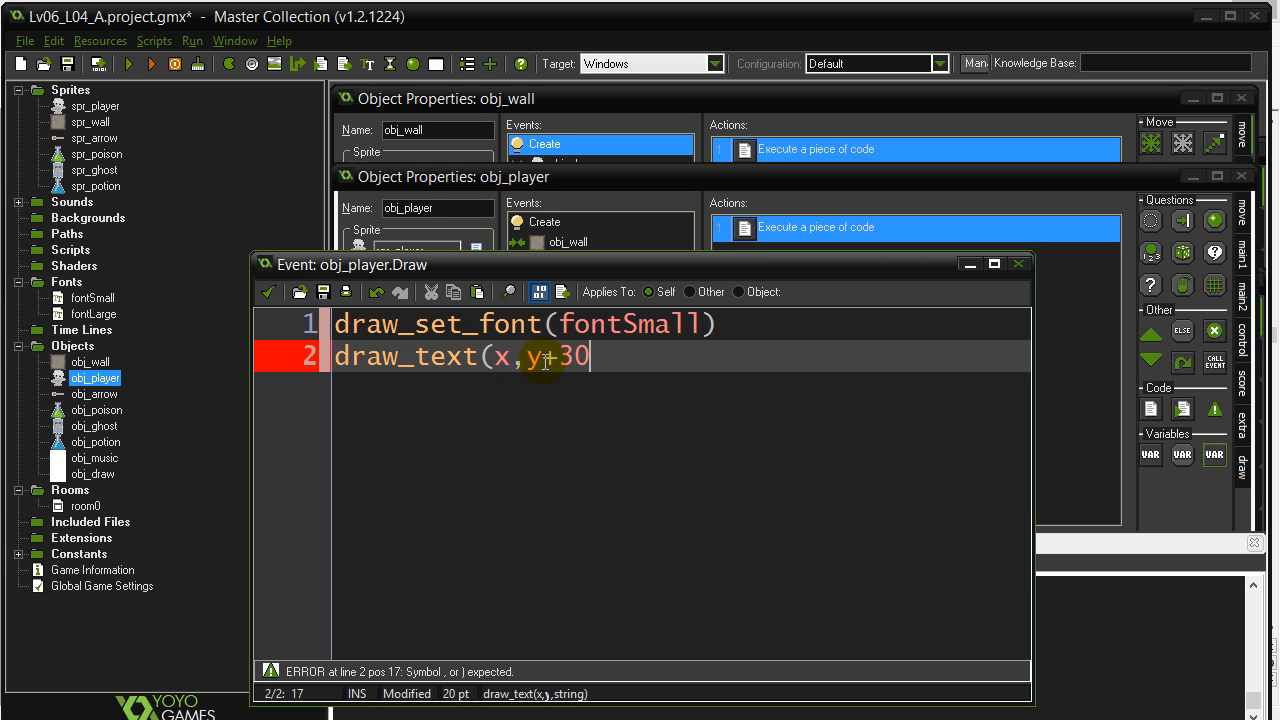
text(,)
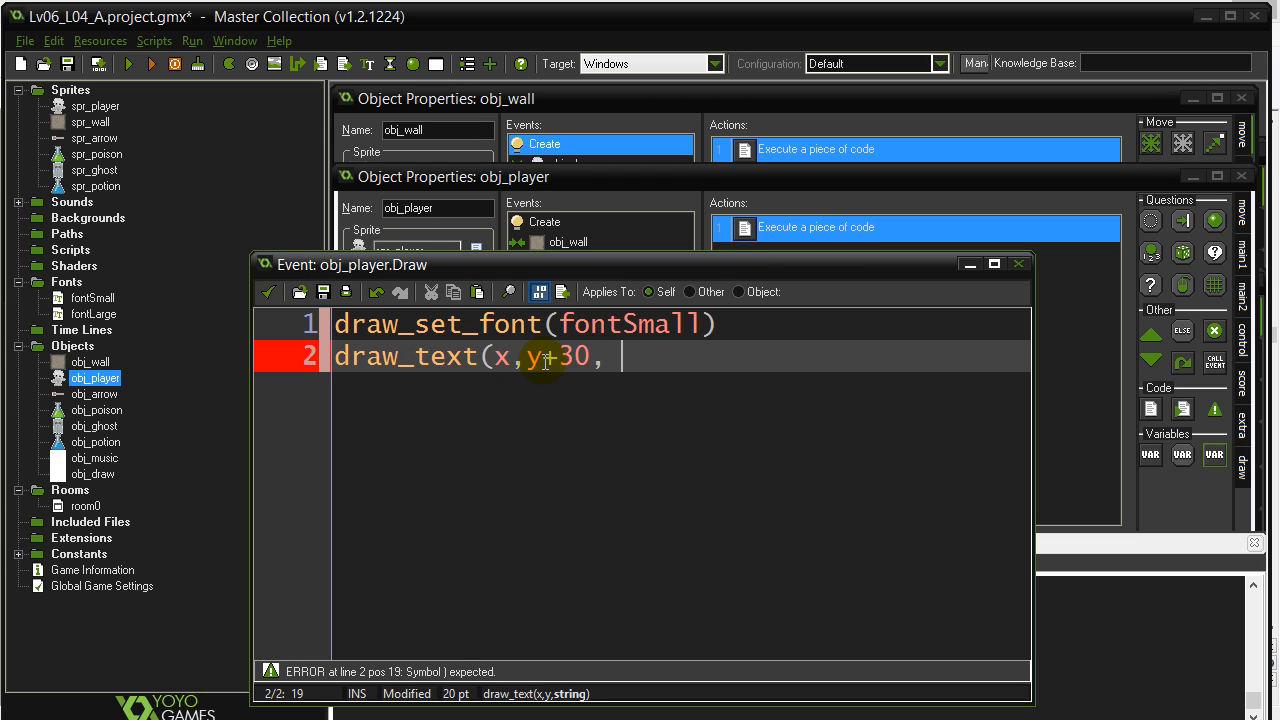
mouse_move(568, 392)
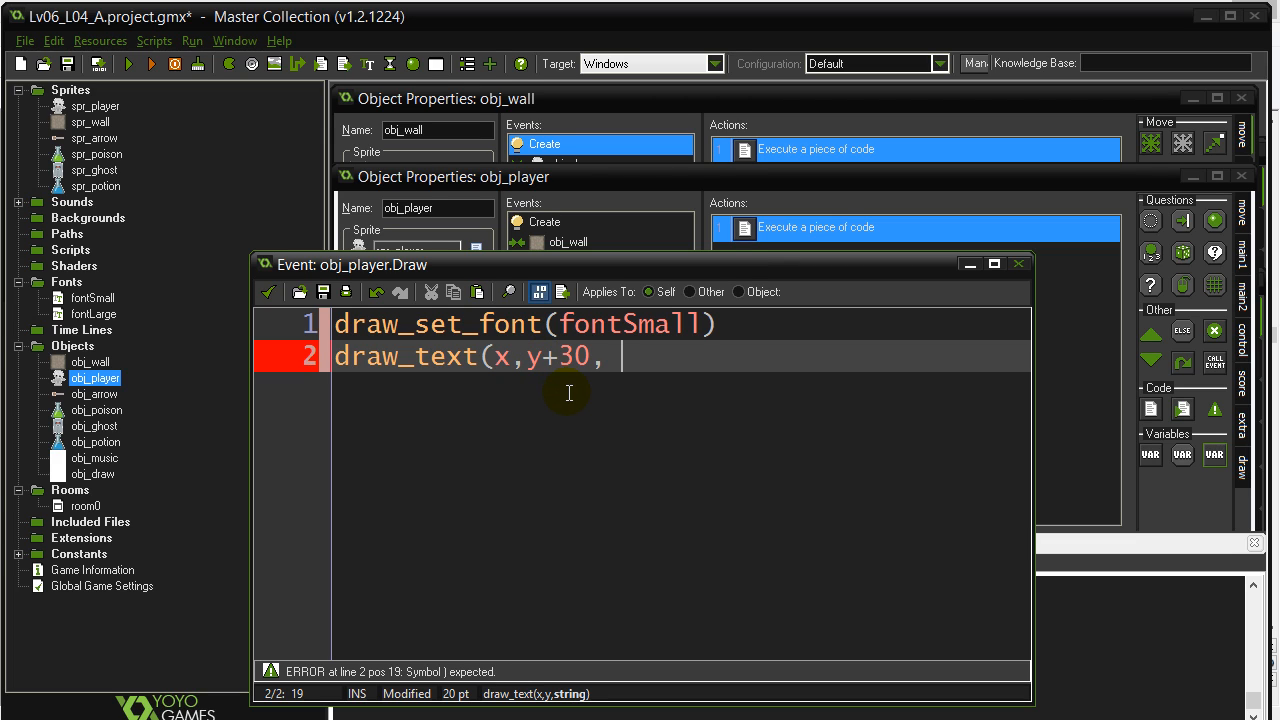
text(stri)
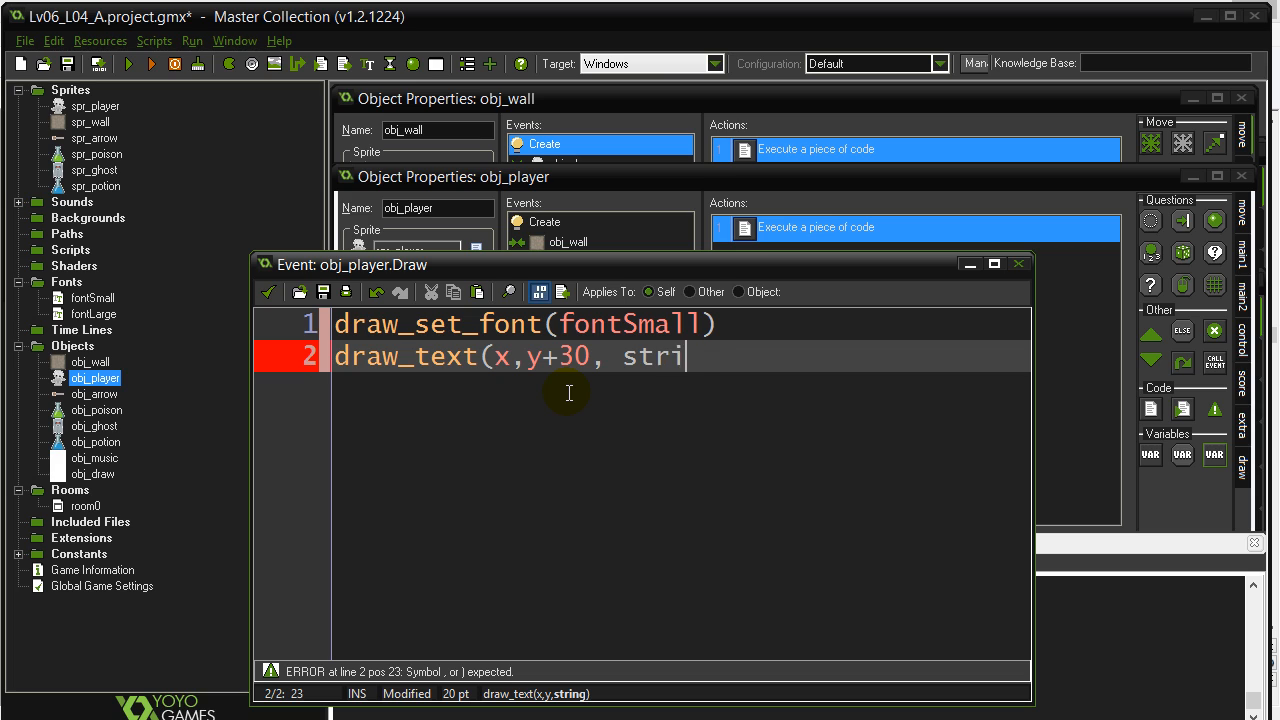
text(ng(life) ))
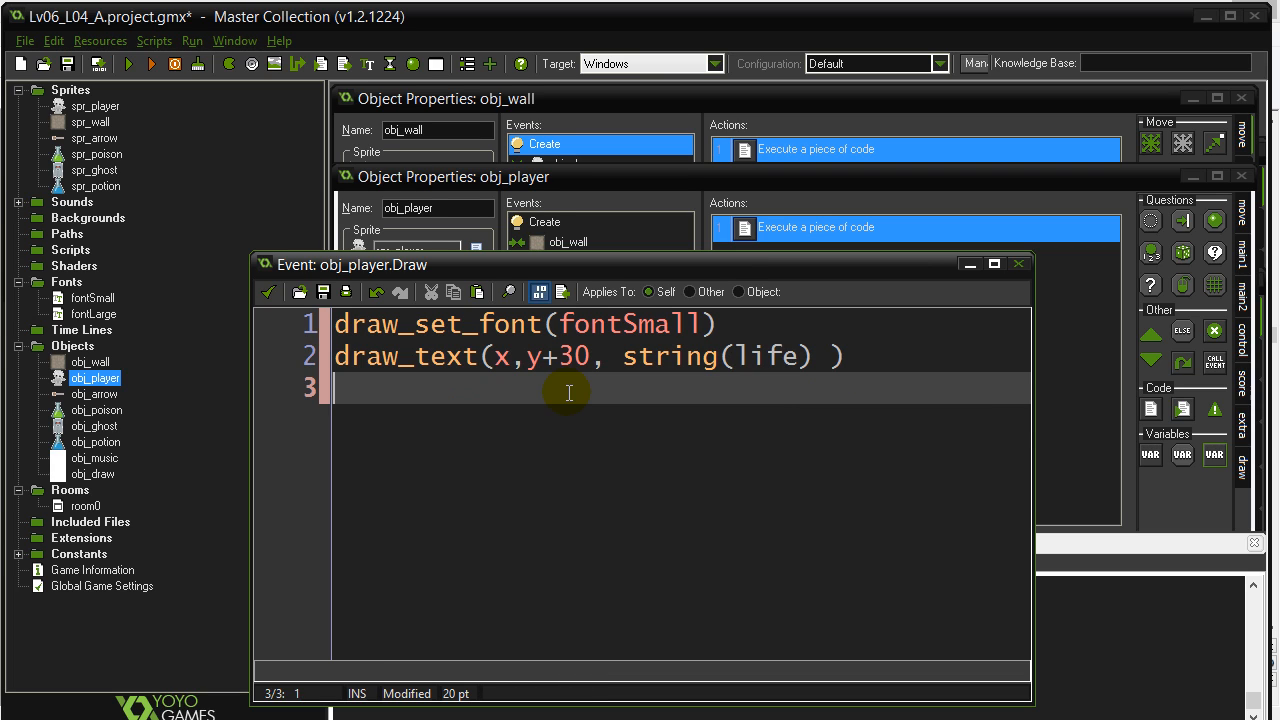
double_click(764, 356)
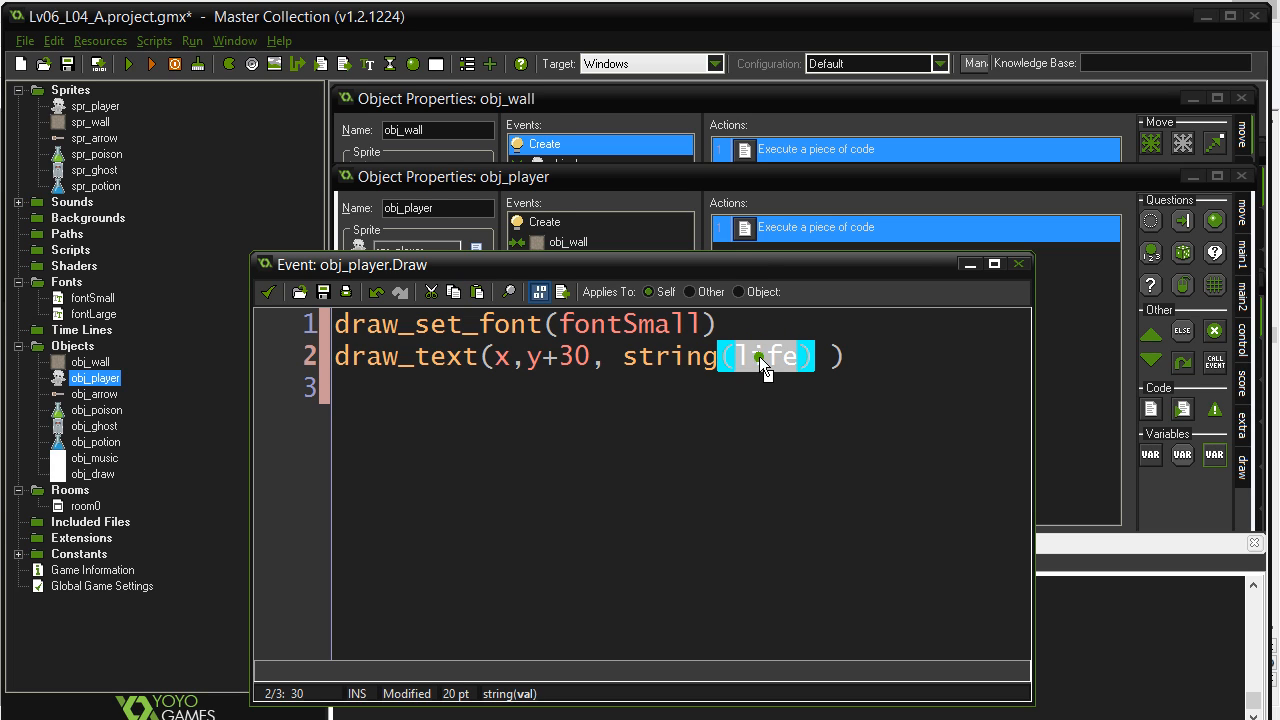
click(508, 388)
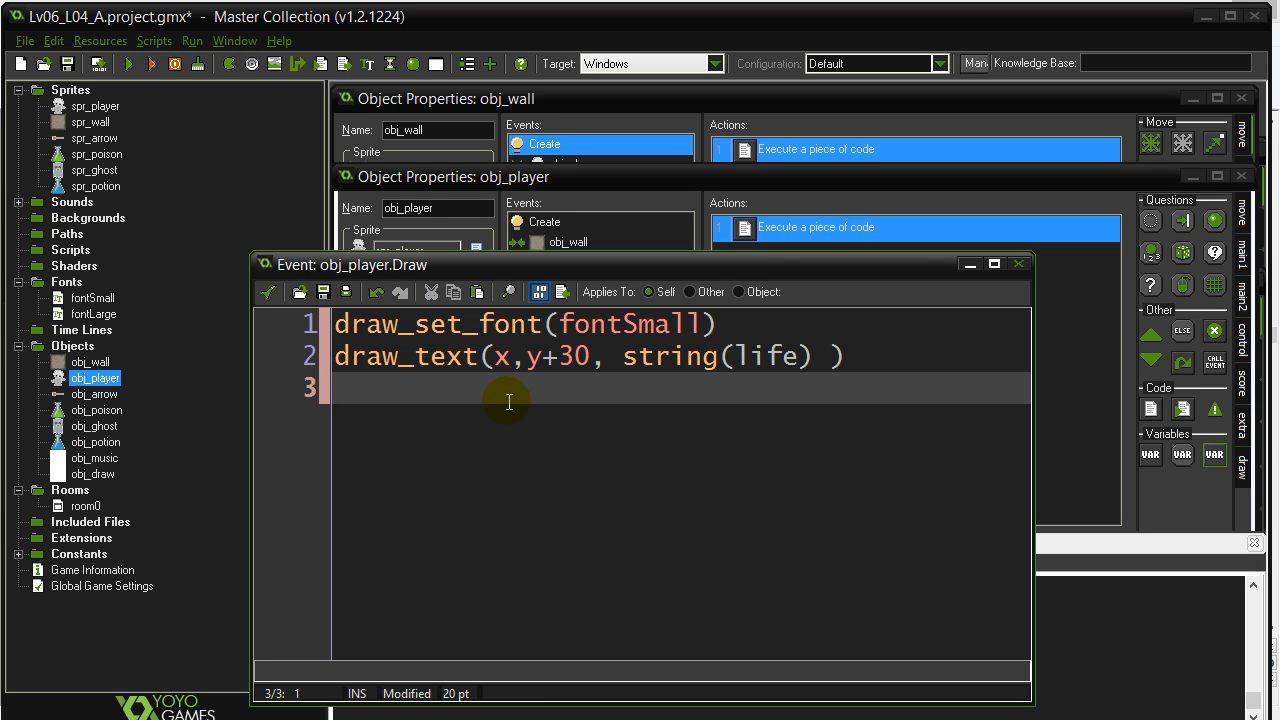
mouse_move(184, 180)
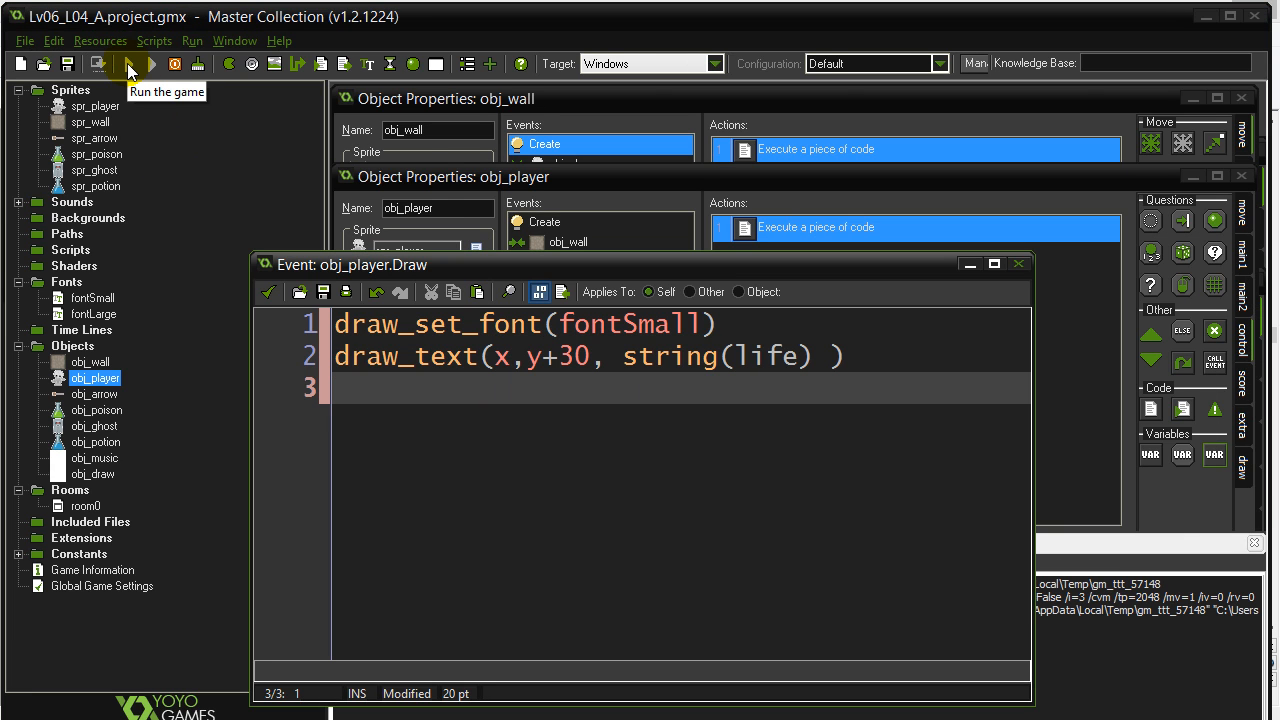
click(128, 64)
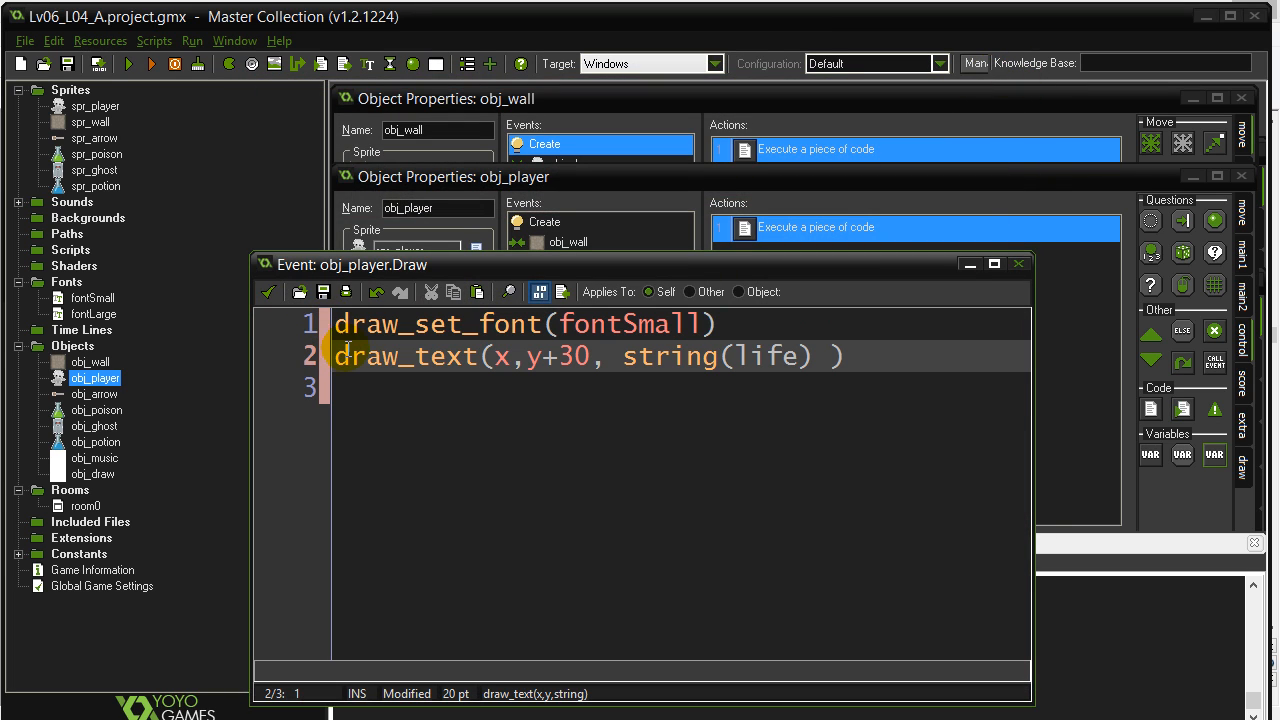
click(994, 264)
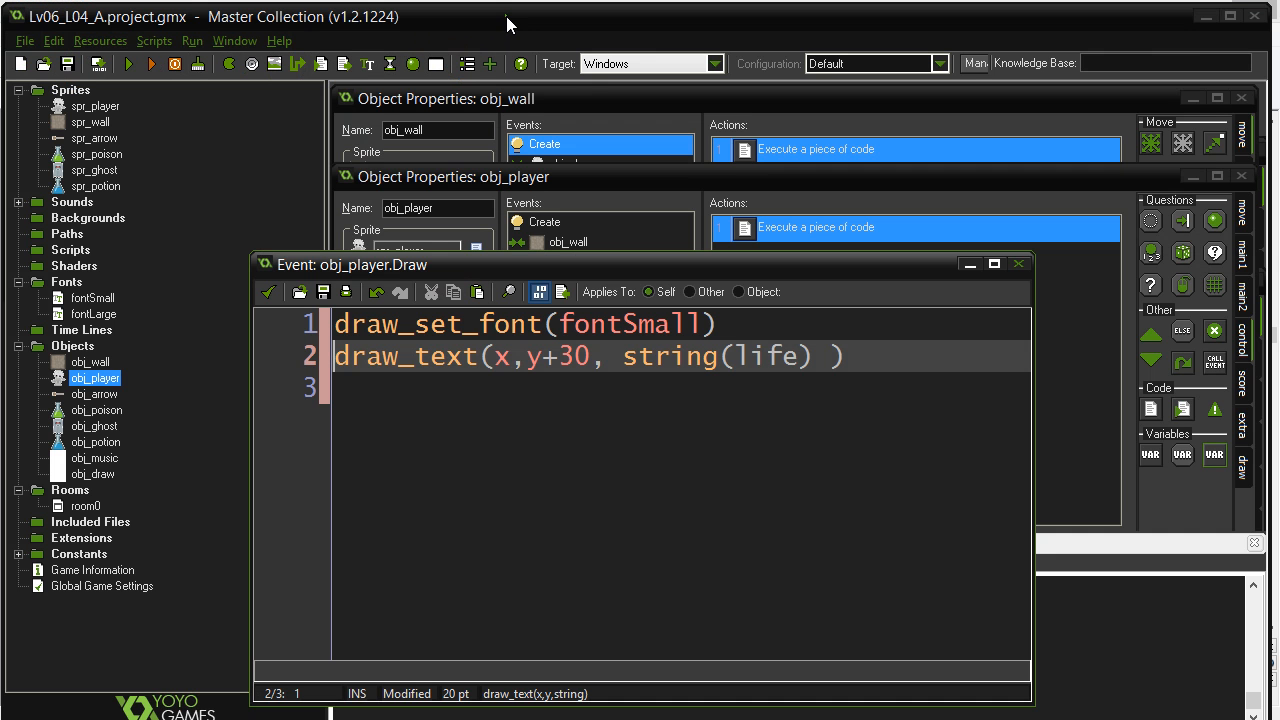
click(340, 324)
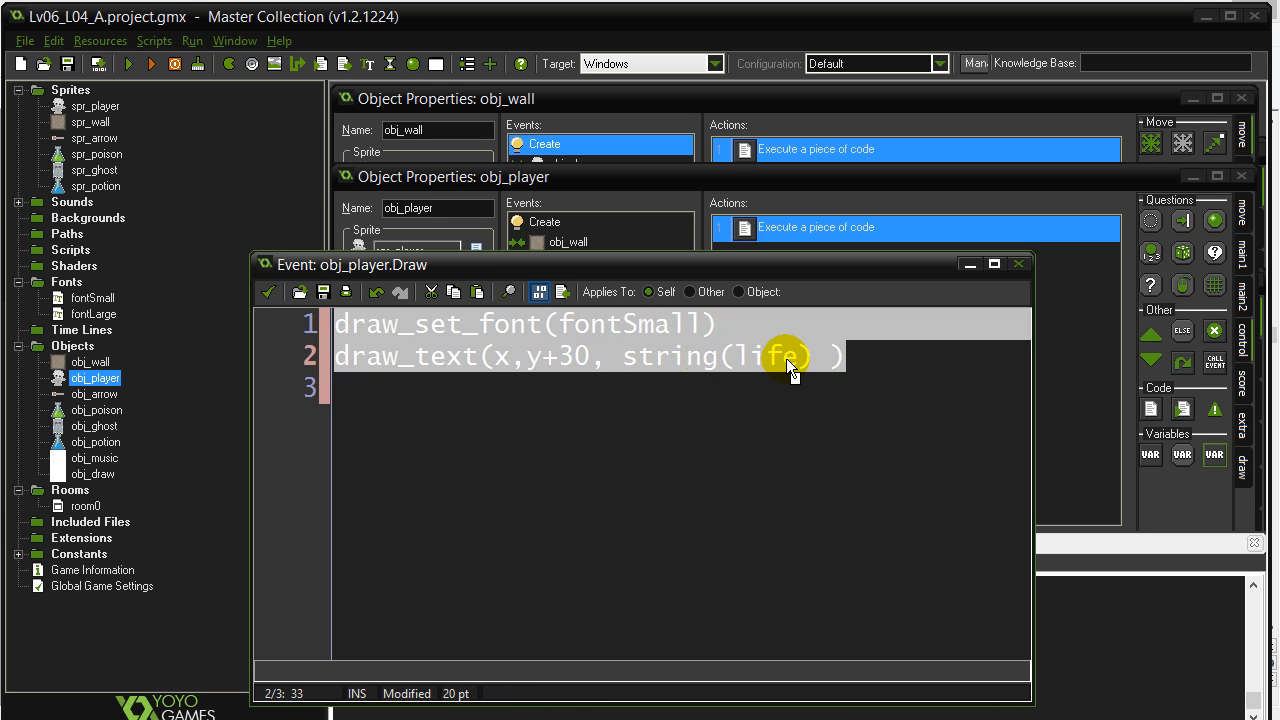
mouse_move(436, 362)
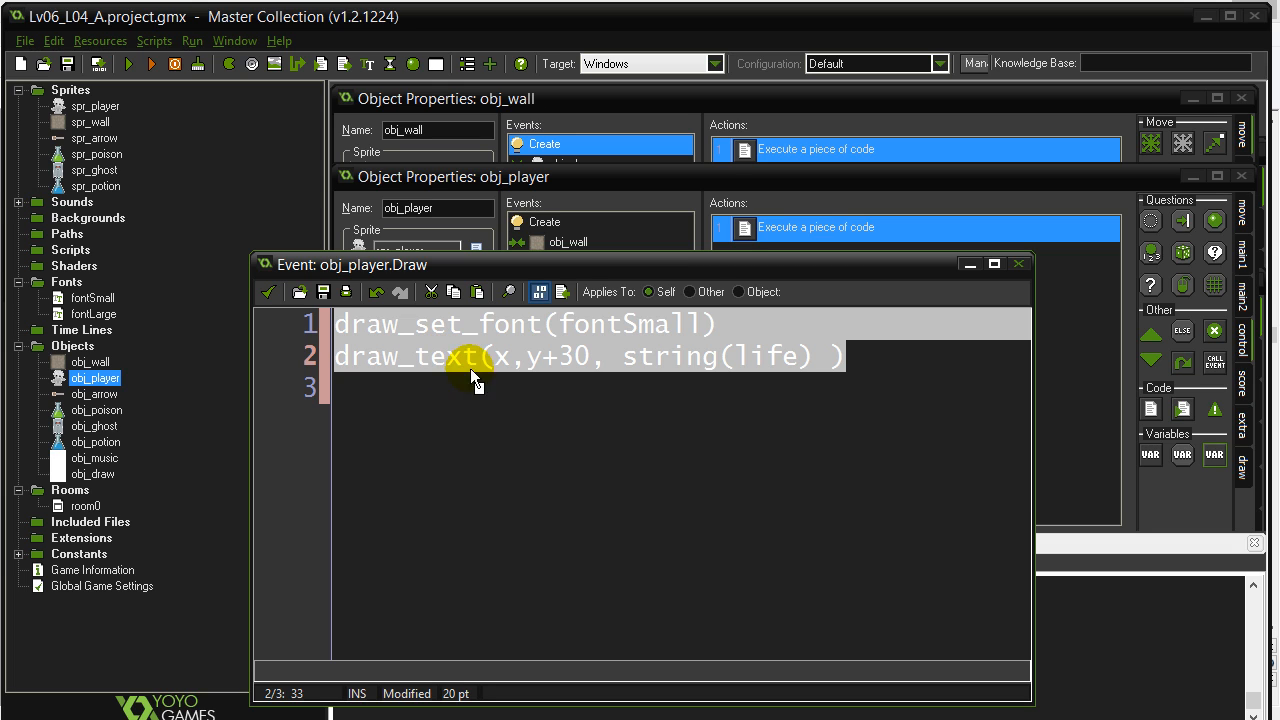
mouse_move(456, 364)
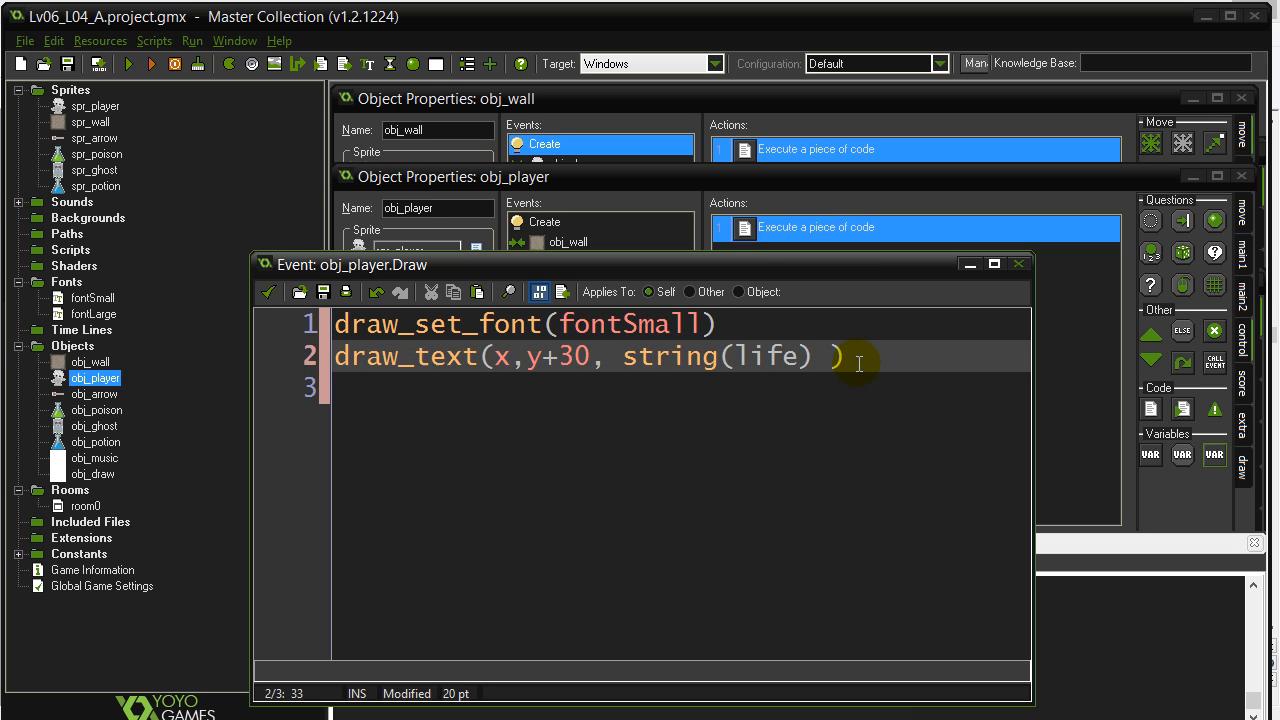
click(716, 324)
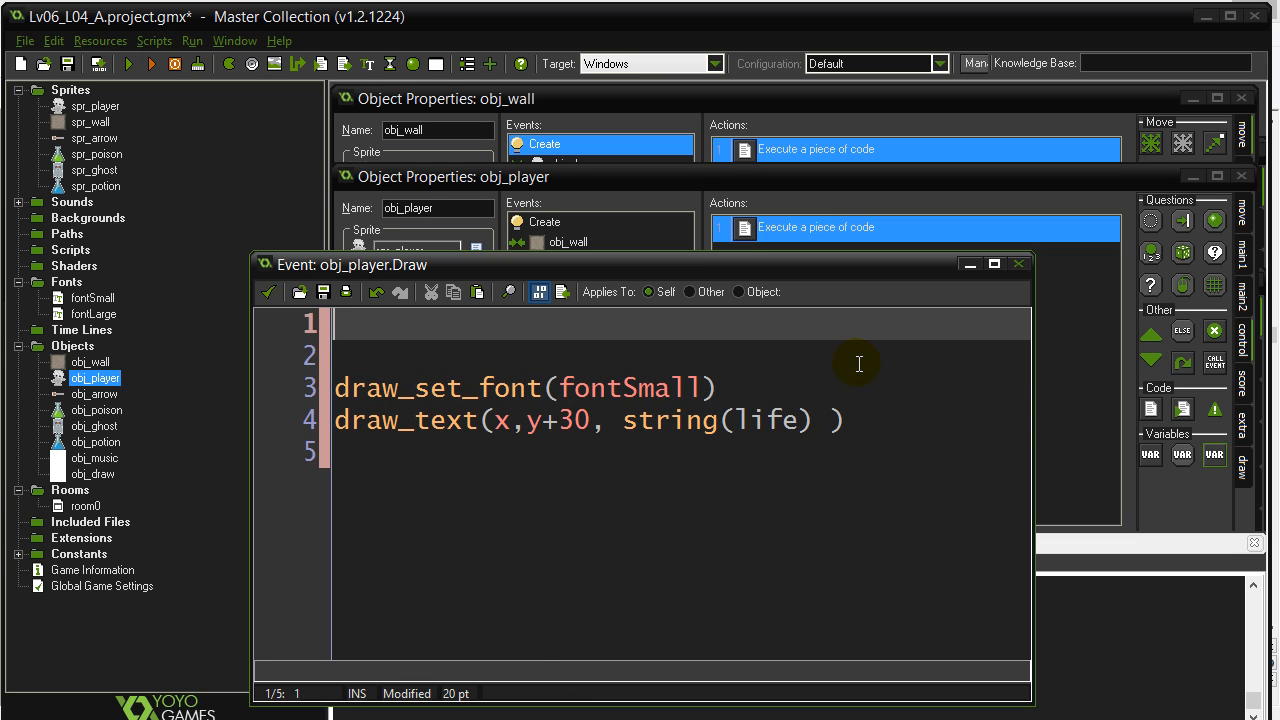
Start line 1 of the Draw code with draw_sprite(spr_player,
text(draw_)
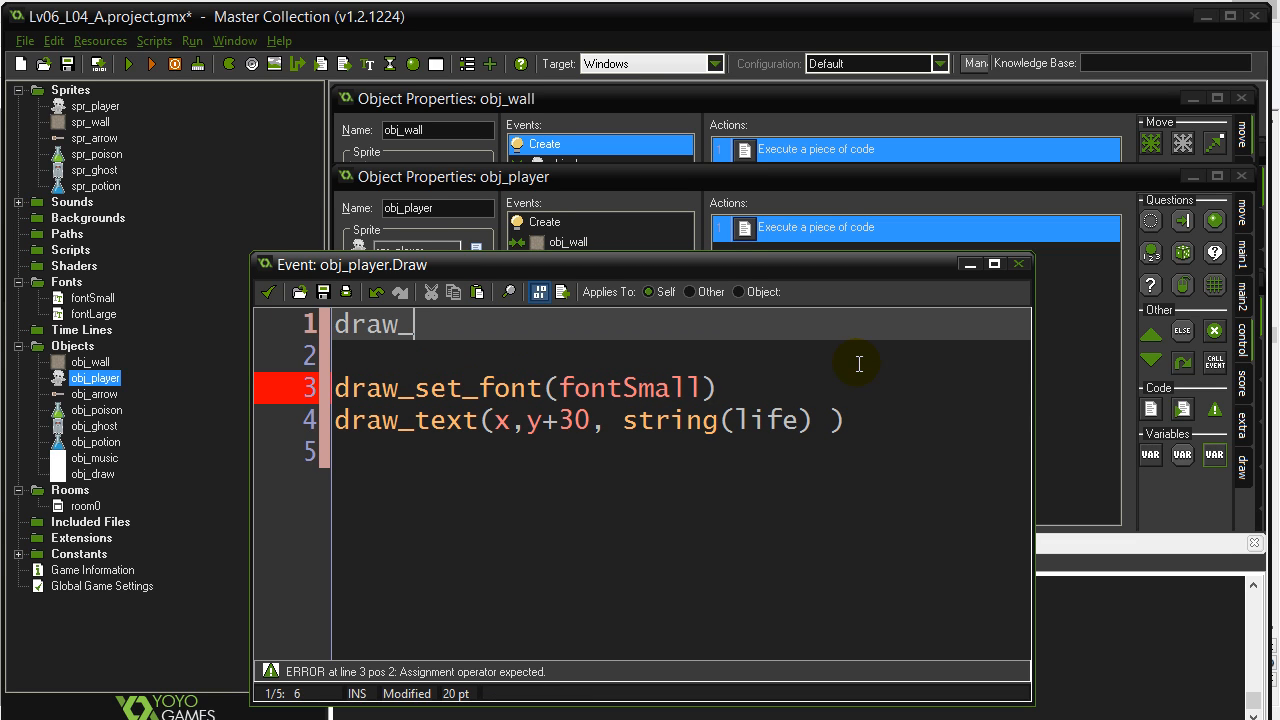
text(sprite()
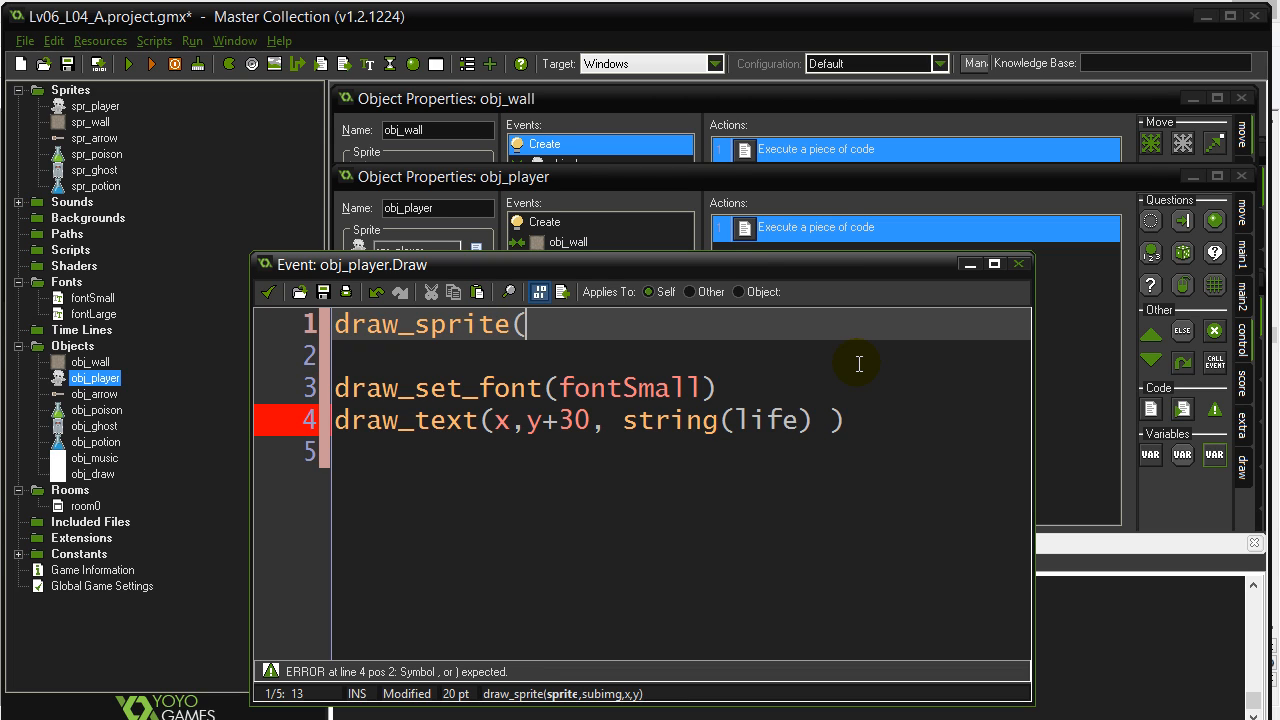
mouse_move(564, 692)
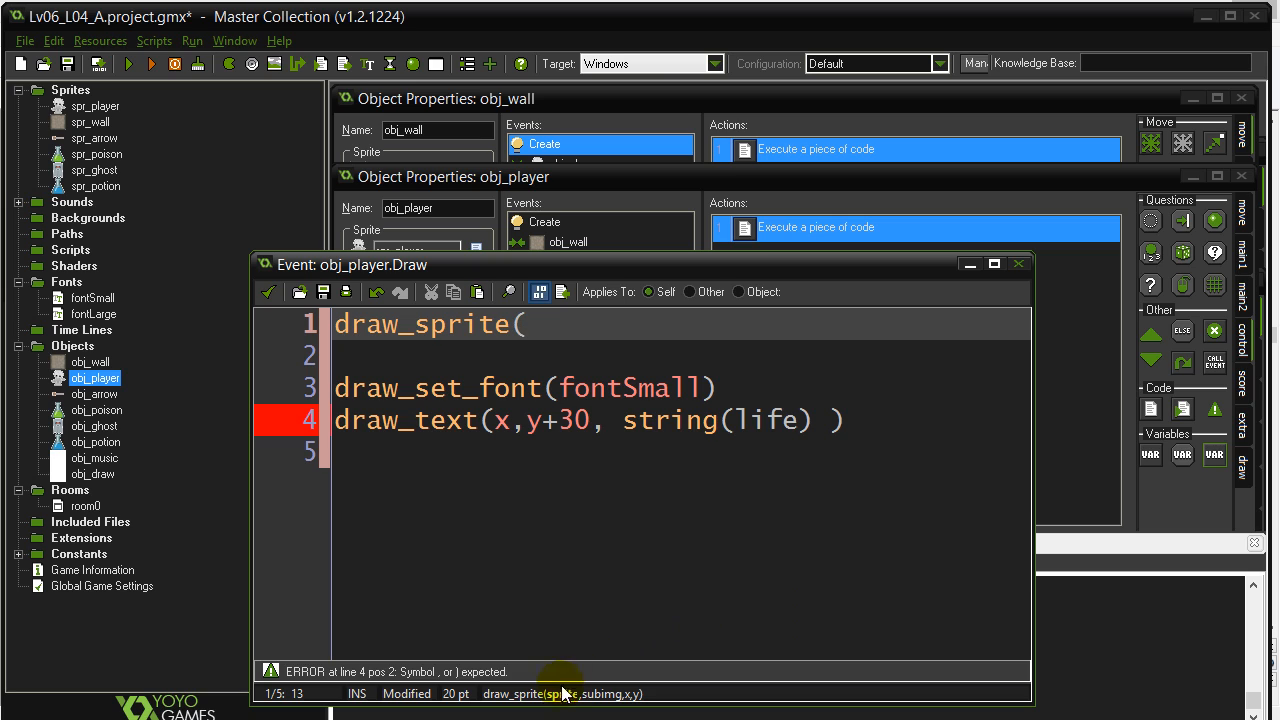
mouse_move(592, 704)
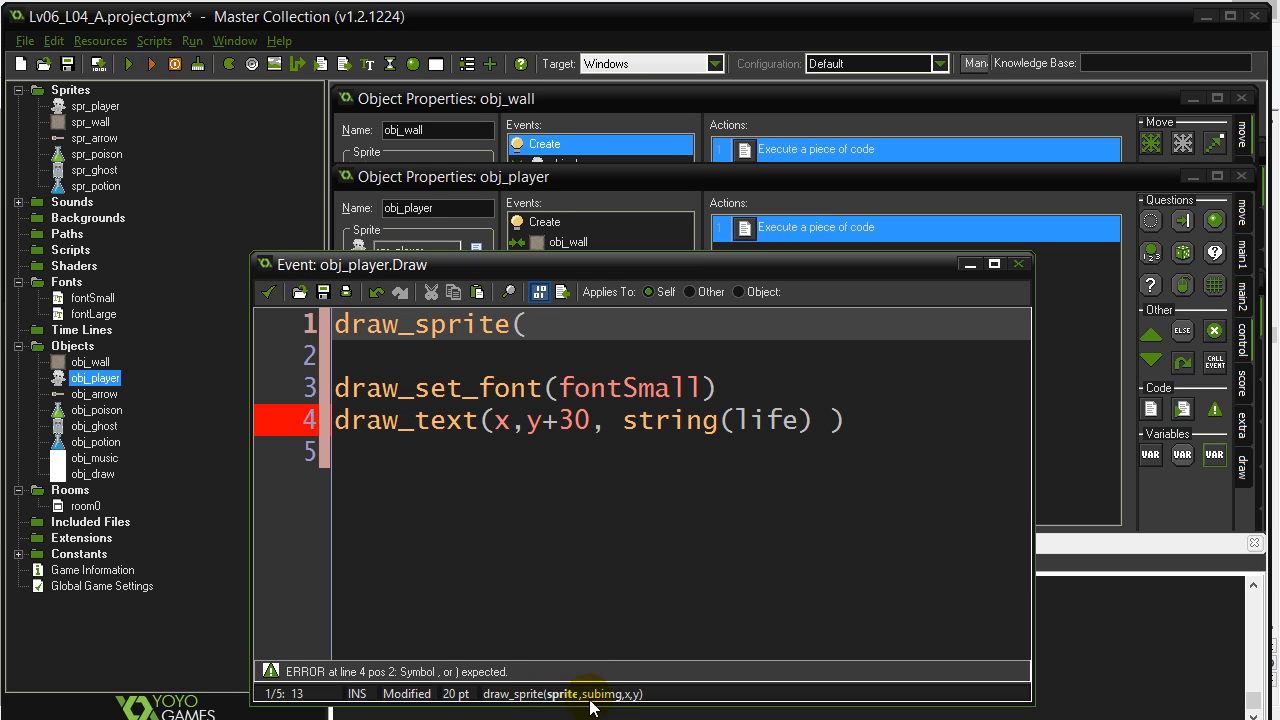
mouse_move(638, 704)
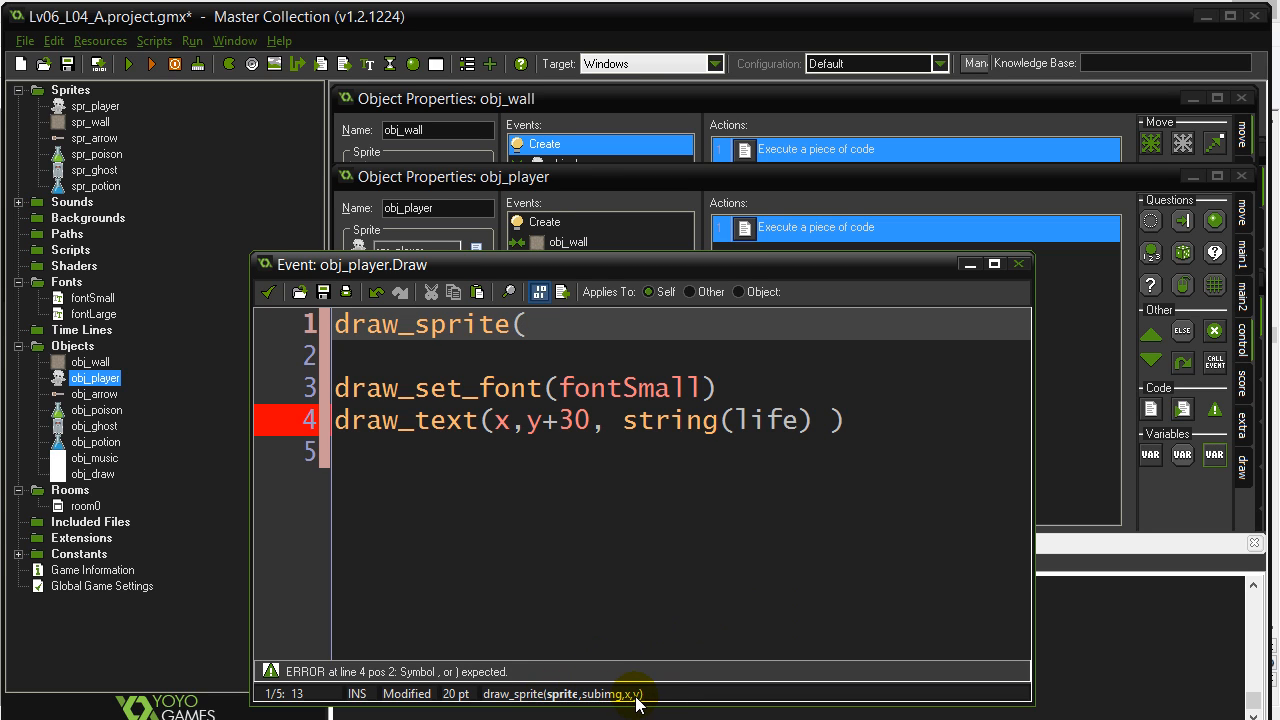
text(sp)
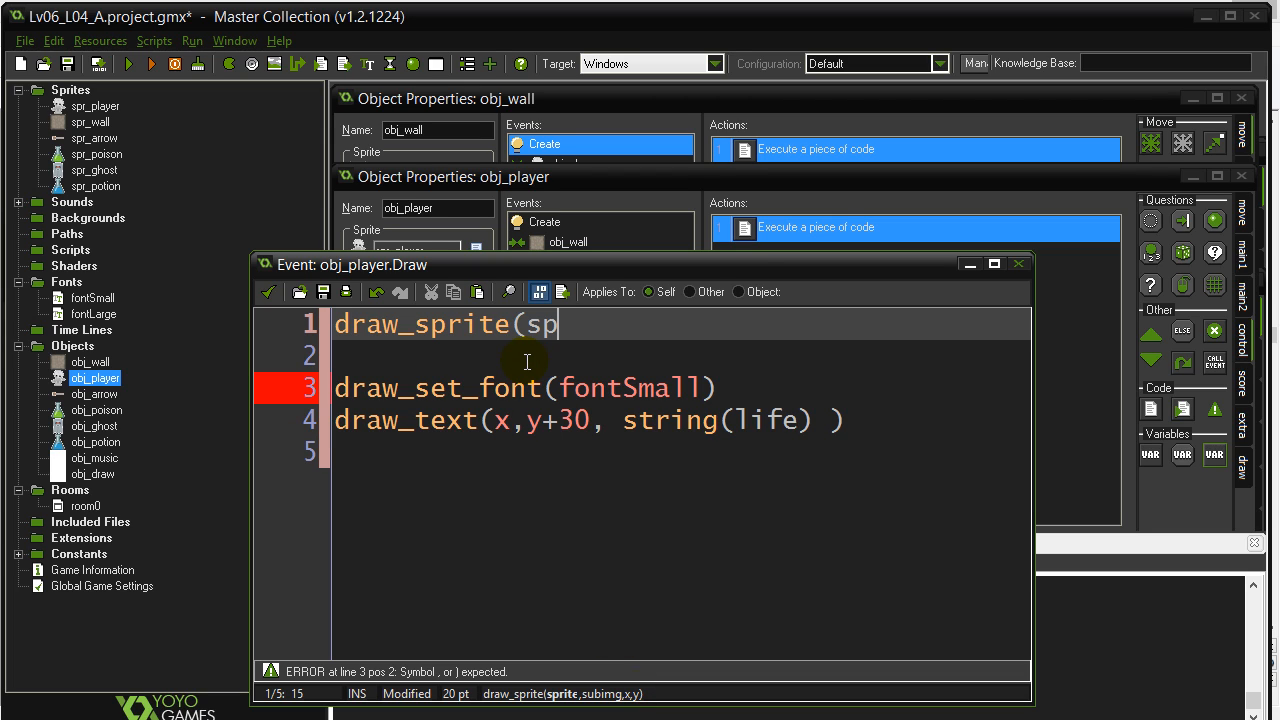
text(r_player)
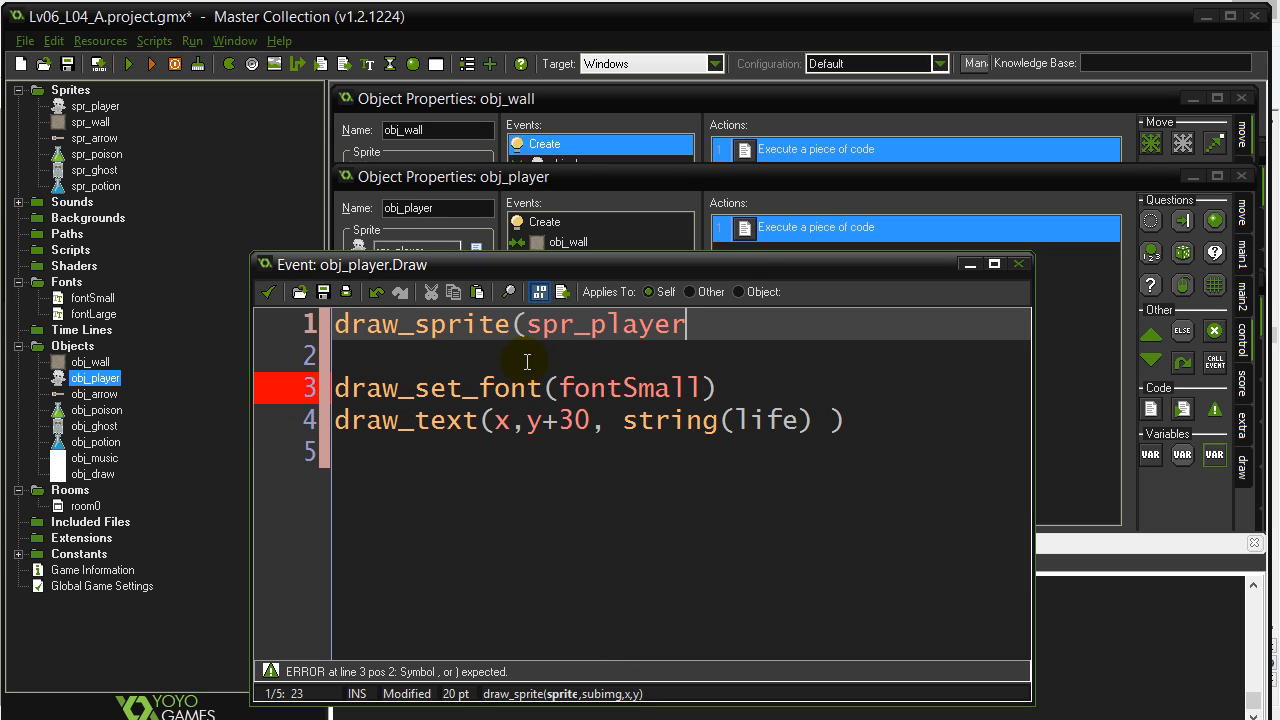
text(,)
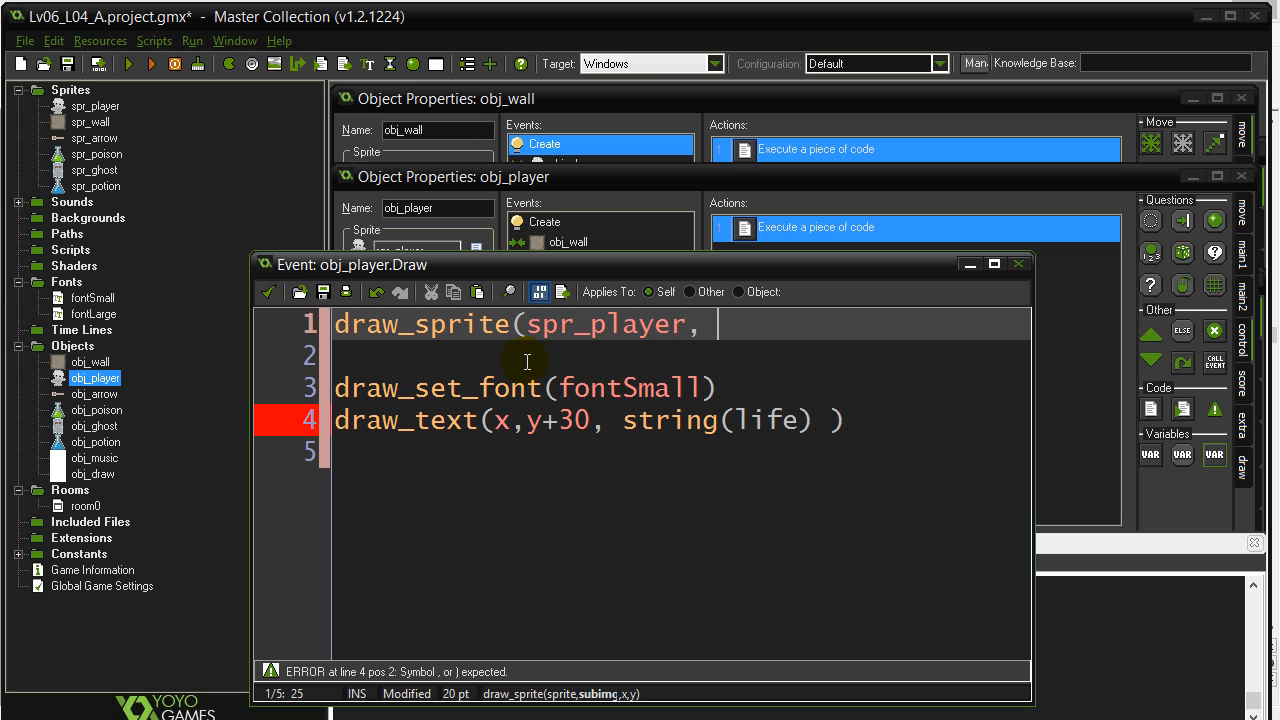
mouse_move(596, 700)
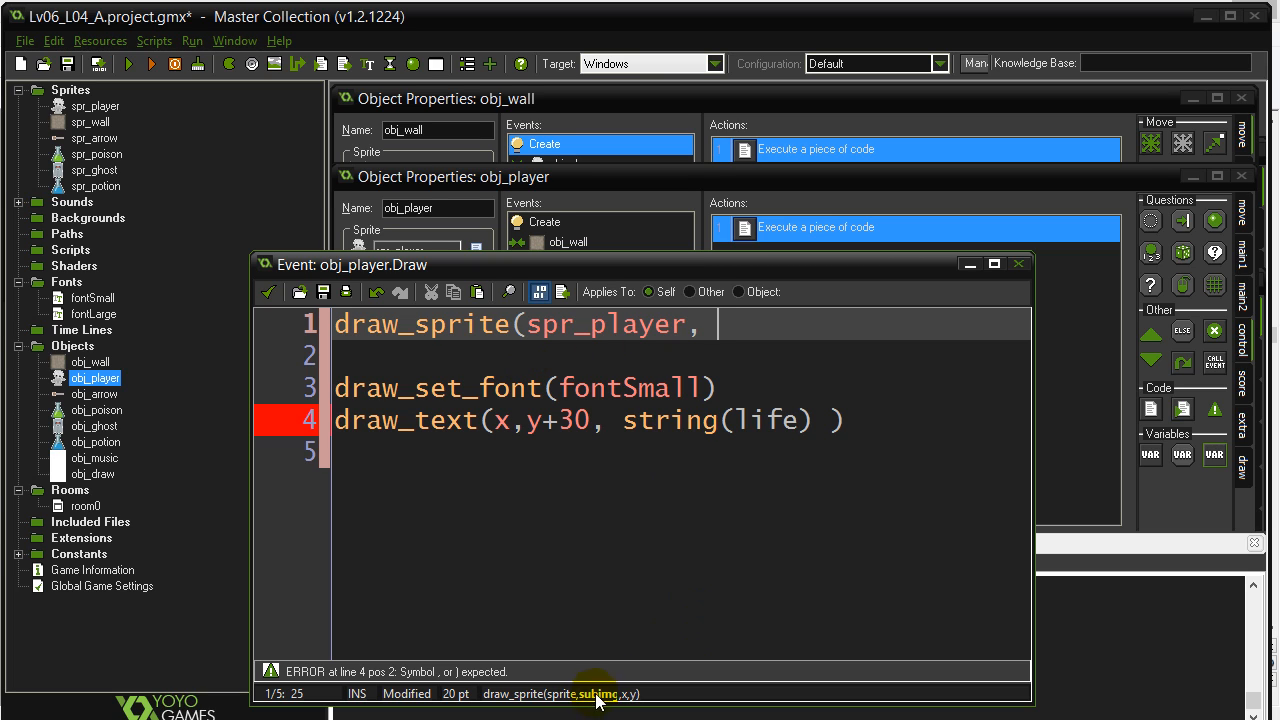
mouse_move(716, 356)
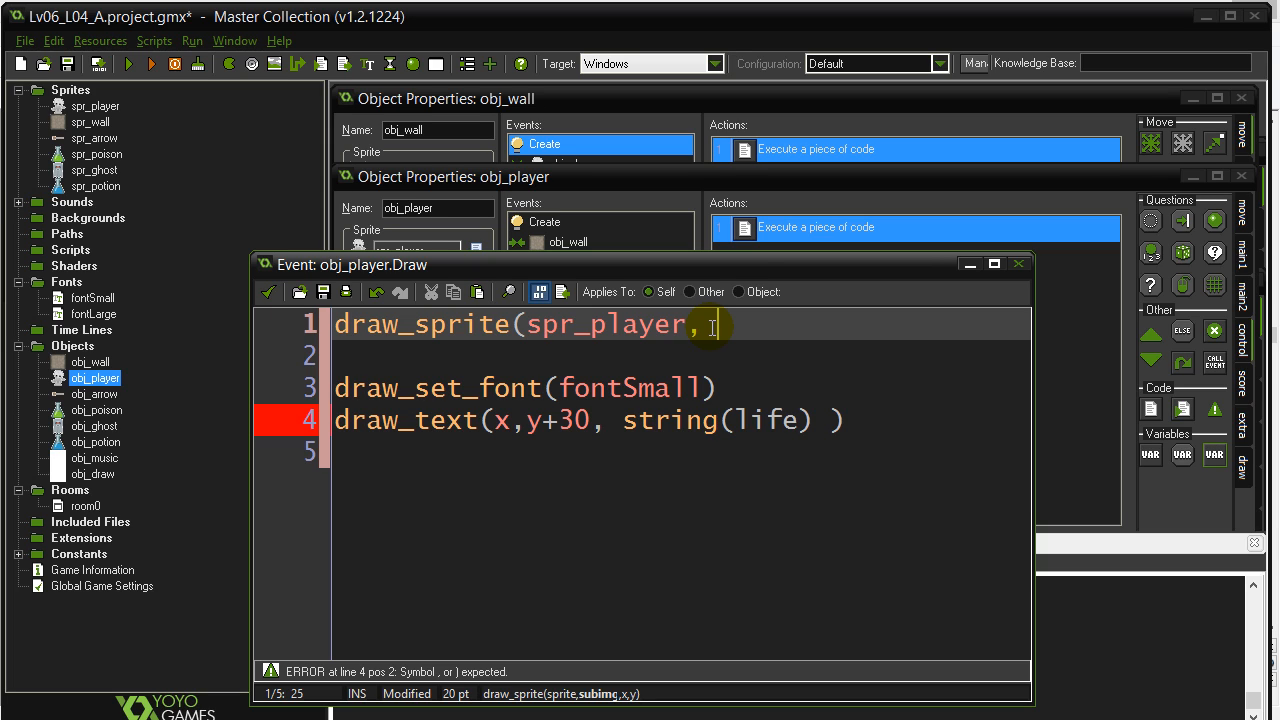
Finish the call as draw_sprite(spr_player, -1, x, y) after correcting mistyped arguments
text(3)
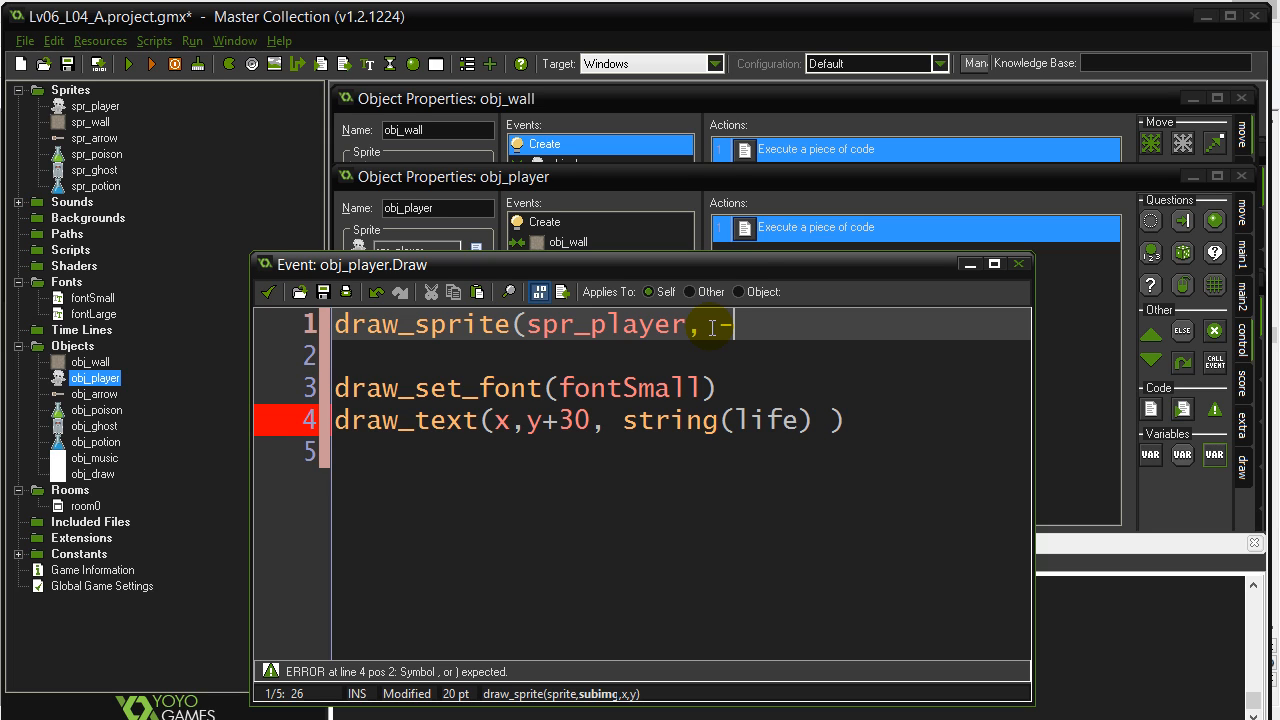
text(1,)
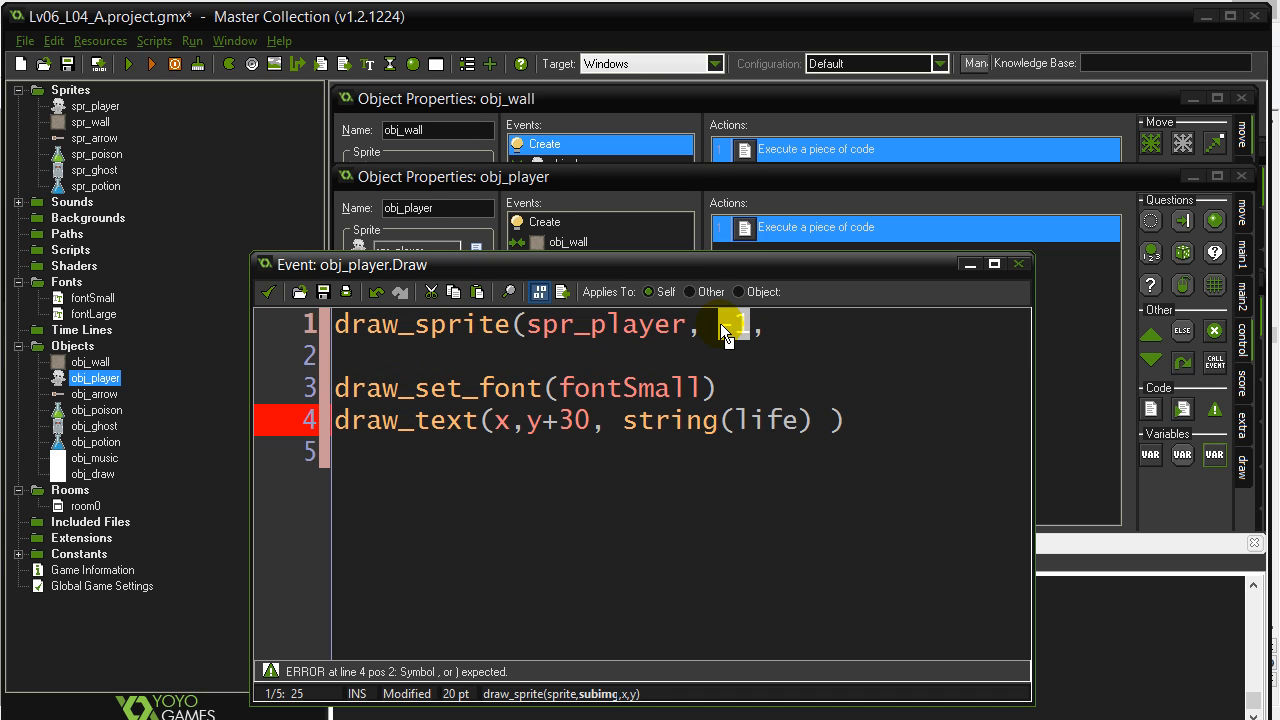
text(7)
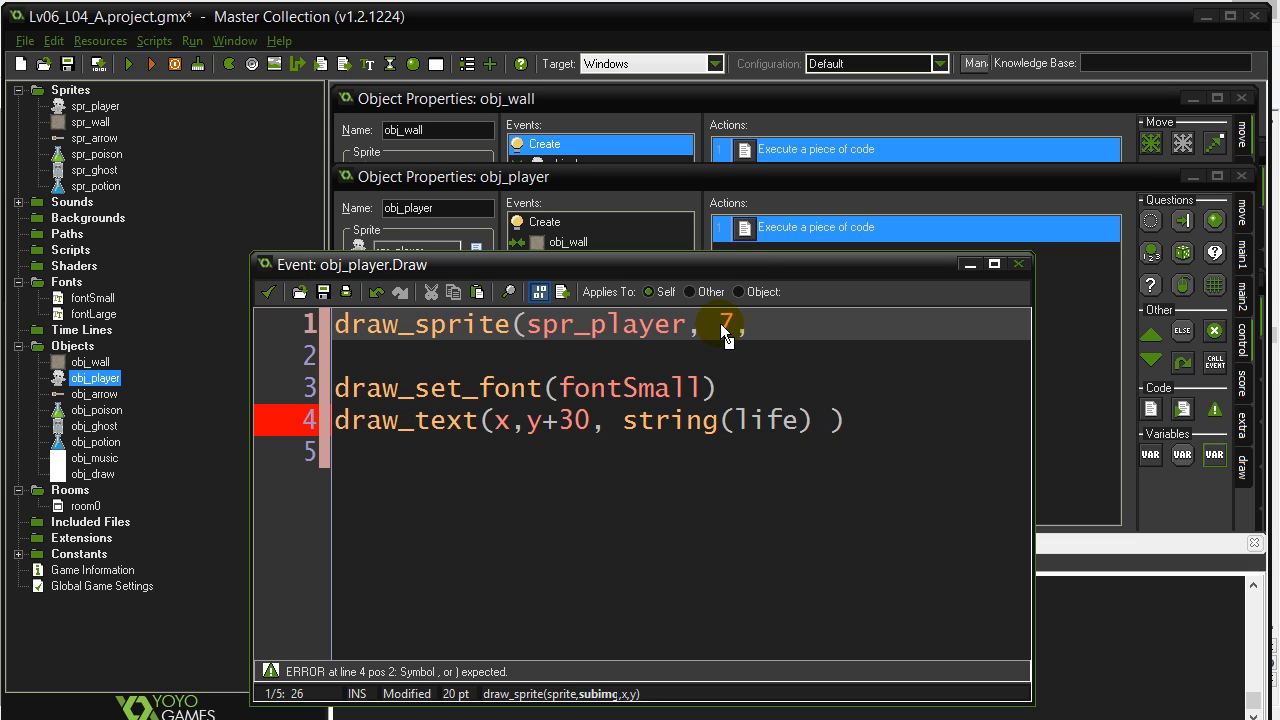
text(1)
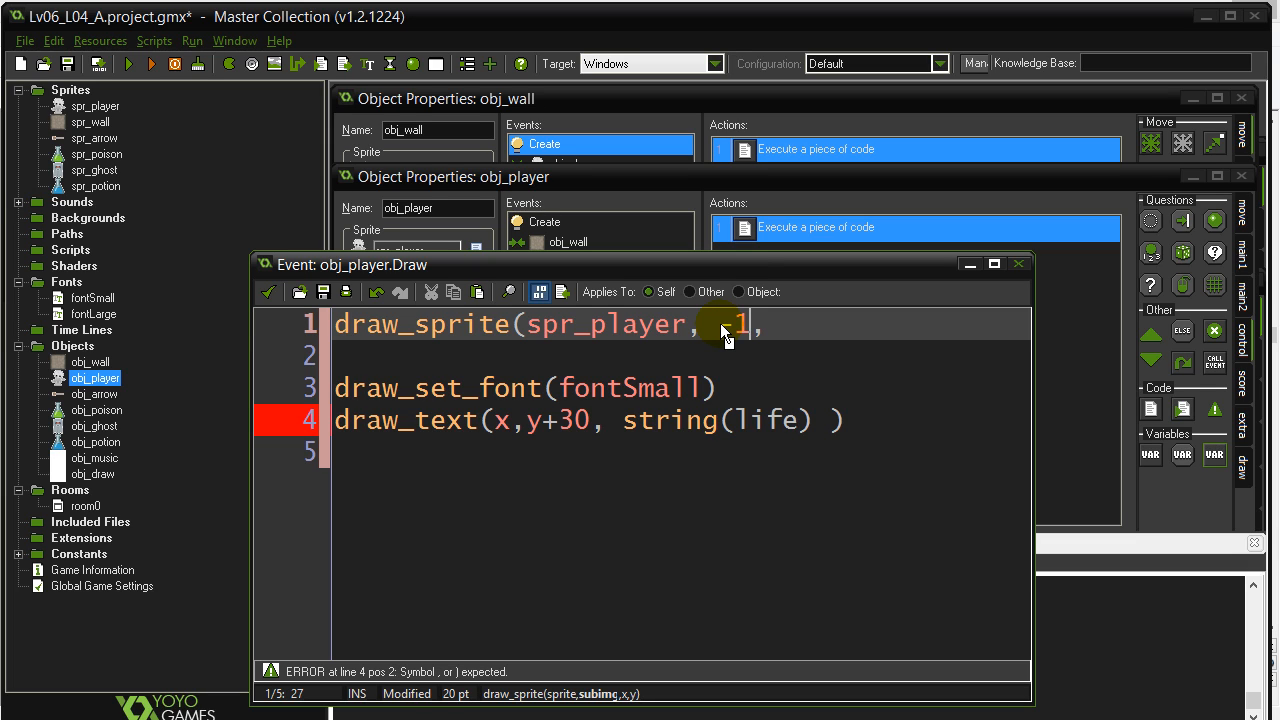
text(-1)
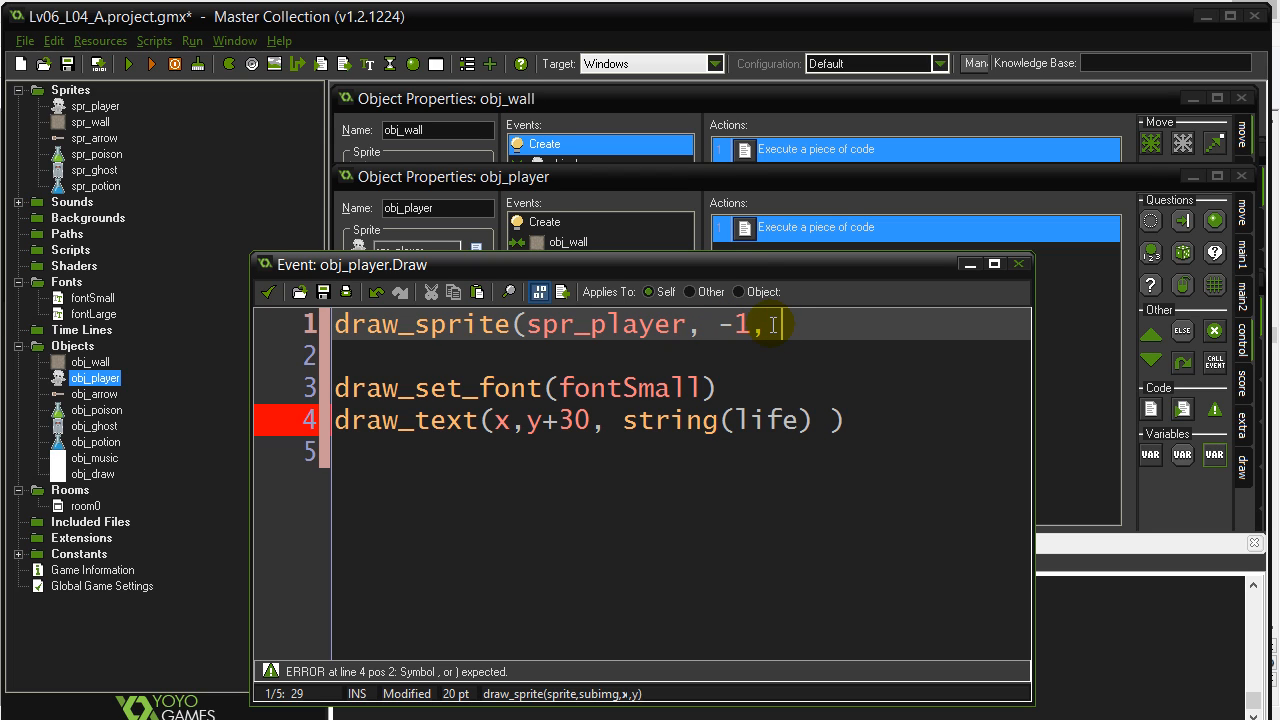
key(backspace)
text( x,)
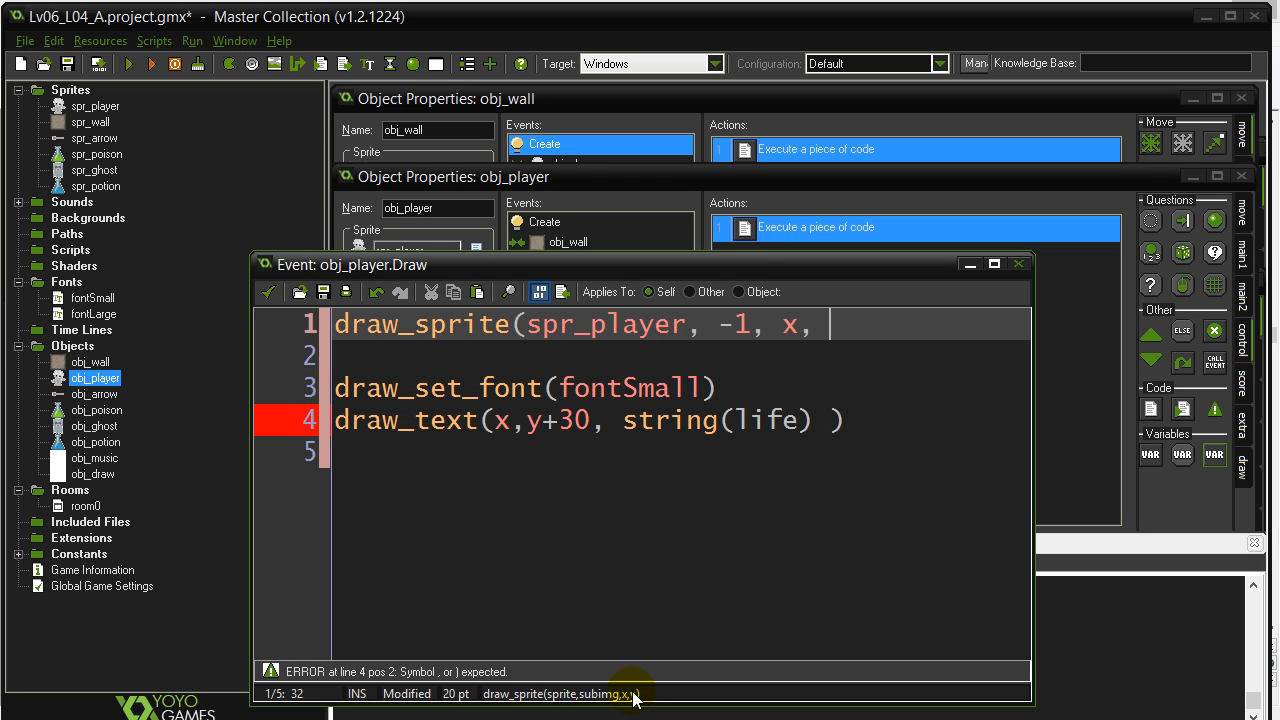
text(y))
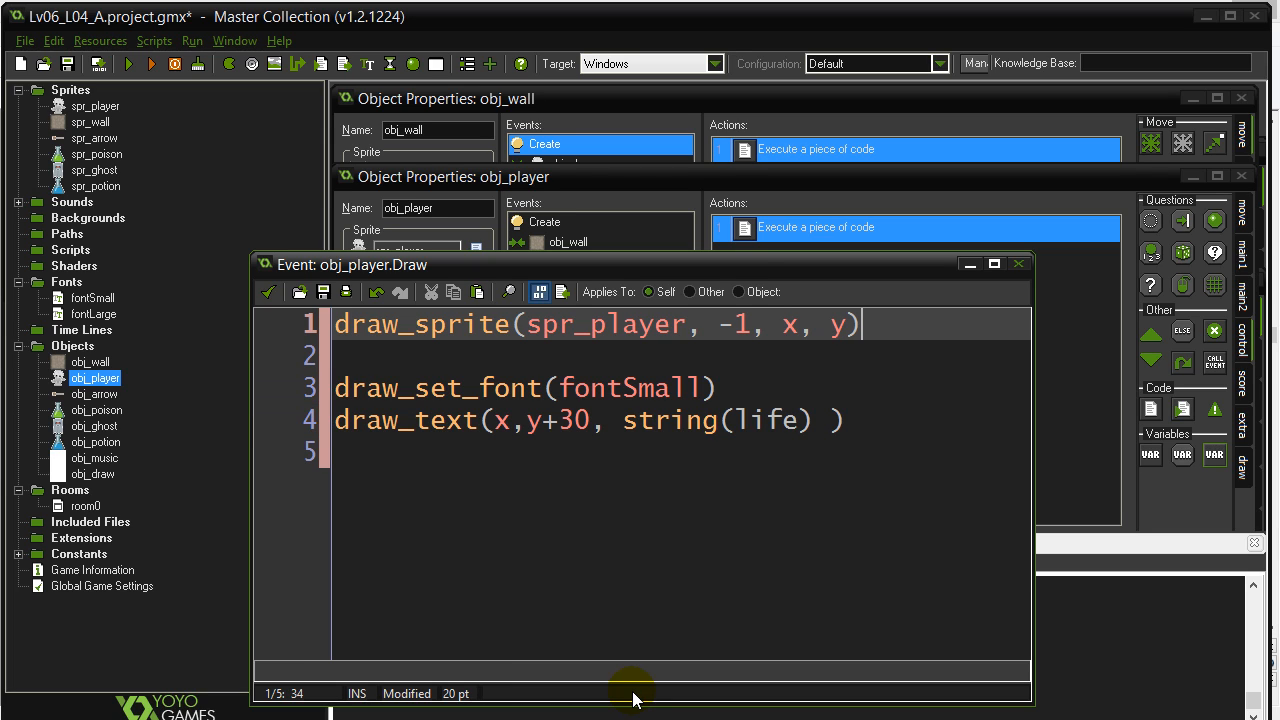
mouse_move(350, 278)
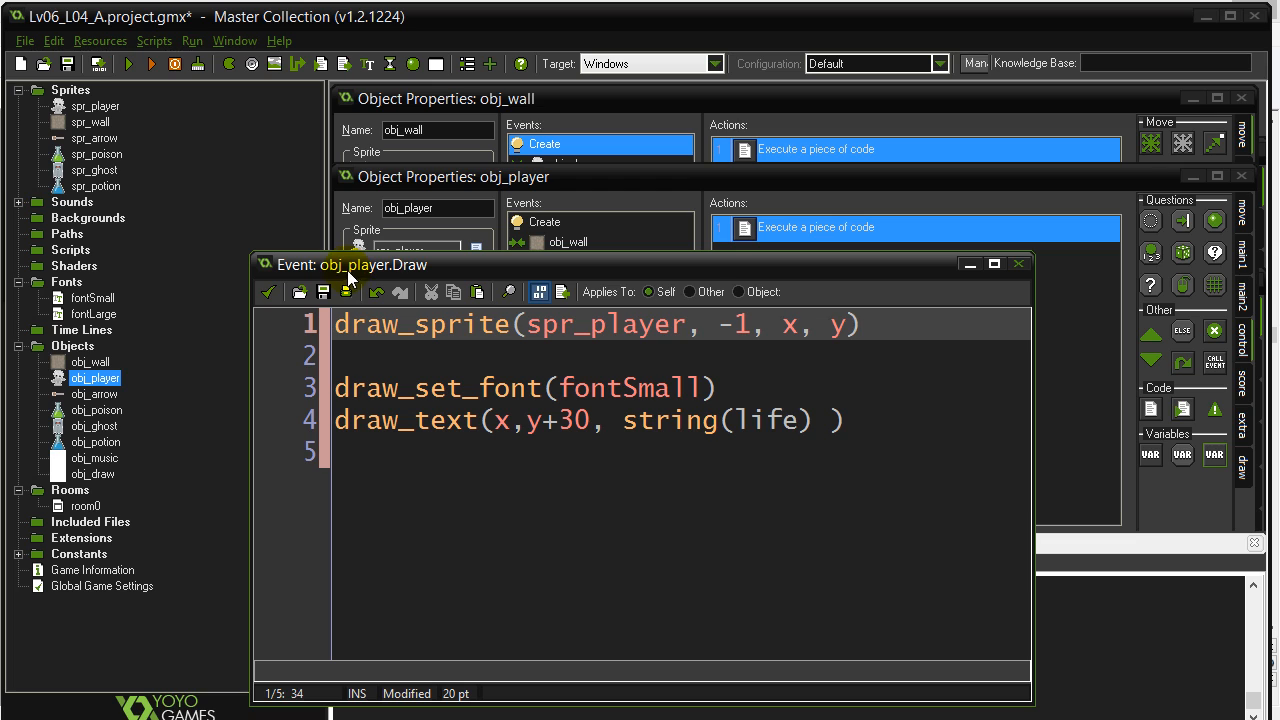
click(790, 324)
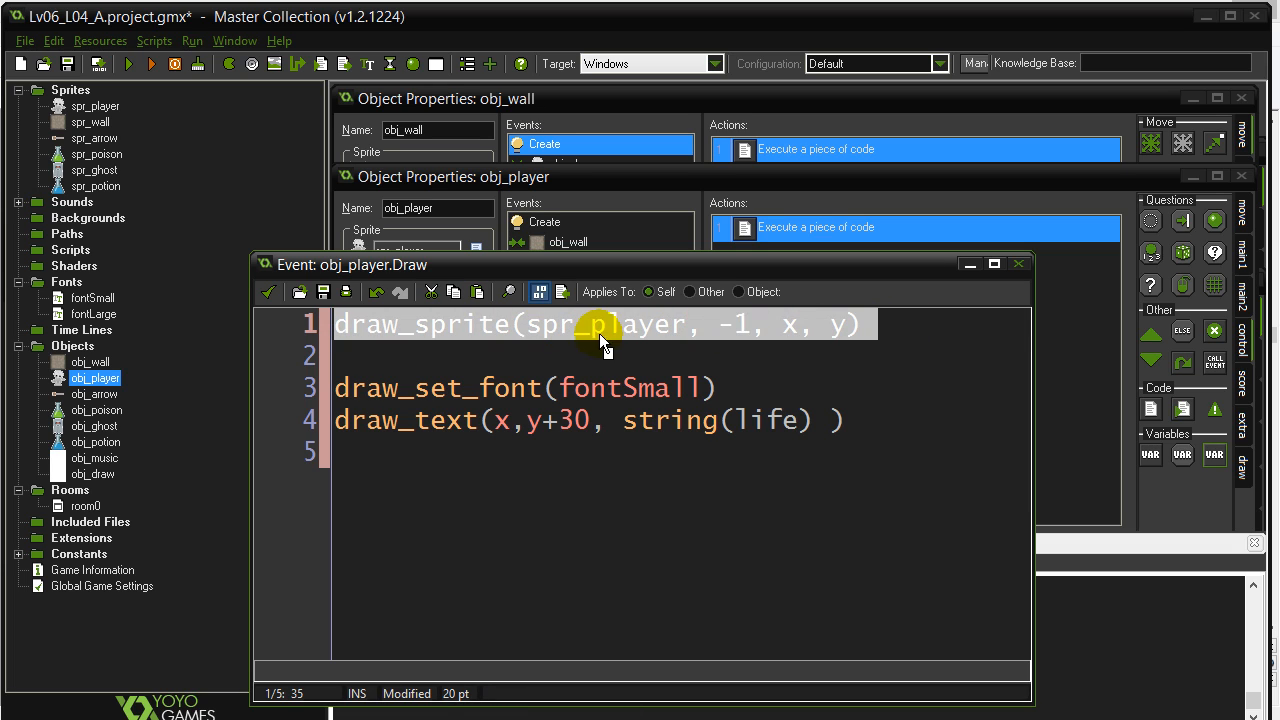
mouse_move(724, 338)
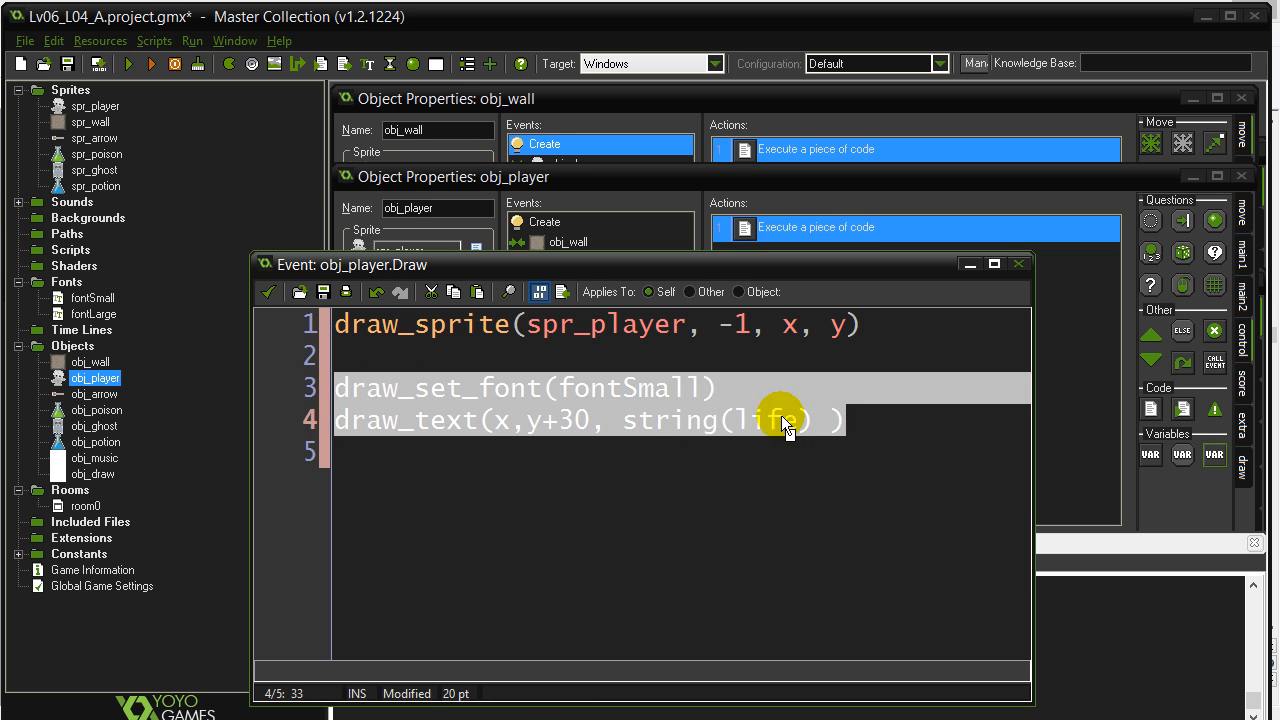
click(128, 62)
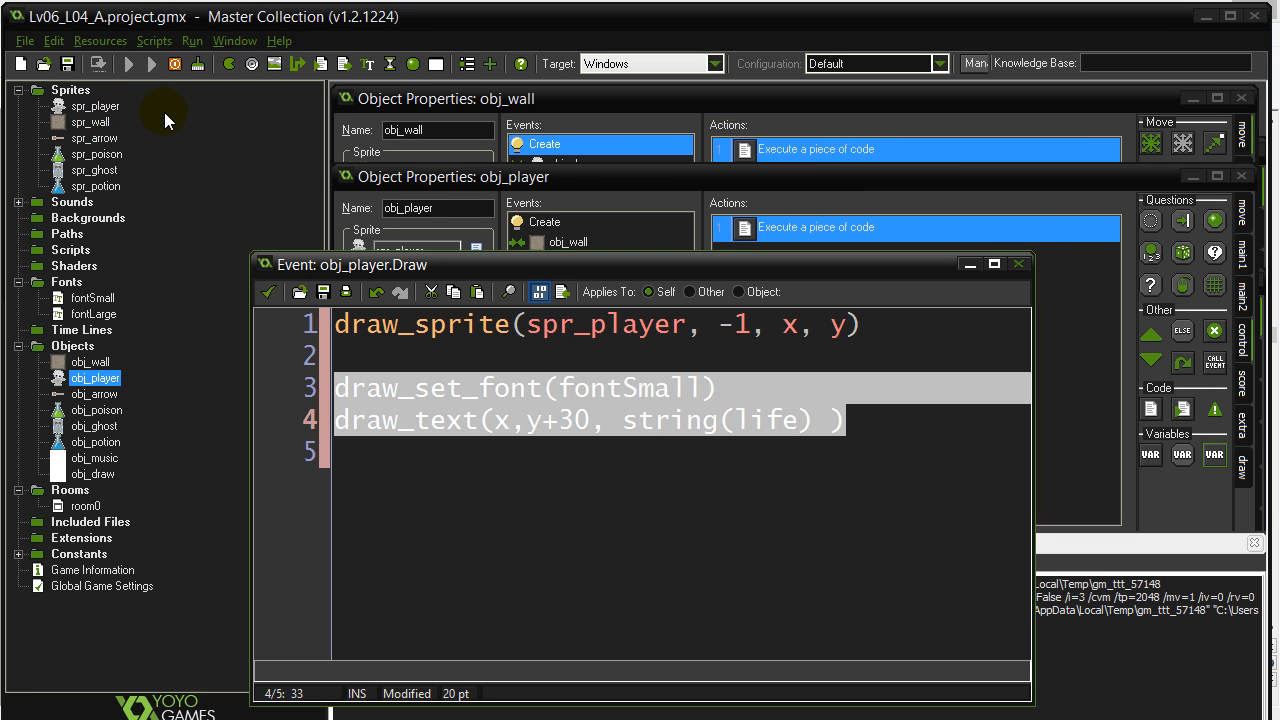
click(152, 62)
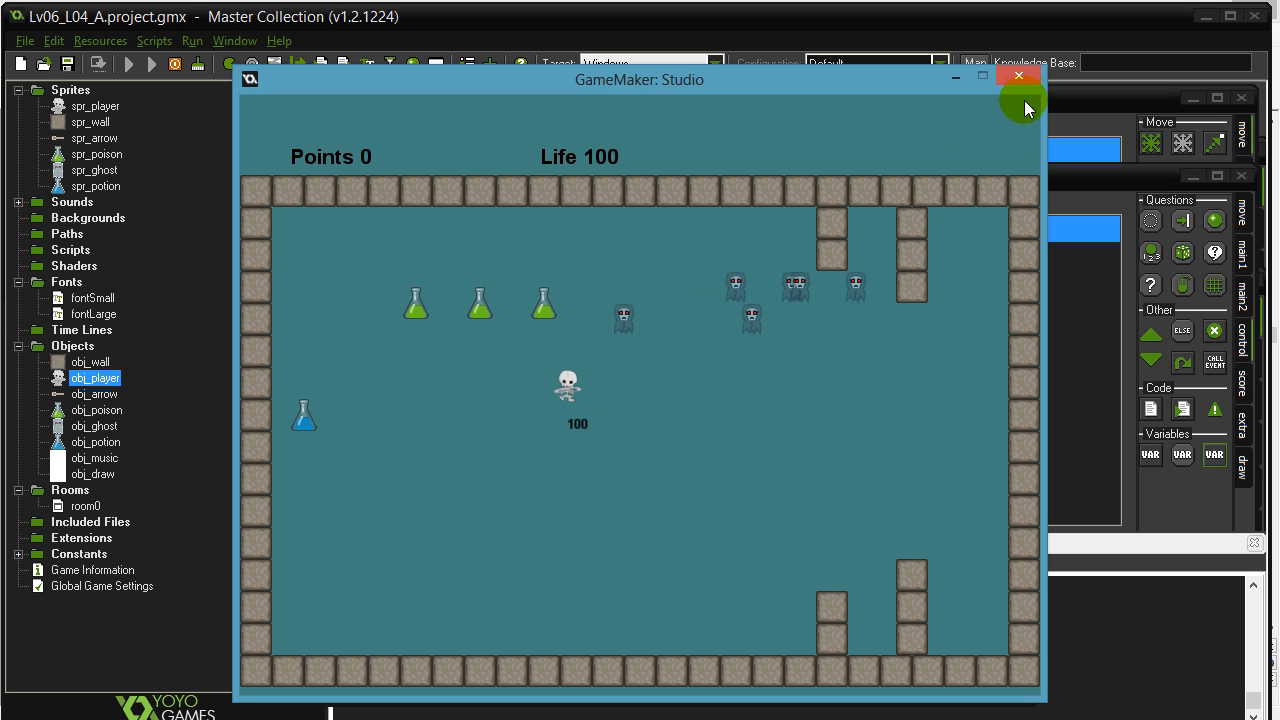
mouse_move(560, 504)
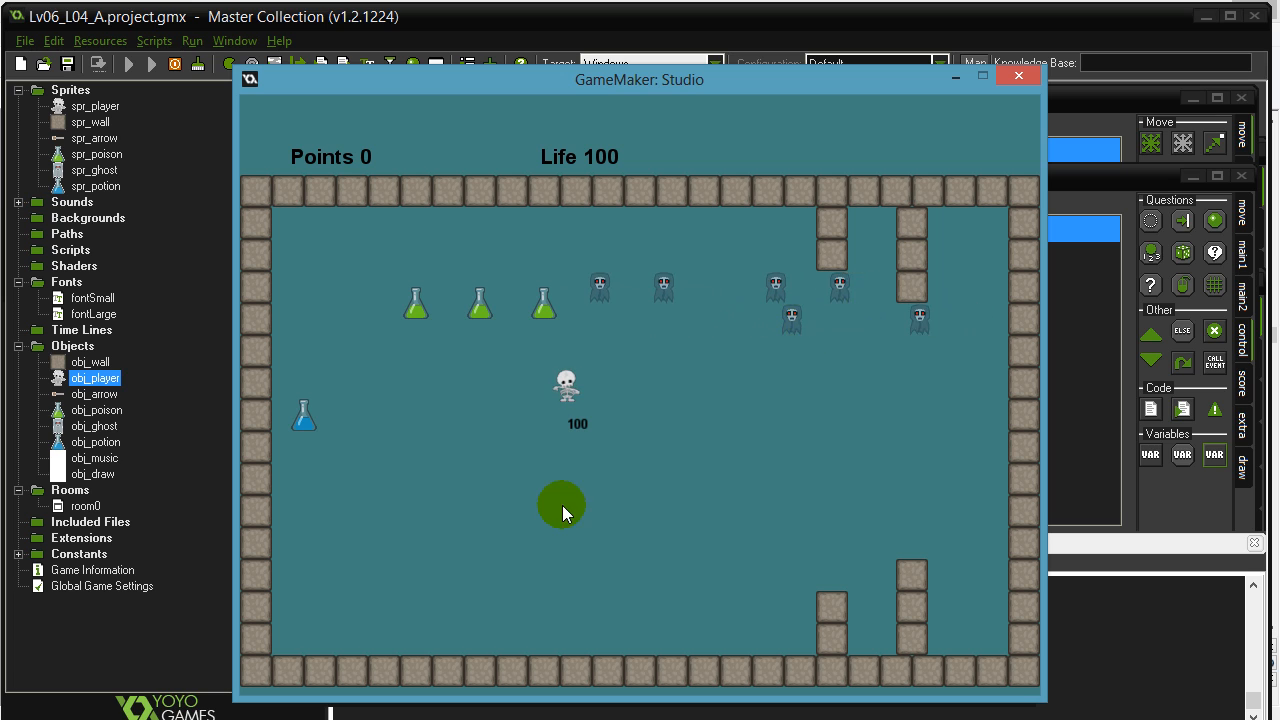
mouse_move(680, 524)
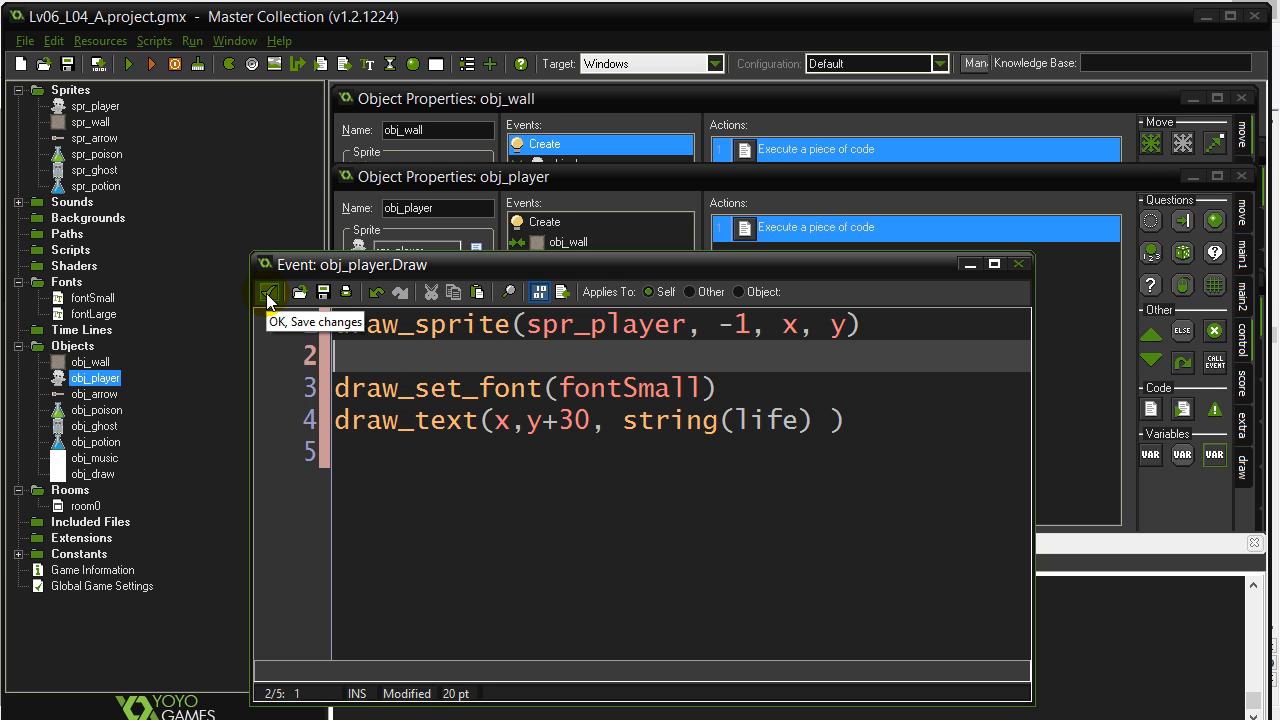
Save and close the player's Draw code and the wall's Create code
click(268, 292)
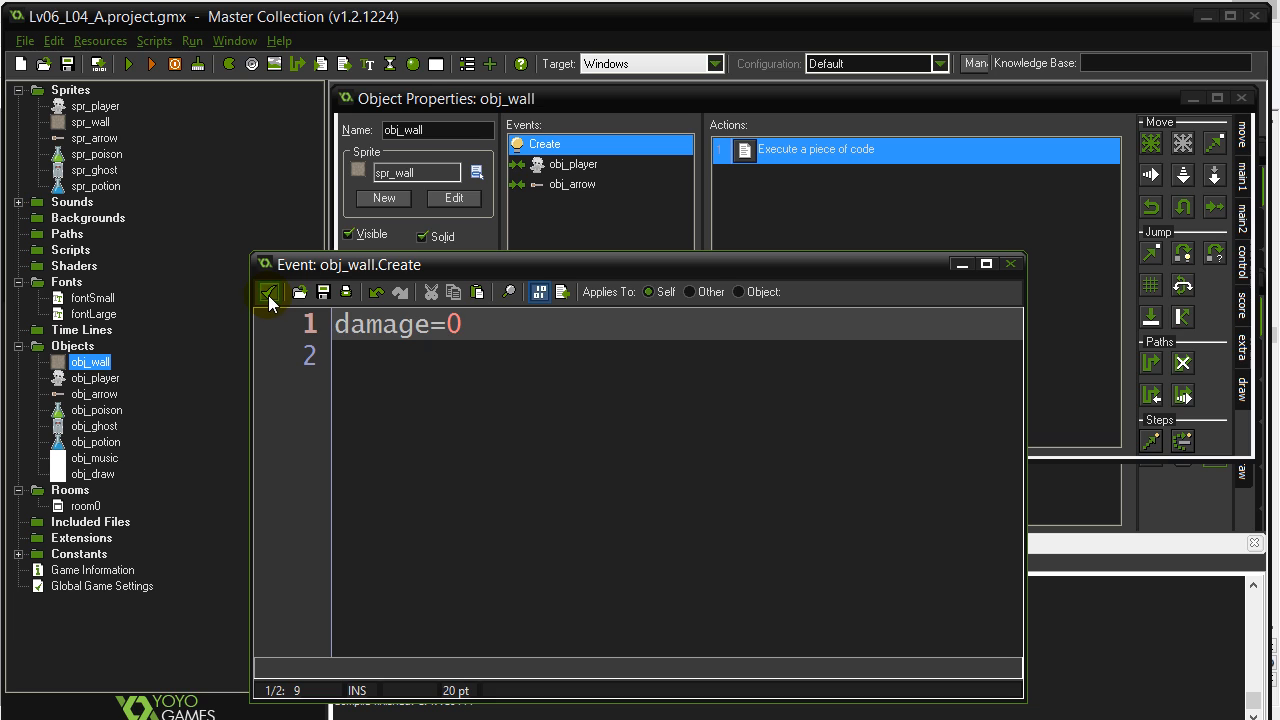
mouse_move(270, 292)
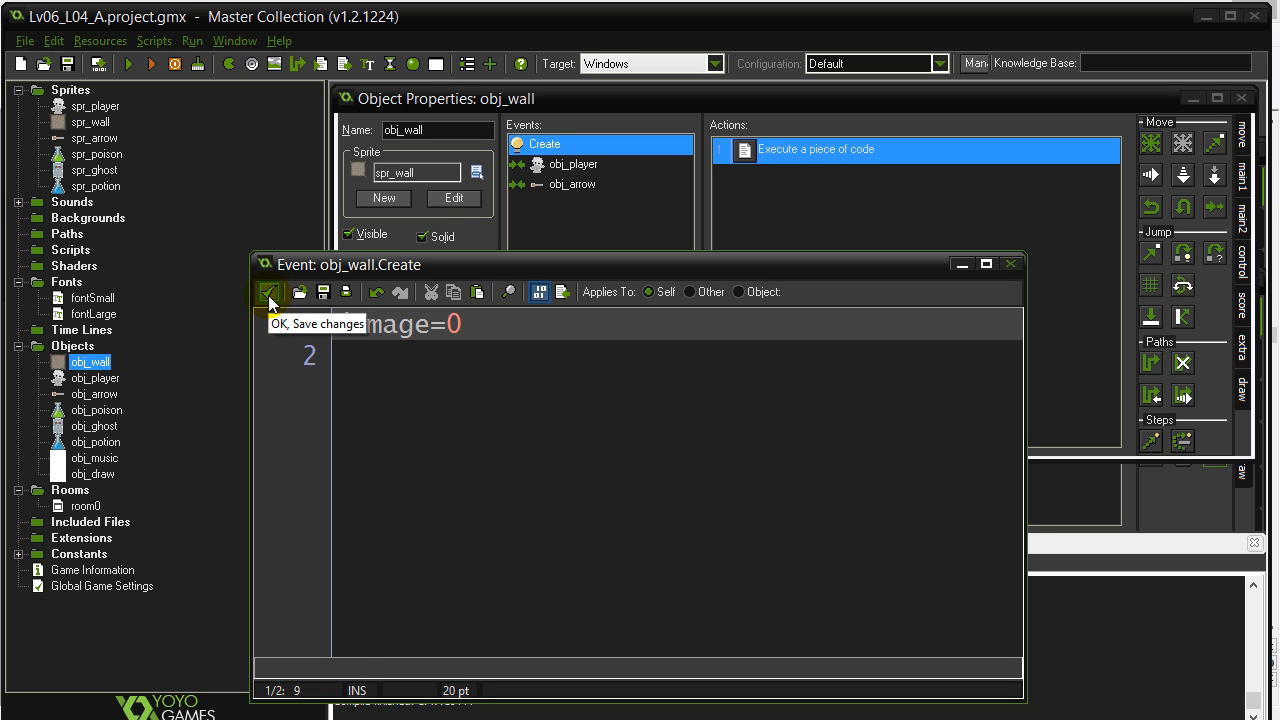
click(270, 292)
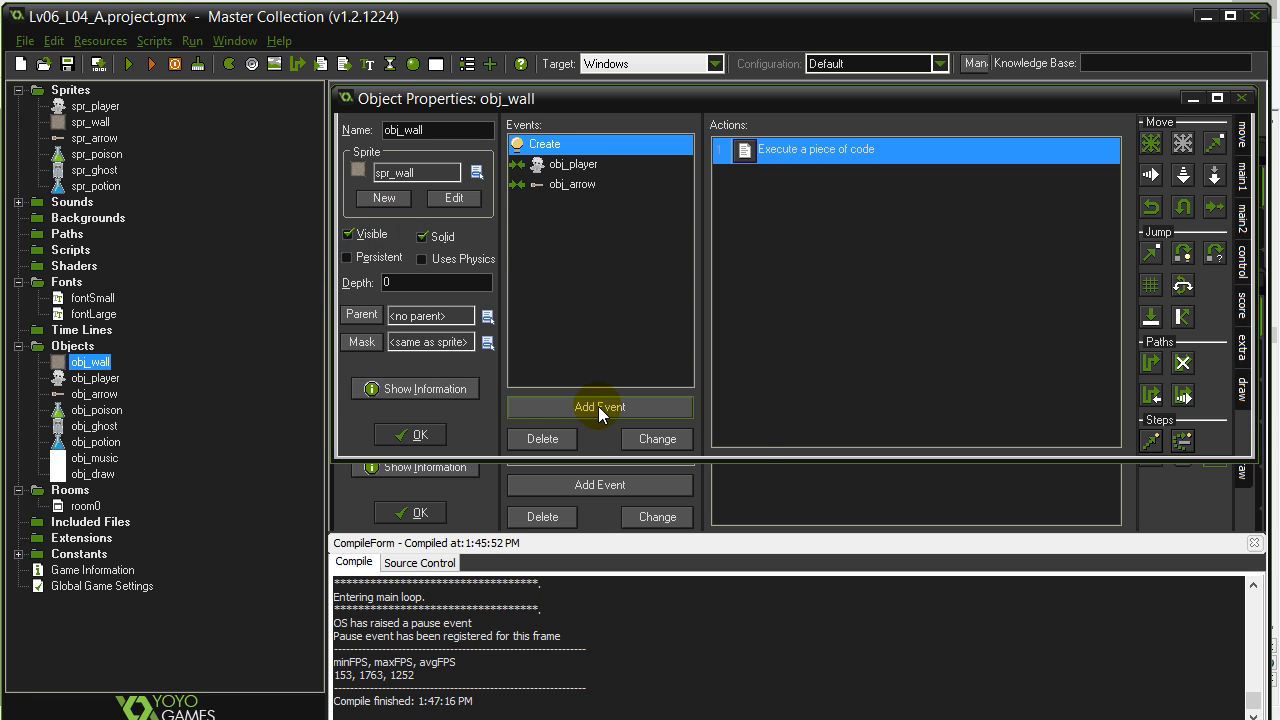
Add a Draw event with an empty Execute code action to obj_wall and run the game
click(600, 408)
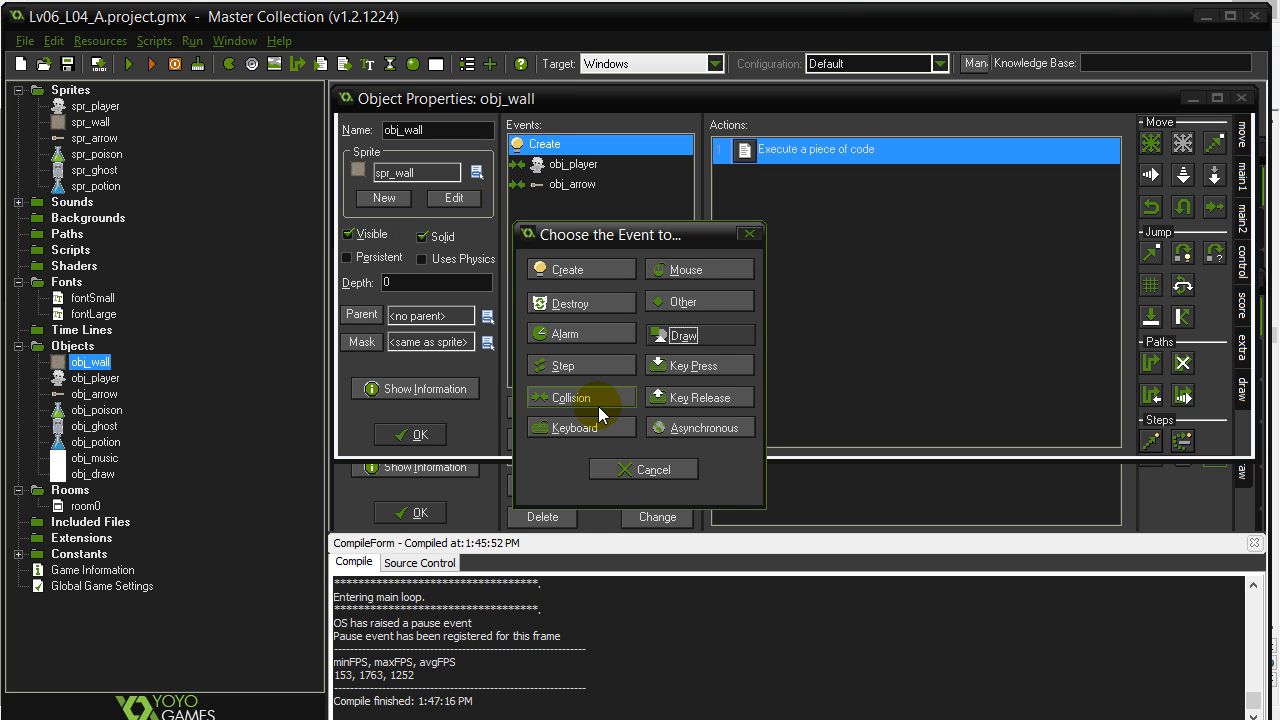
mouse_move(684, 336)
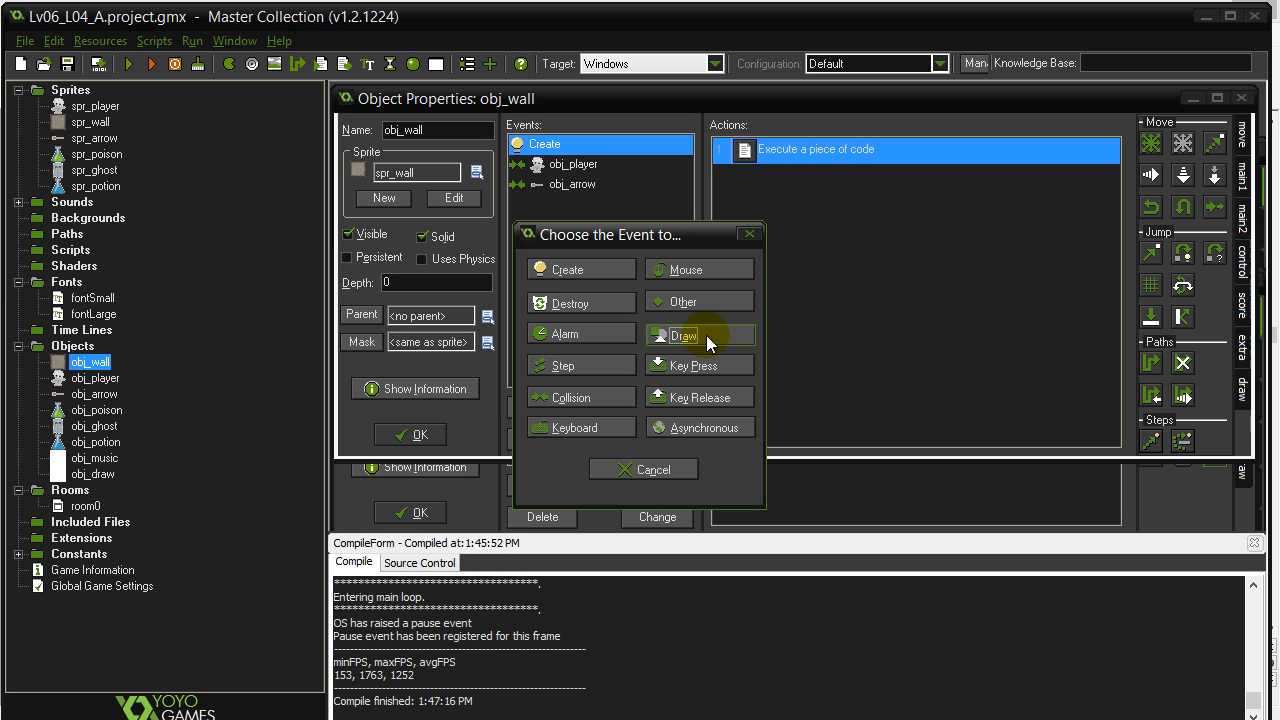
click(684, 336)
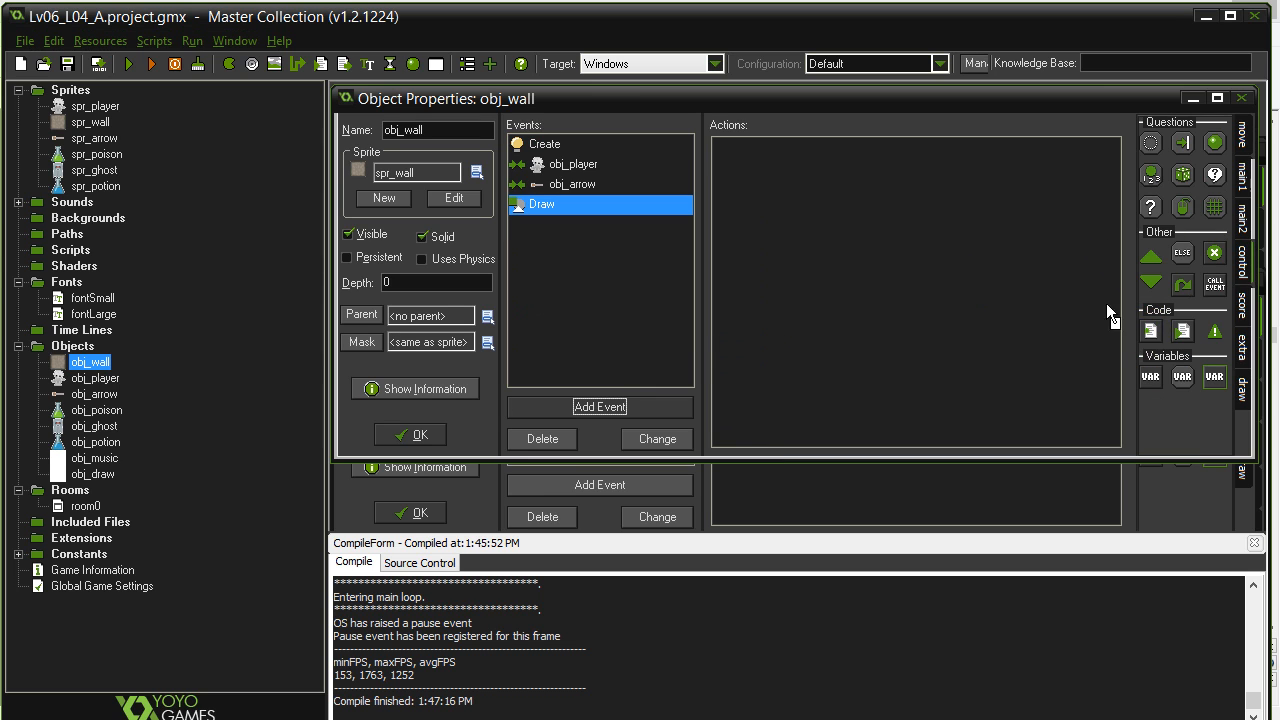
double_click(1150, 332)
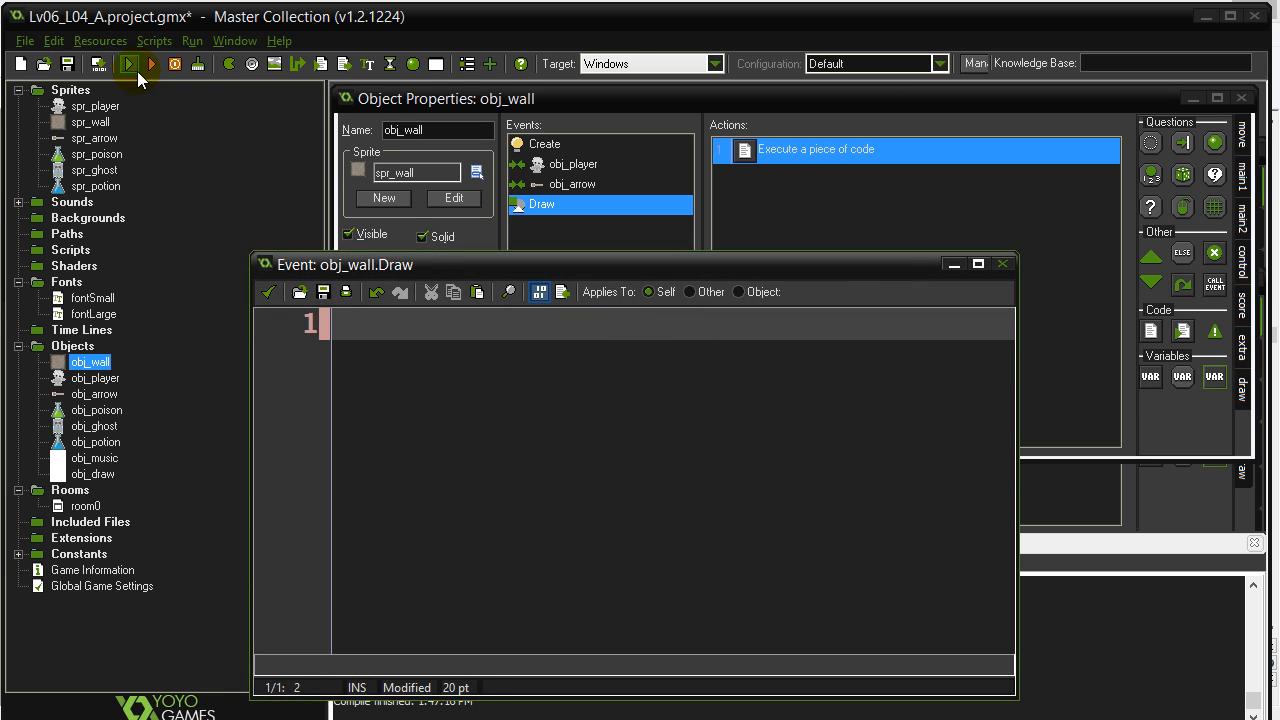
mouse_move(128, 64)
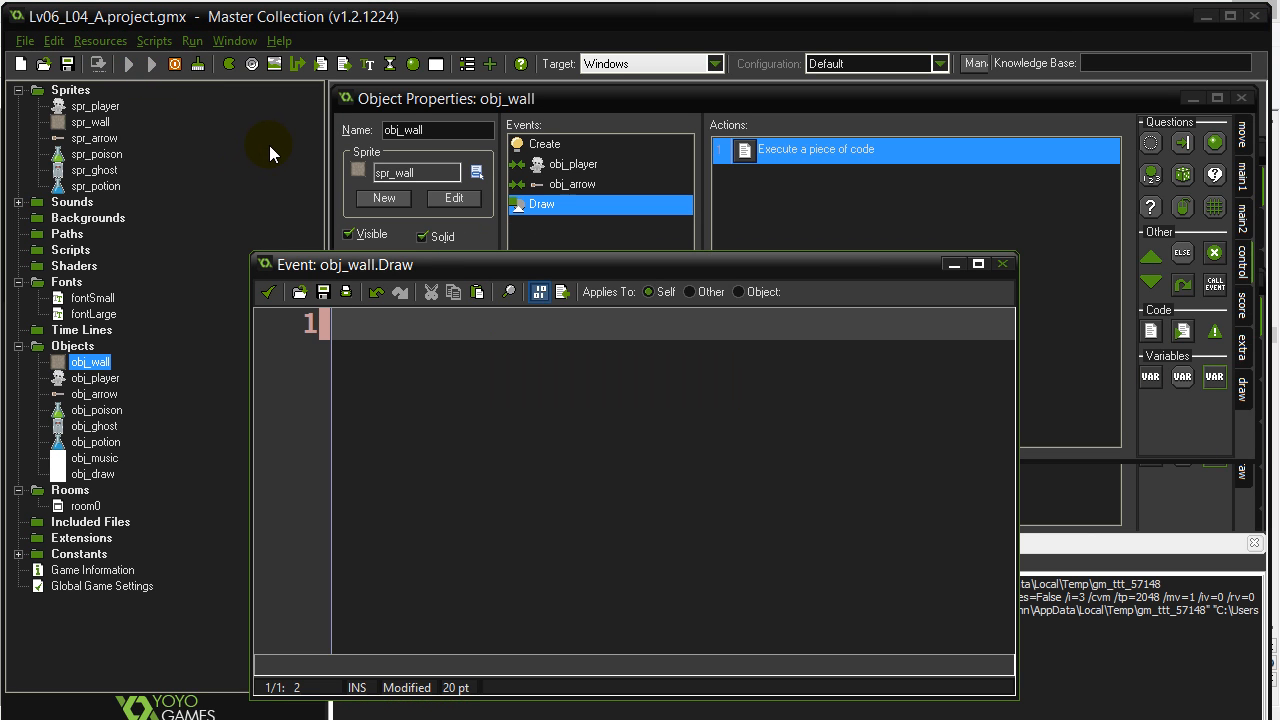
click(152, 62)
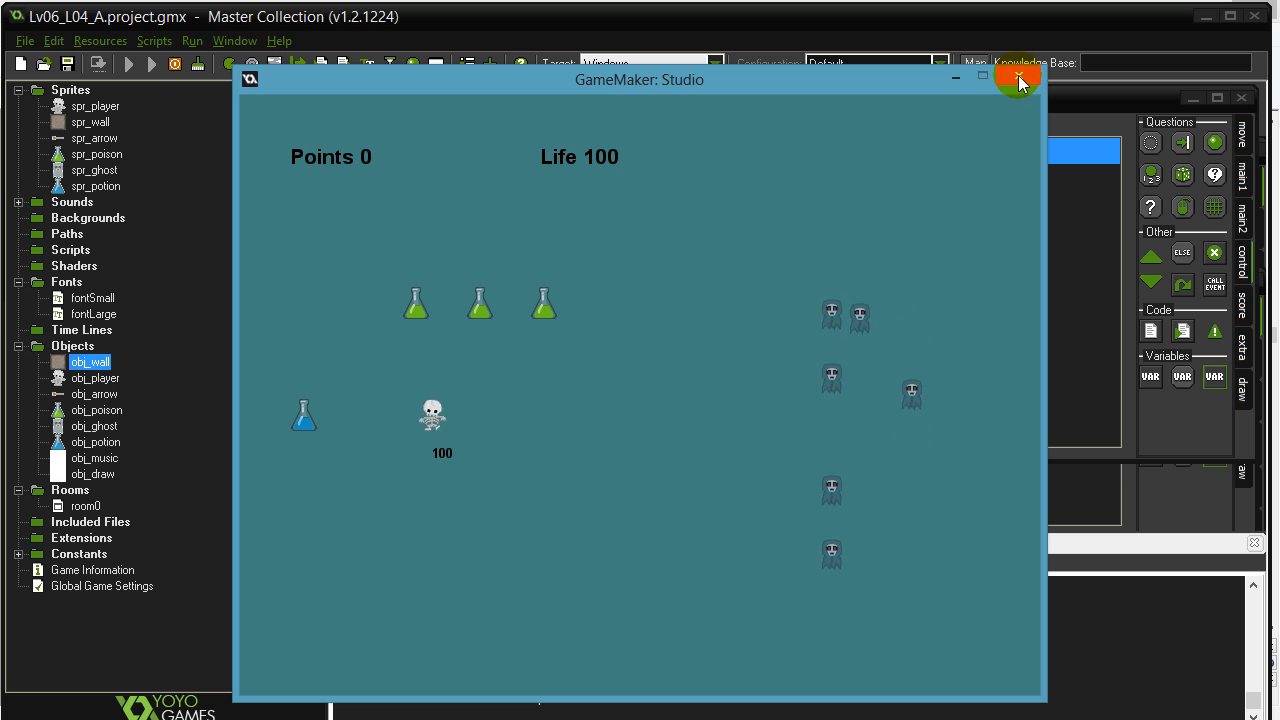
Close the game and write draw_sprite(spr_wall, -1, x, y) in obj_wall's Draw code
click(1018, 80)
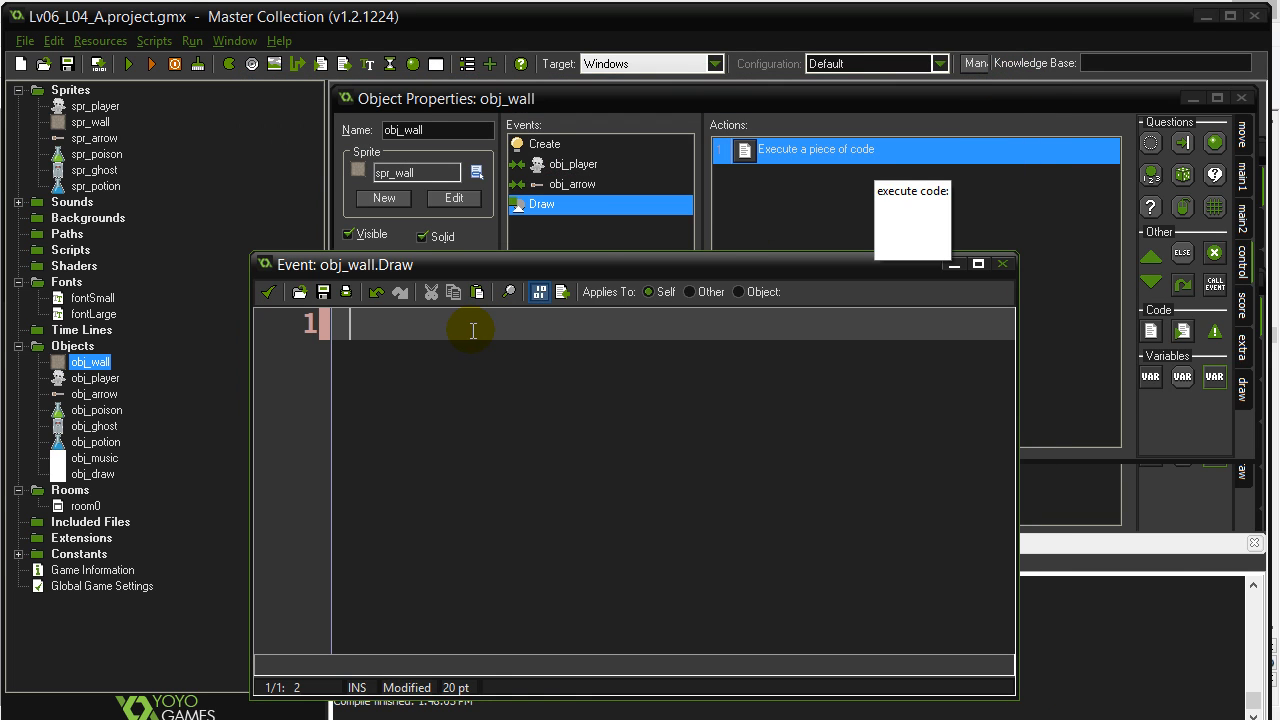
text(draw_)
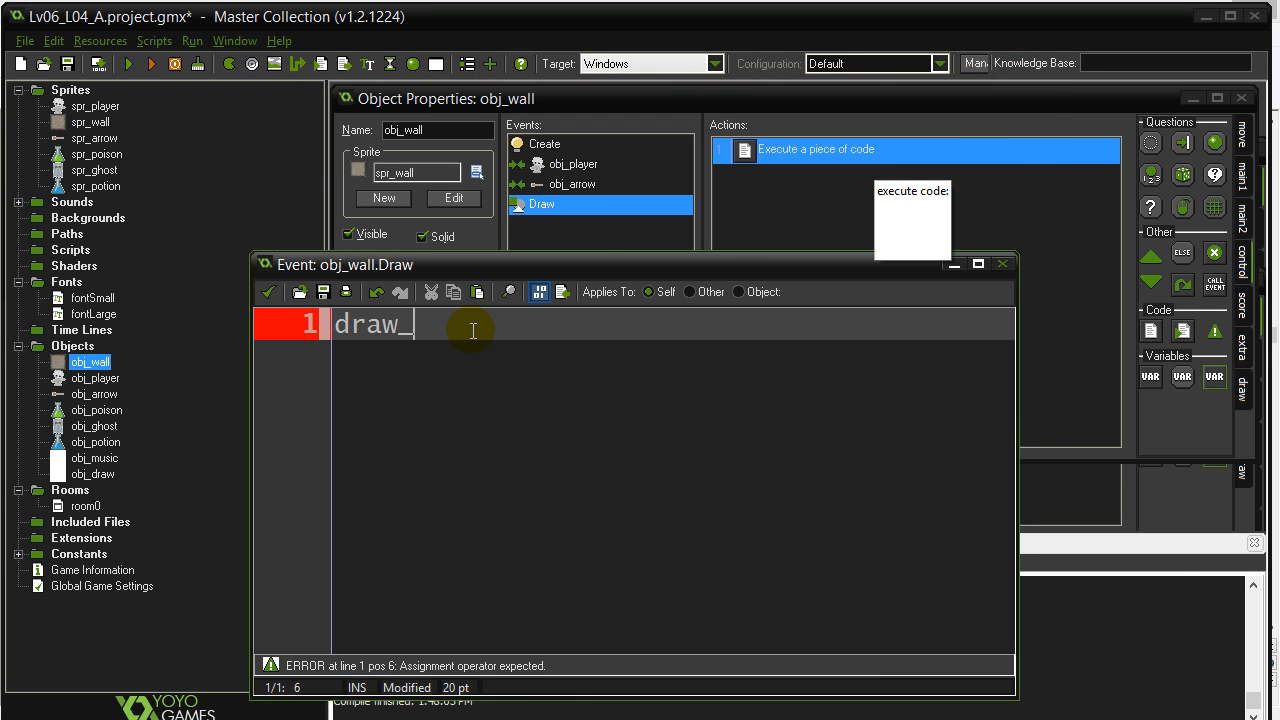
text(sprite()
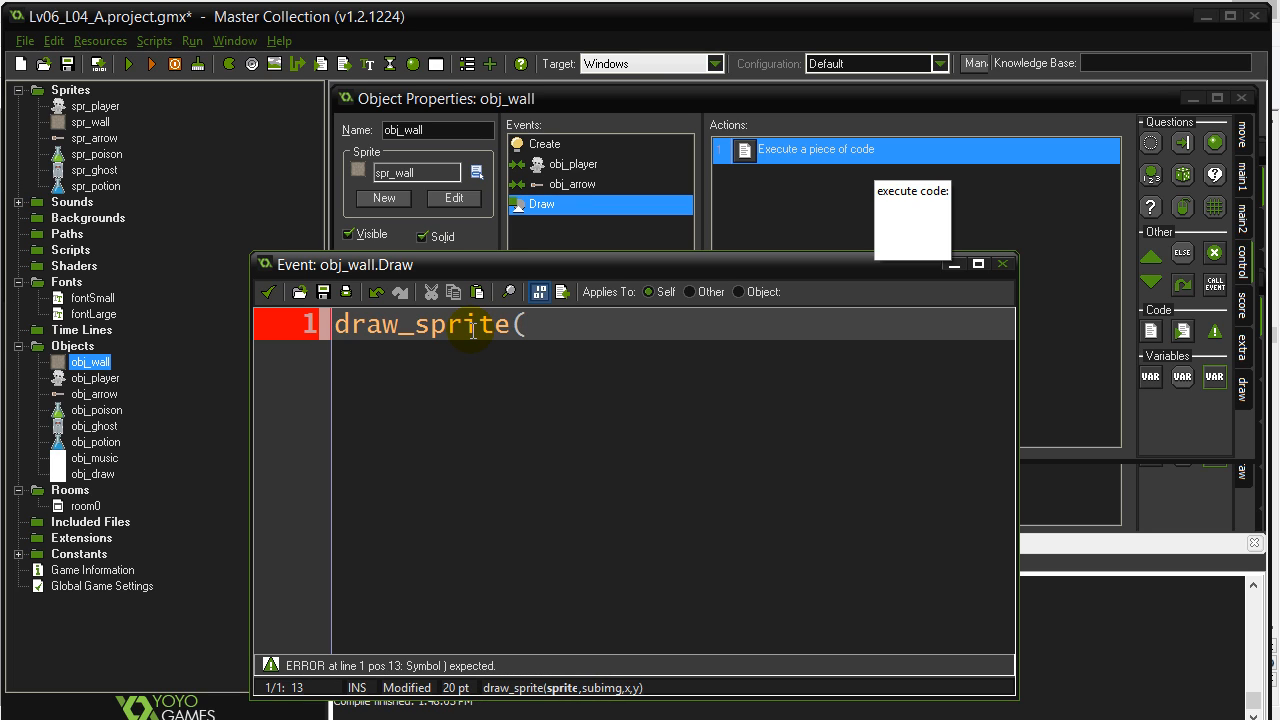
text(spr_wall)
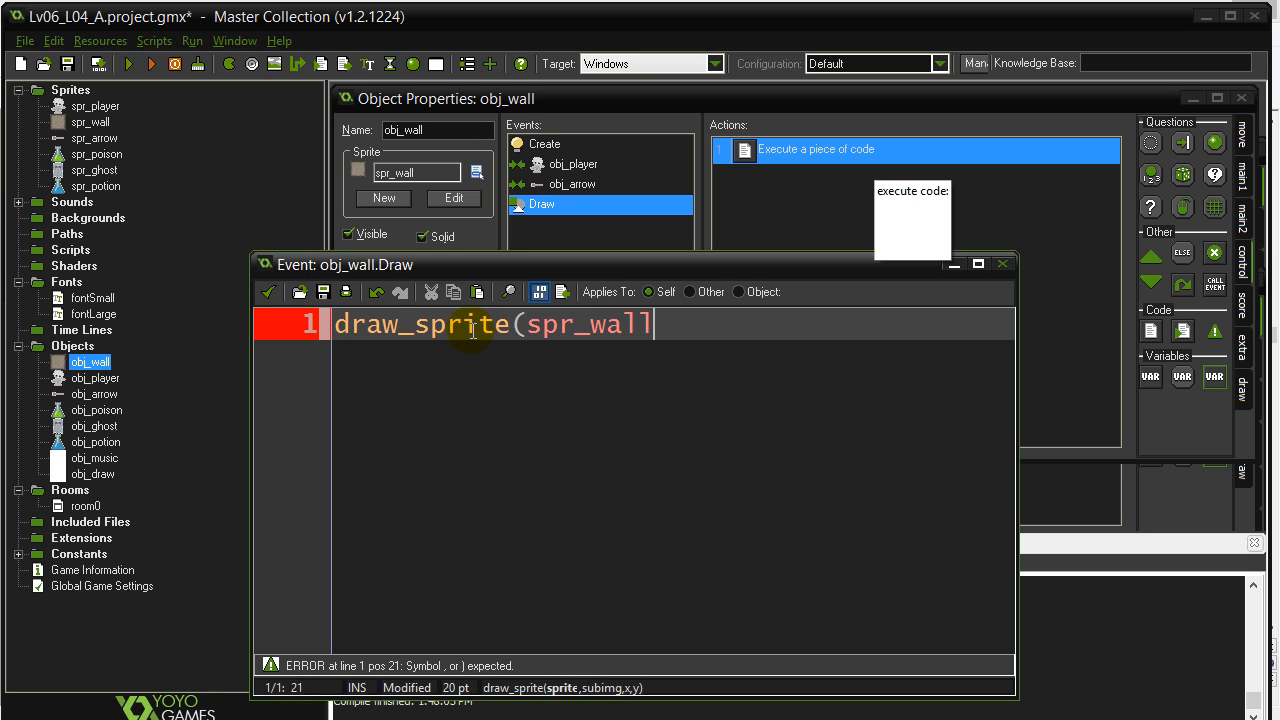
text(,)
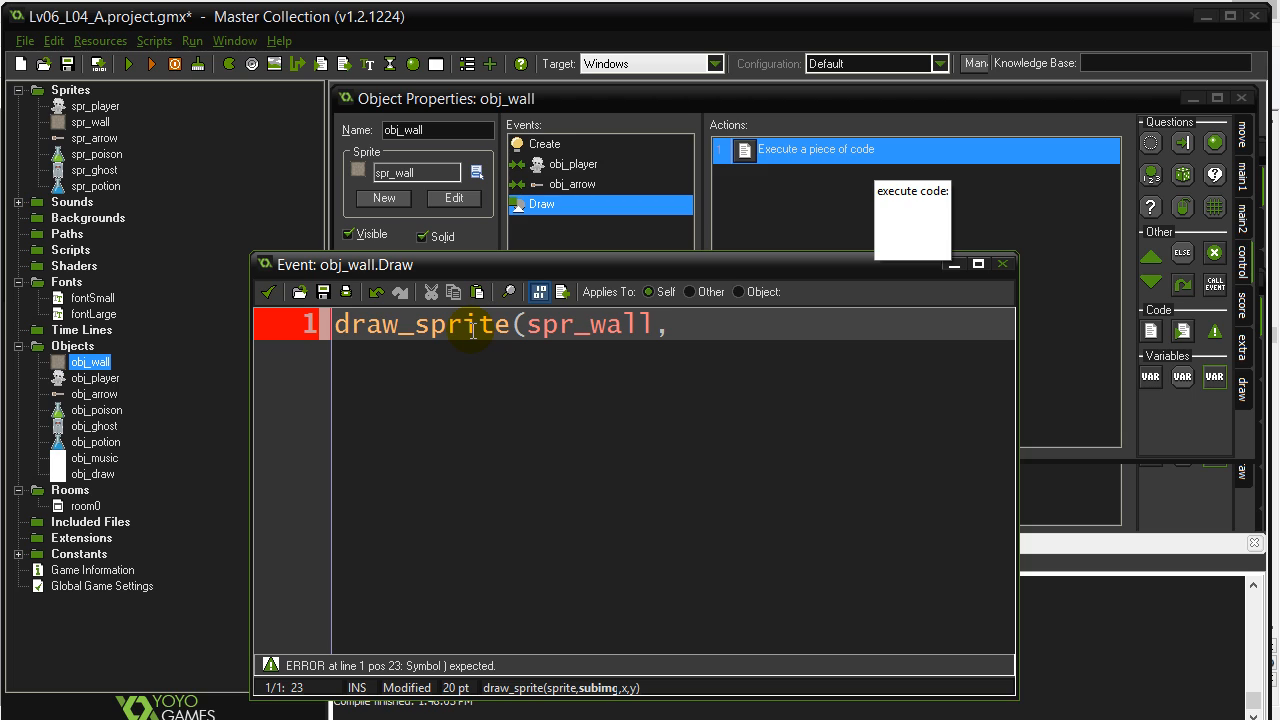
text(-1)
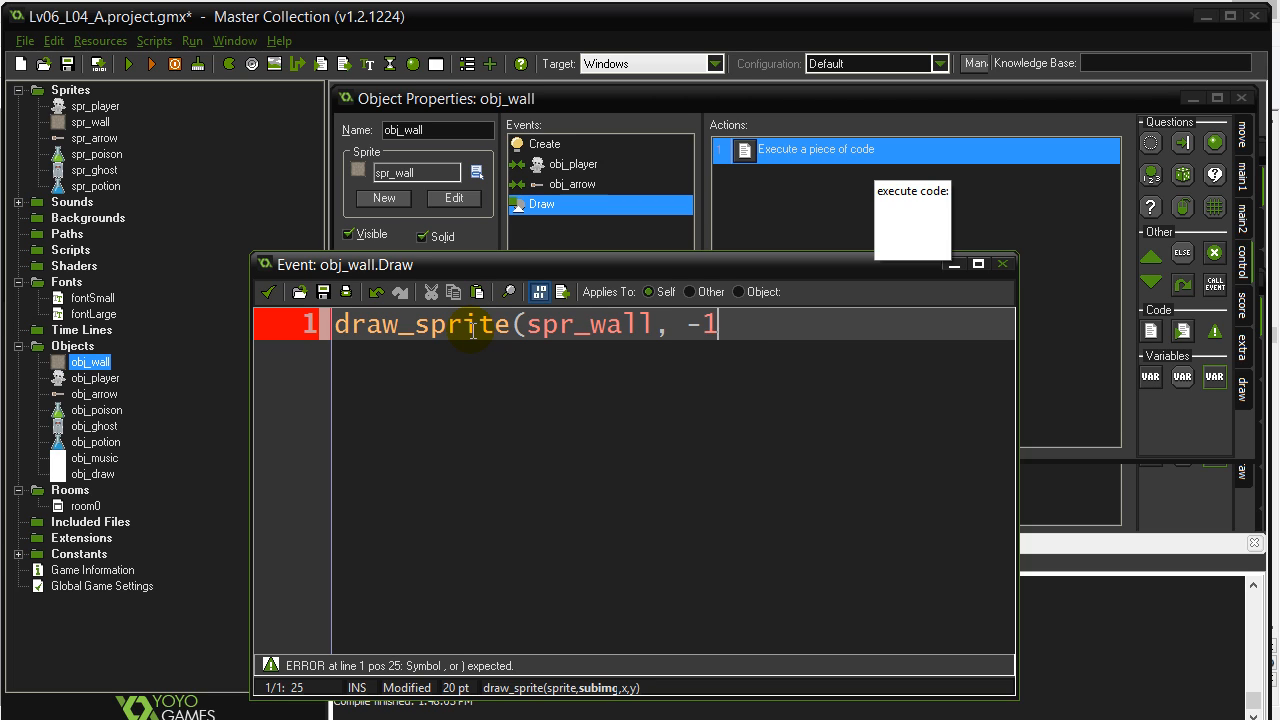
text(,)
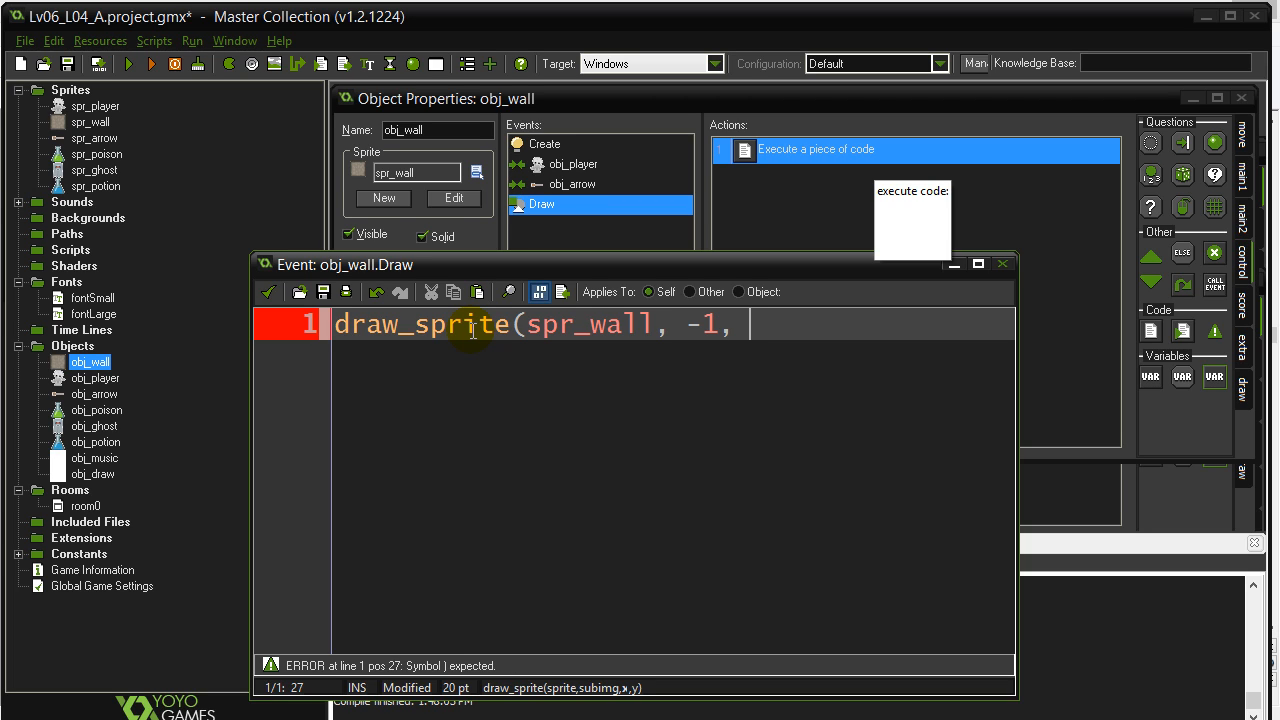
text(x,)
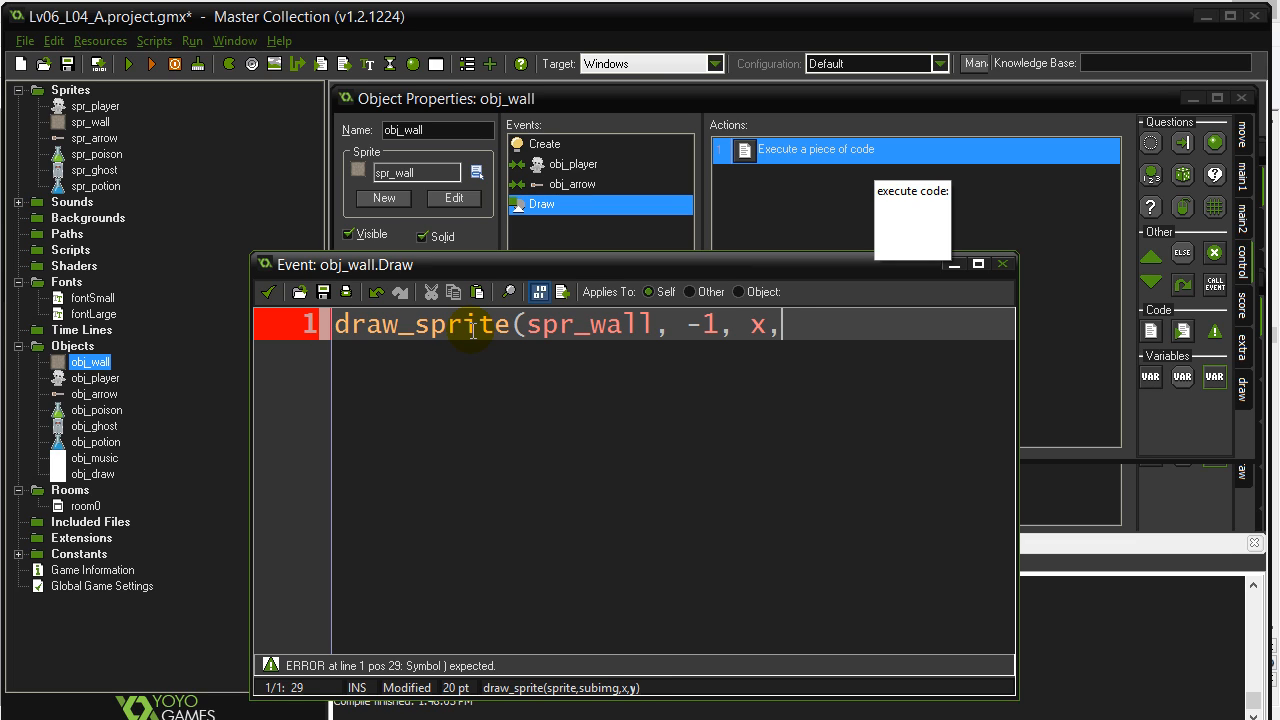
text(y))
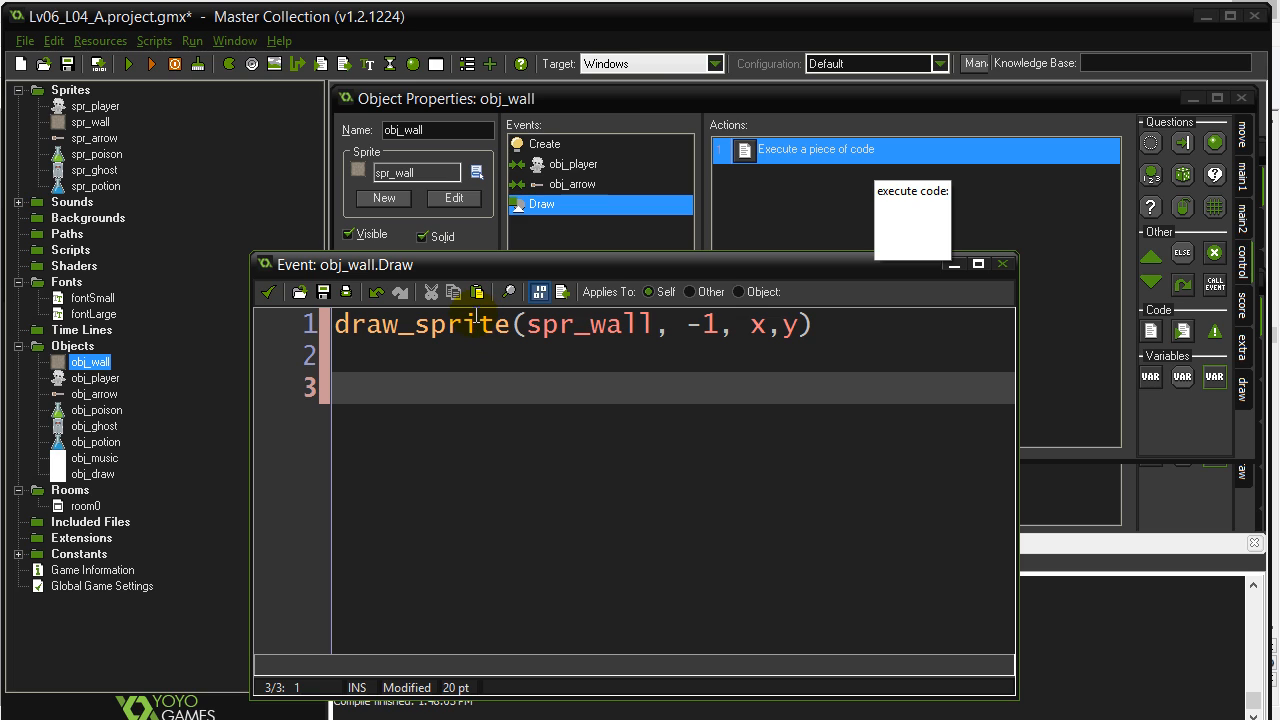
Add draw_text(x, y, string(damage)) to show the wall's damage value
text(draw_)
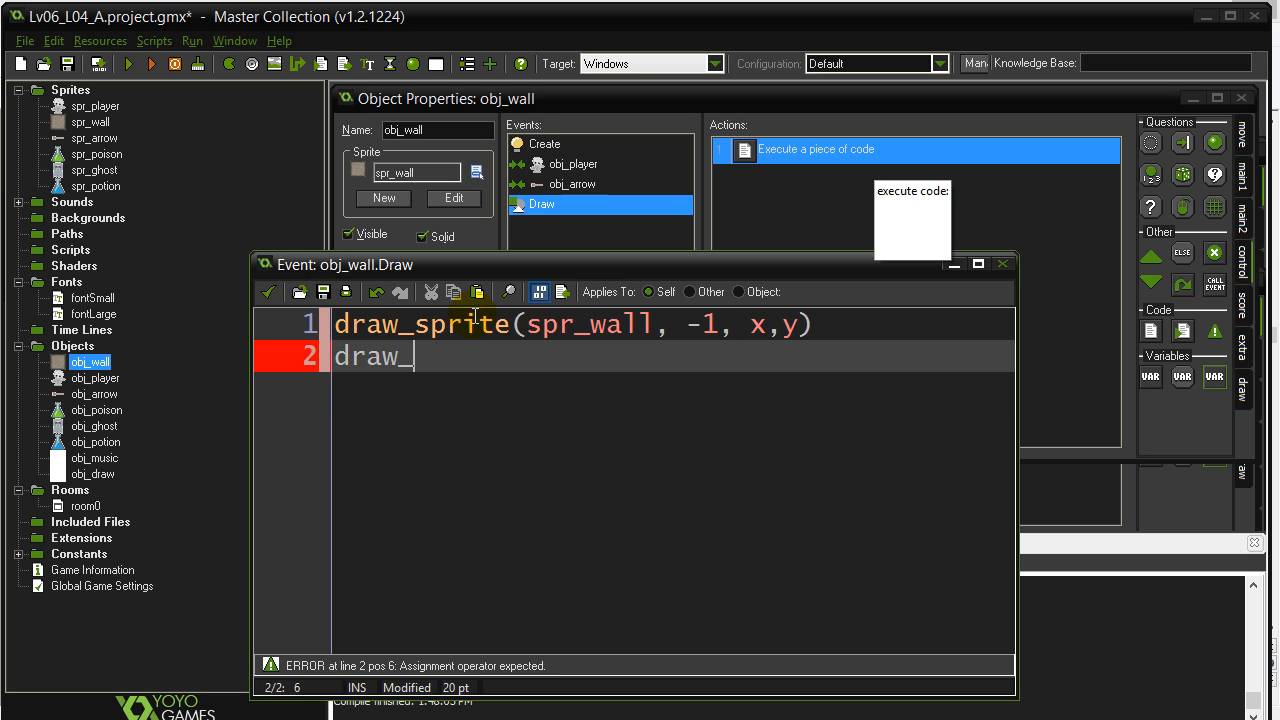
text(text()
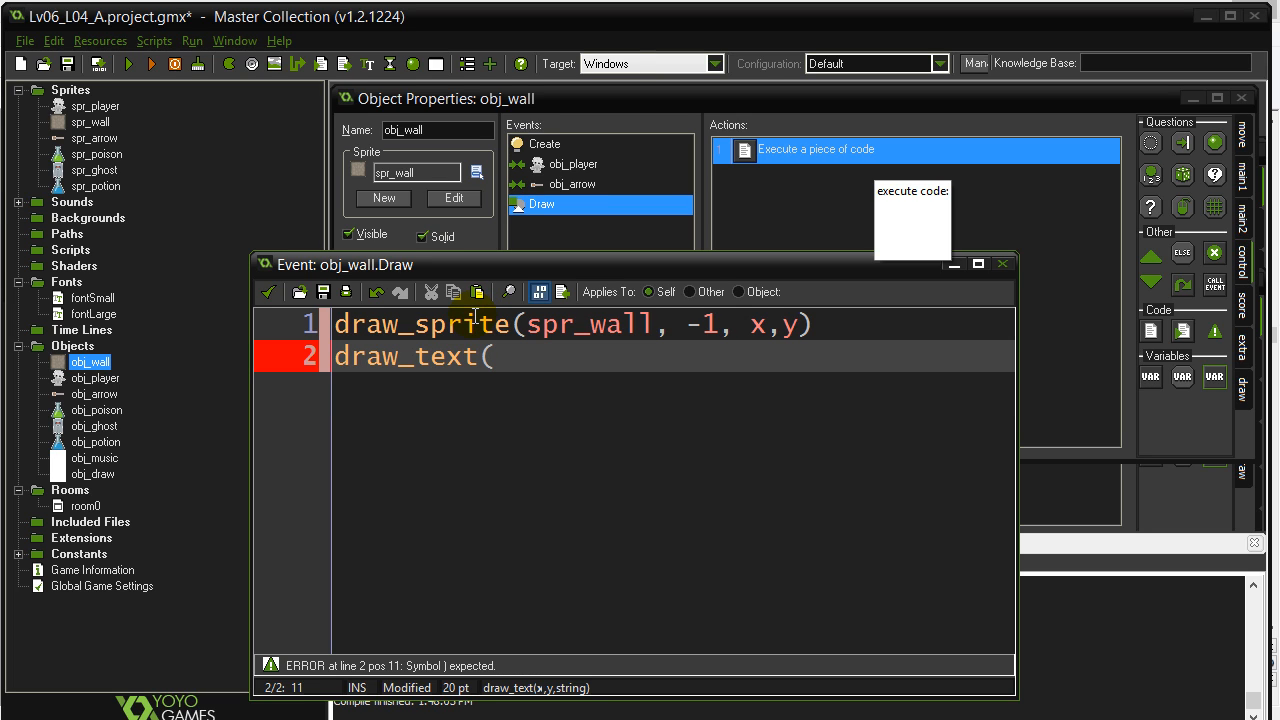
text(x)
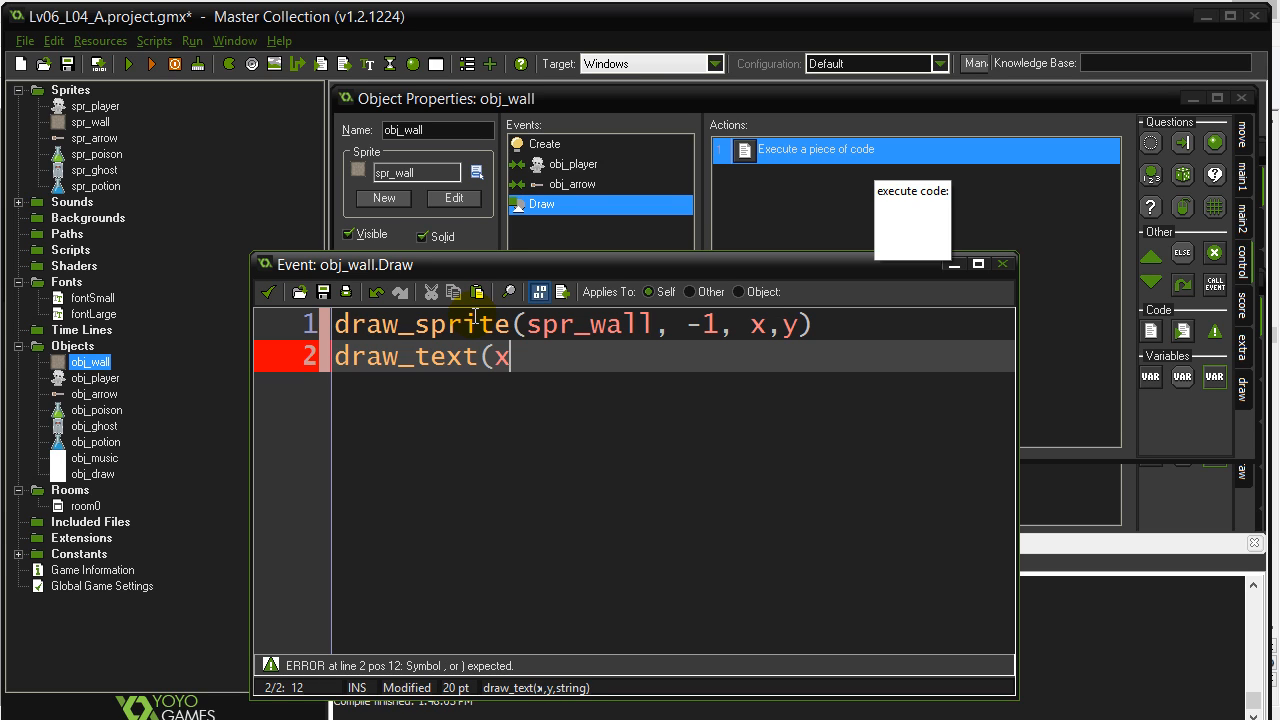
text(,y)
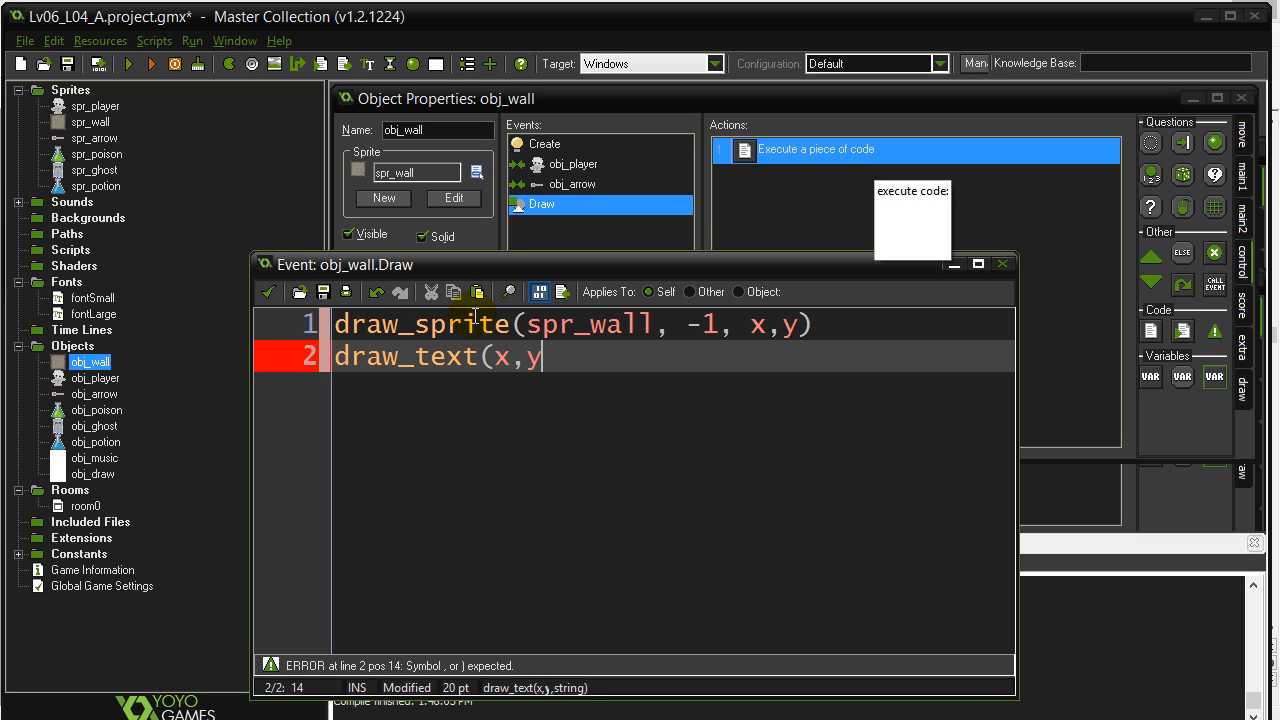
text(, string(dama)
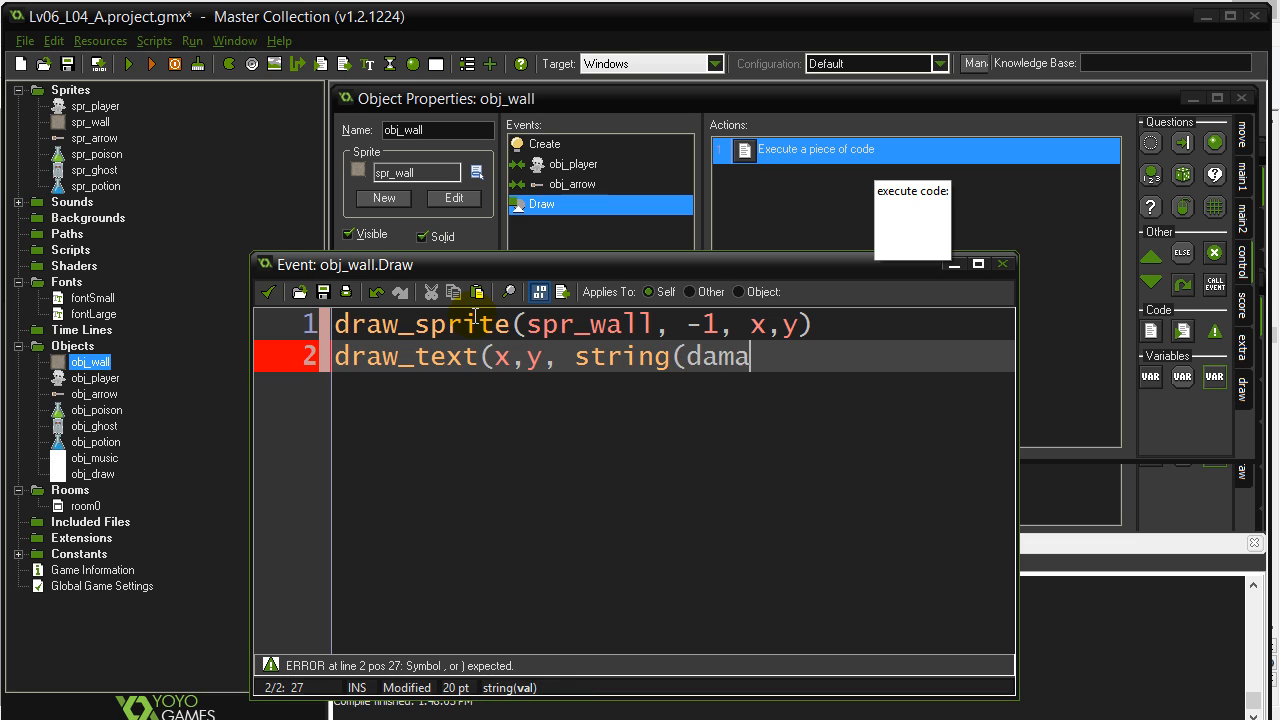
text(ge) ))
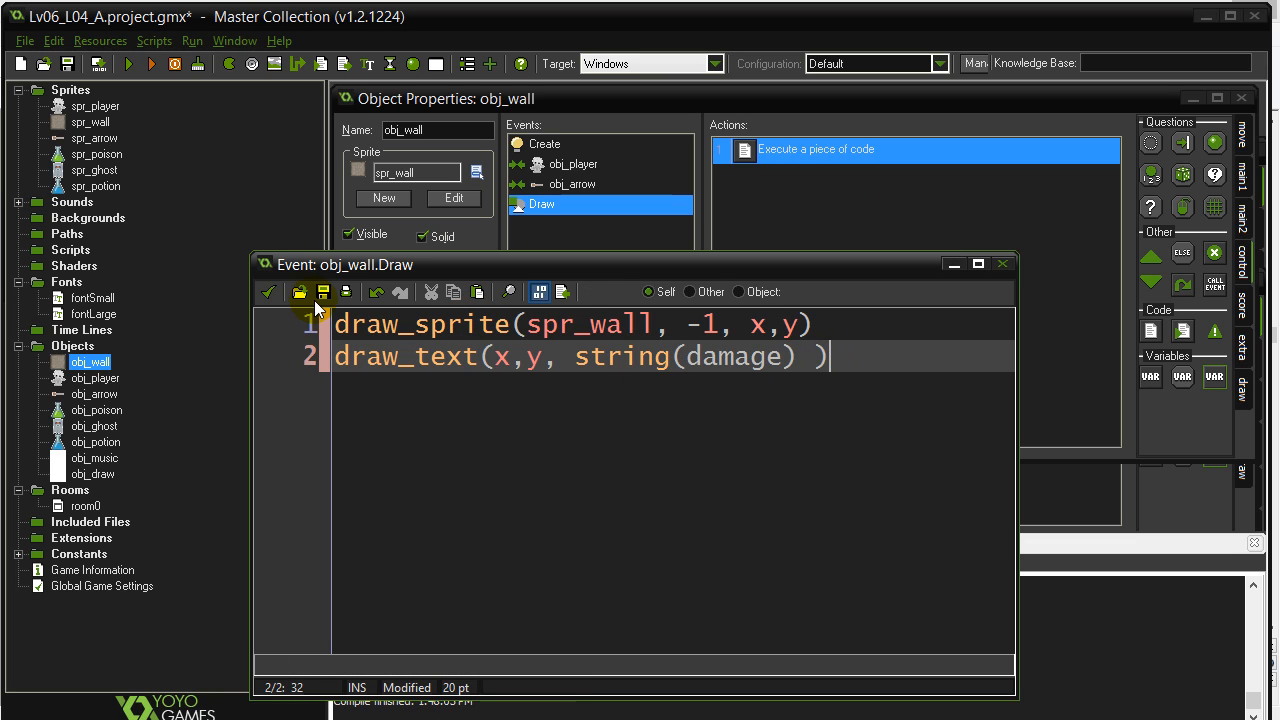
Save the Draw code and create a new sprite resource named spr_wall1
click(268, 292)
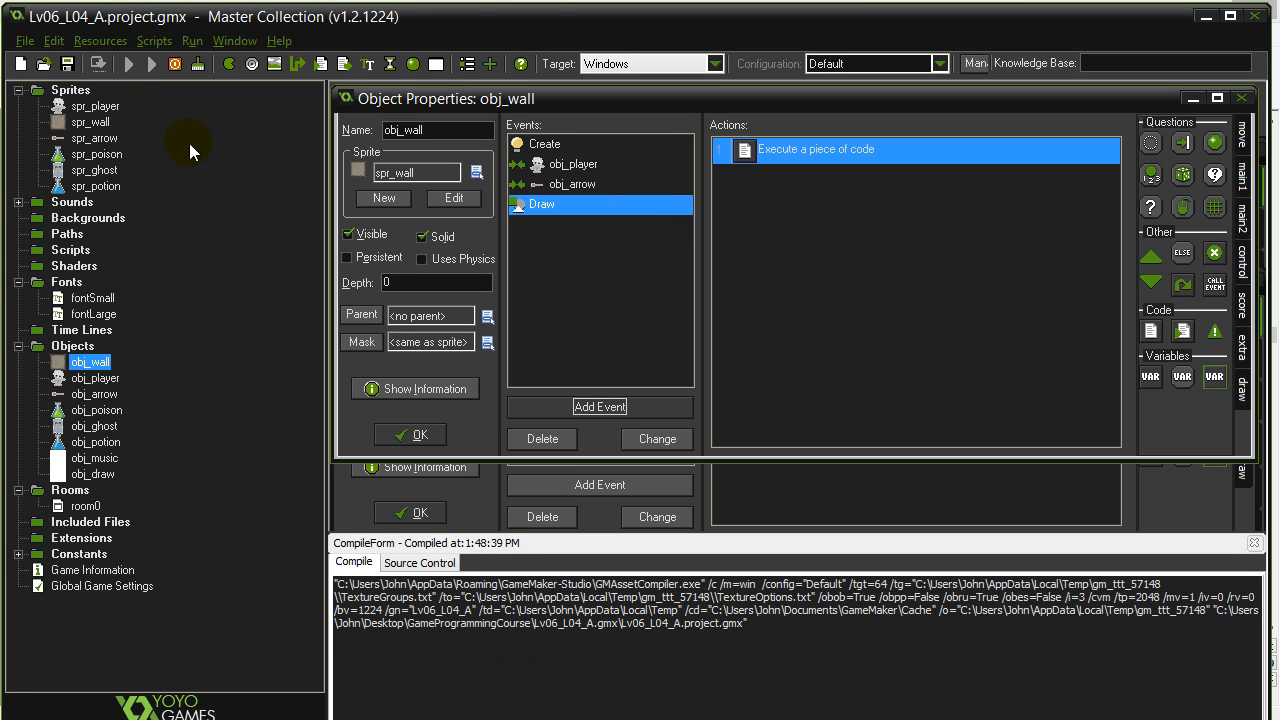
click(152, 62)
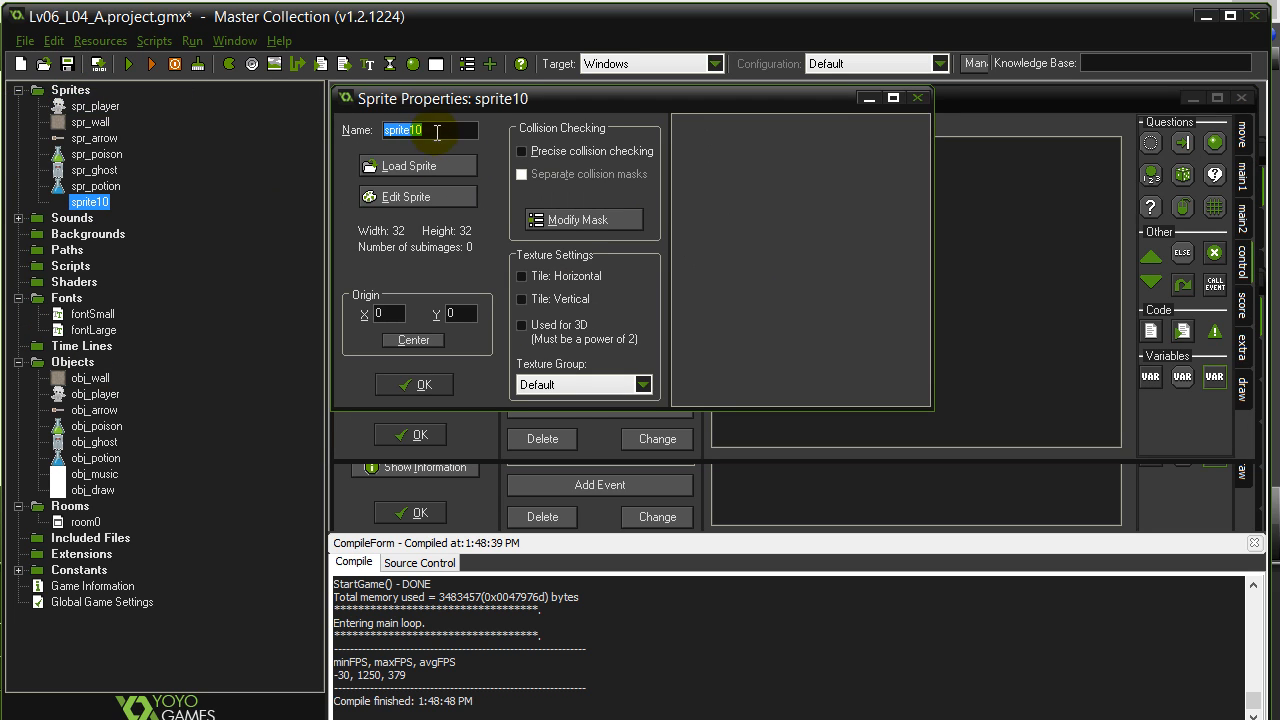
text(spr_wall)
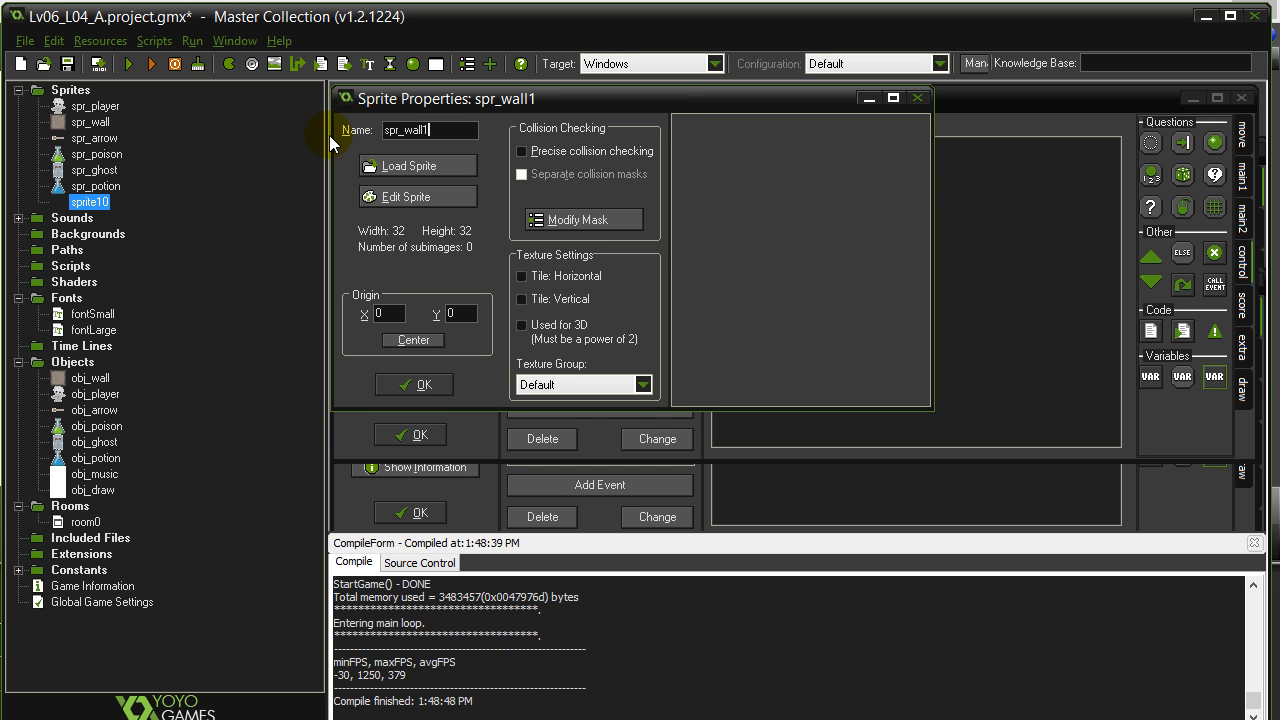
Load the wall_block_cracked1 image from the MazePlatform folder into spr_wall1
click(408, 166)
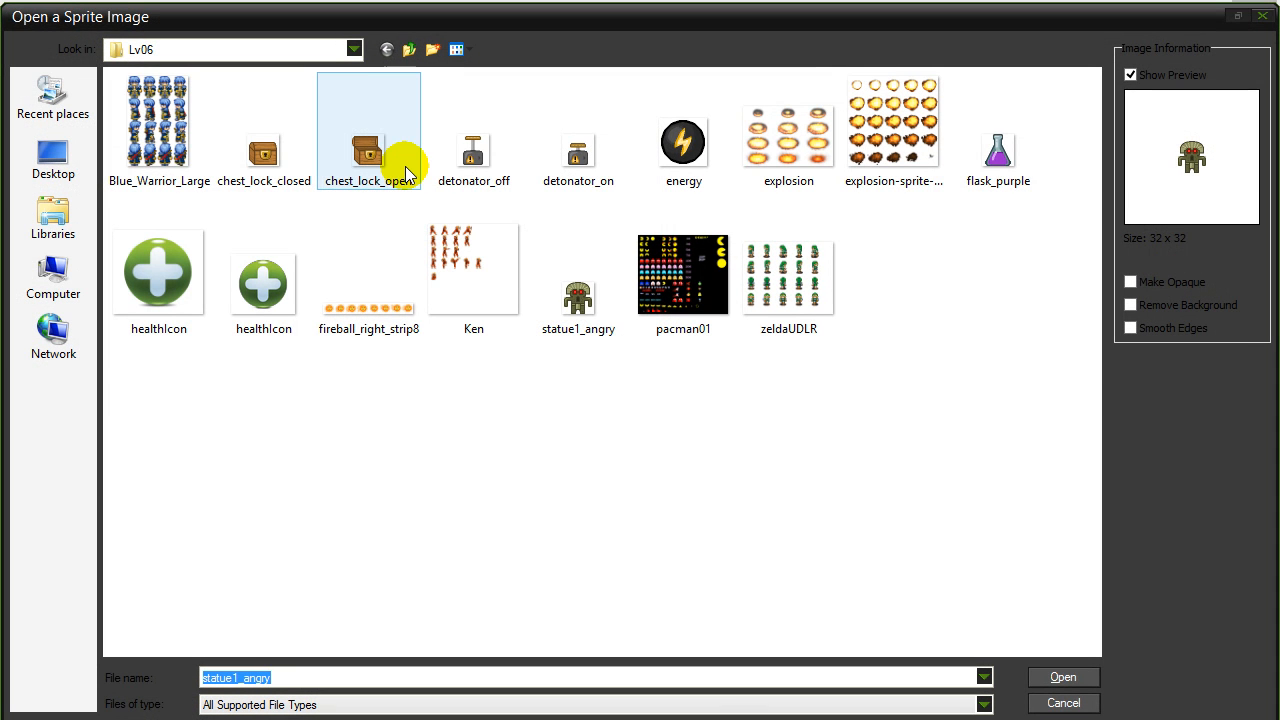
click(408, 48)
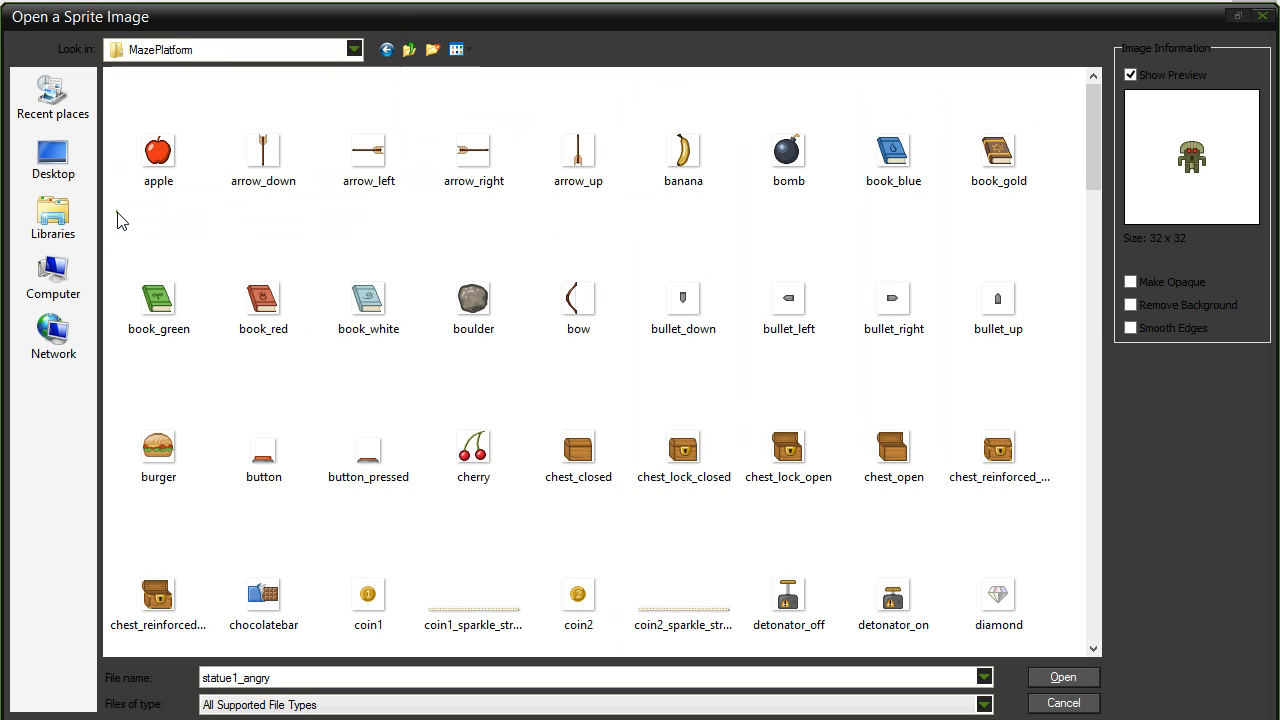
scroll(down, 3)
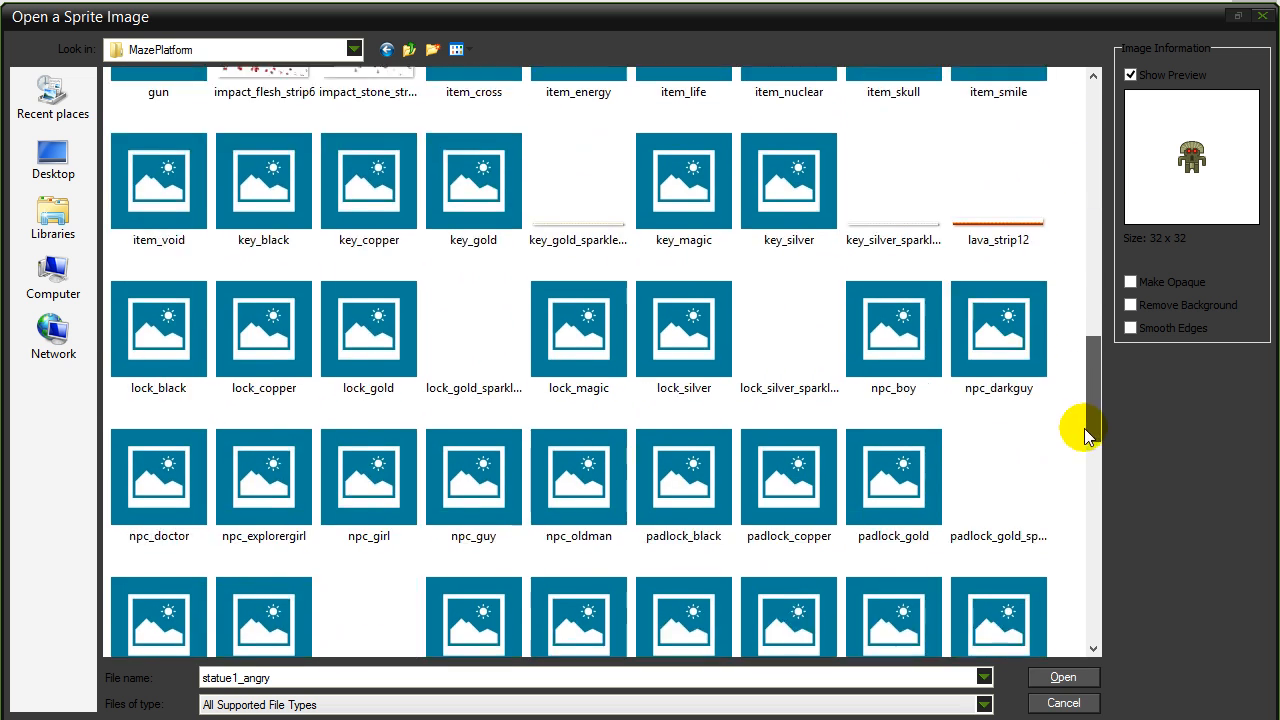
scroll(down, 3)
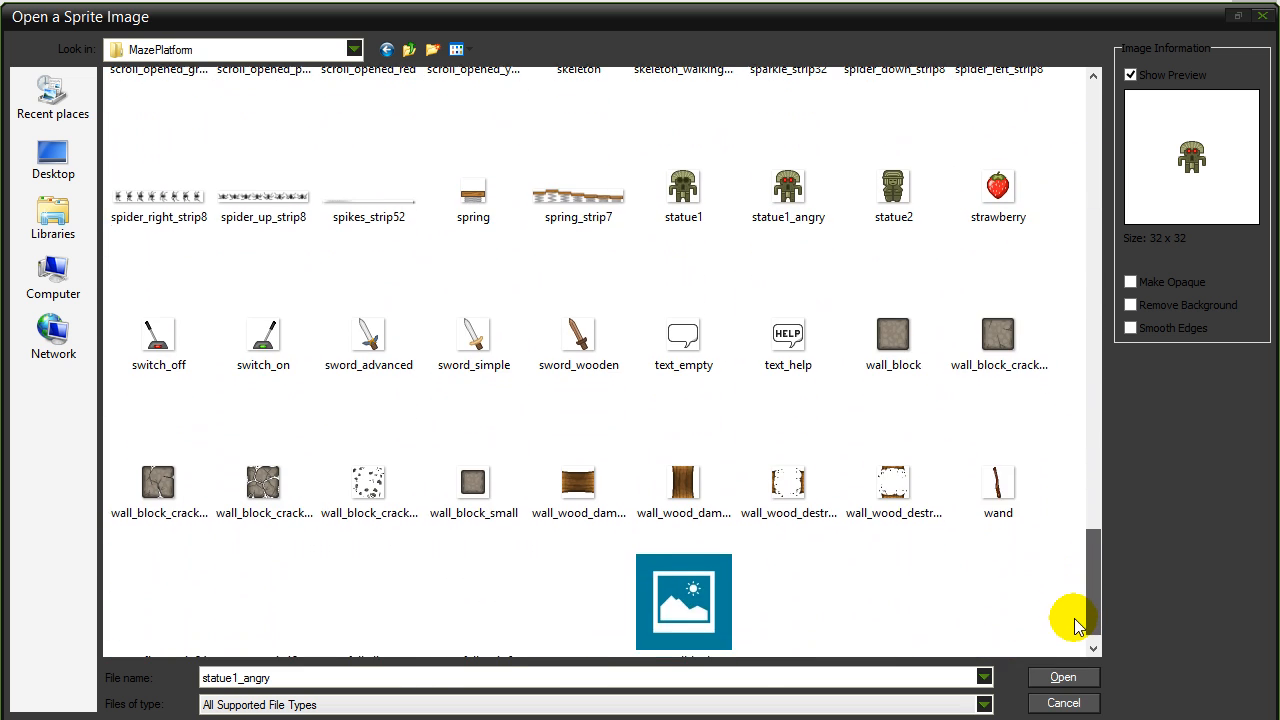
click(998, 336)
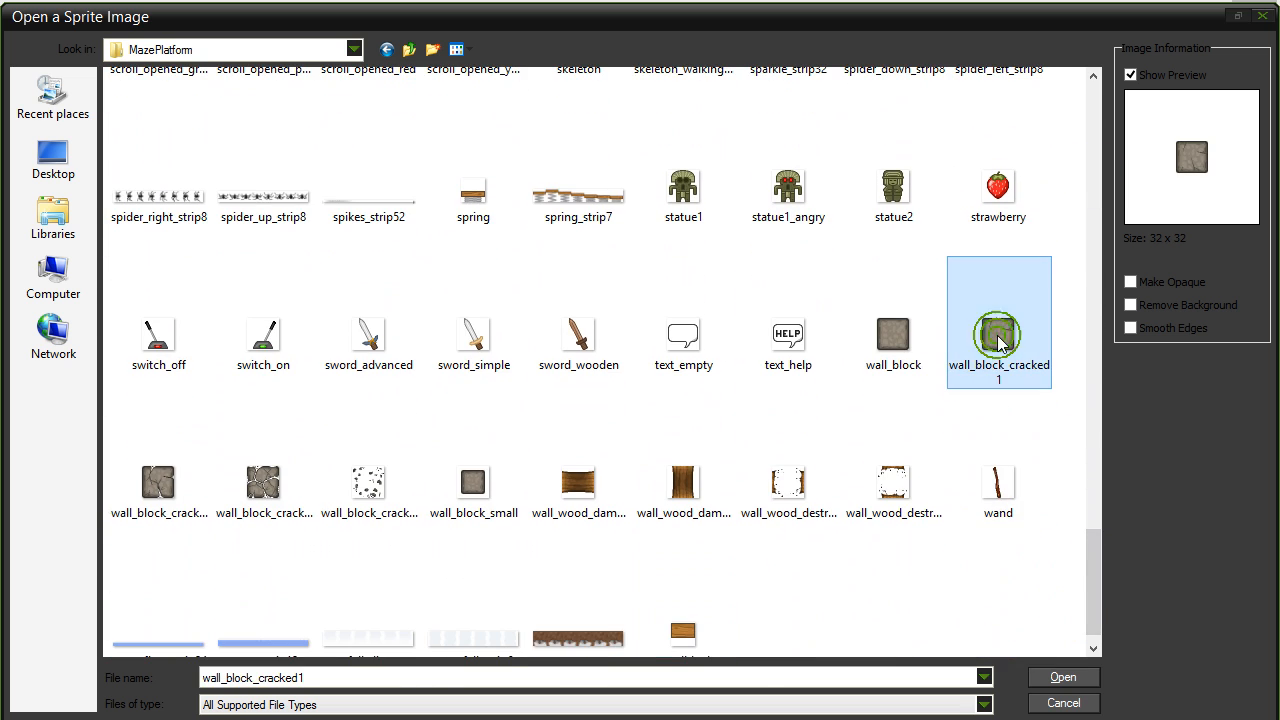
click(158, 482)
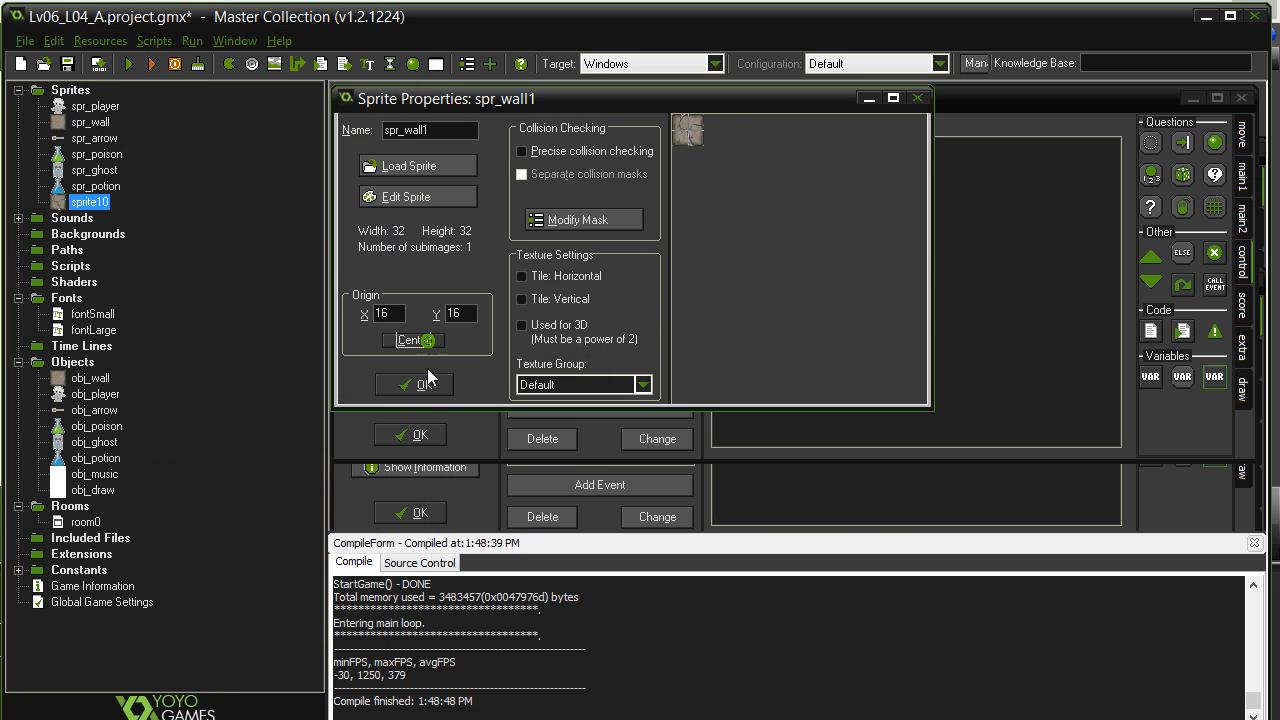
Create sprite spr_wall2 from the wall_block_cracked3 image with a centred origin
right_click(70, 90)
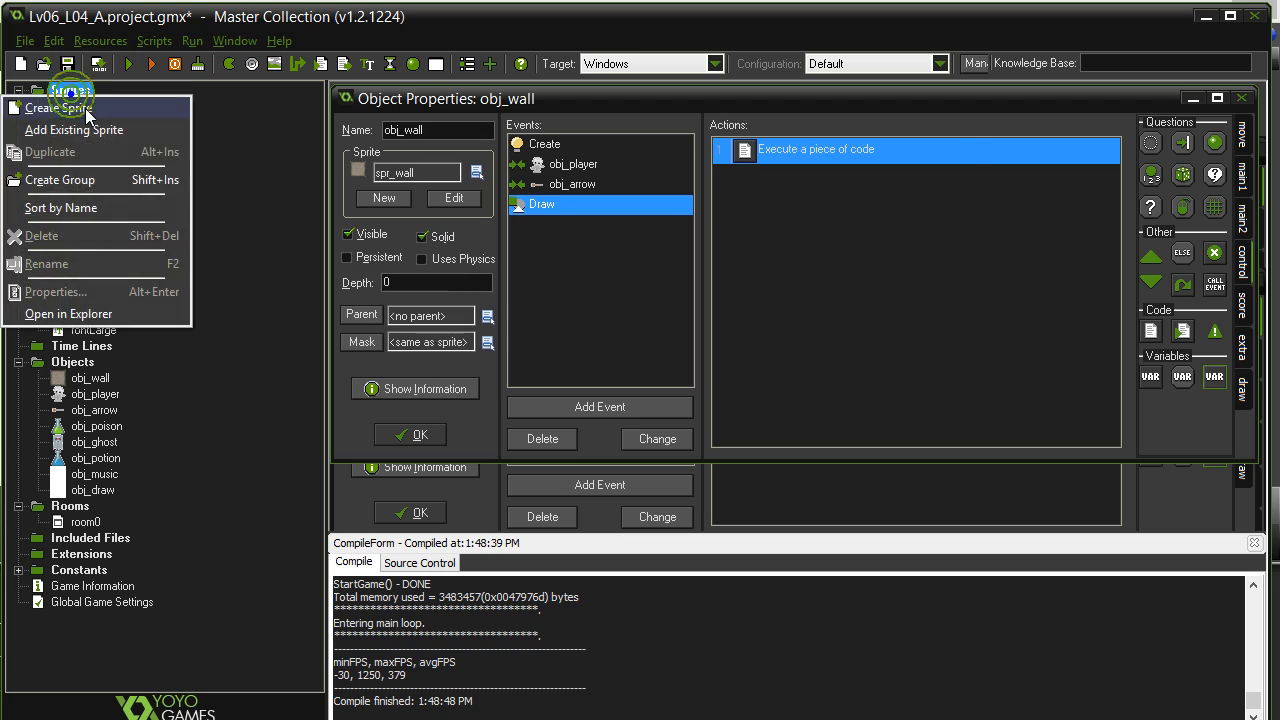
click(56, 108)
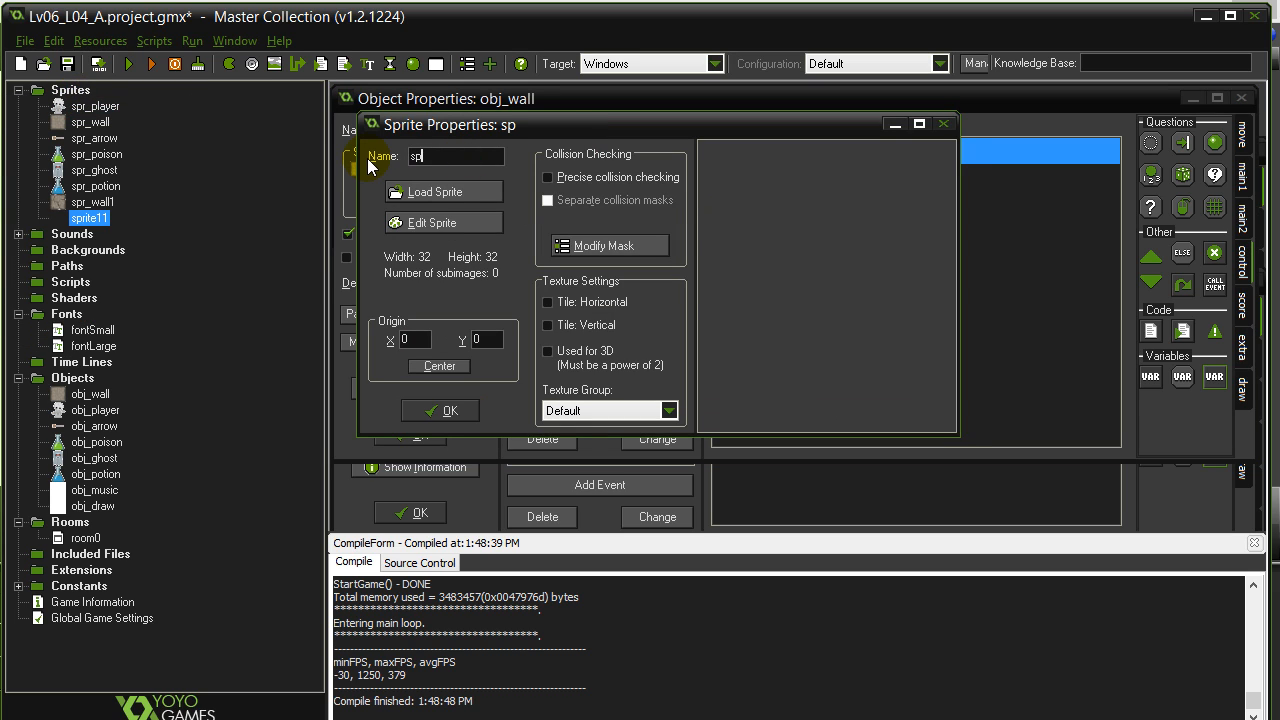
text(spr_wall2)
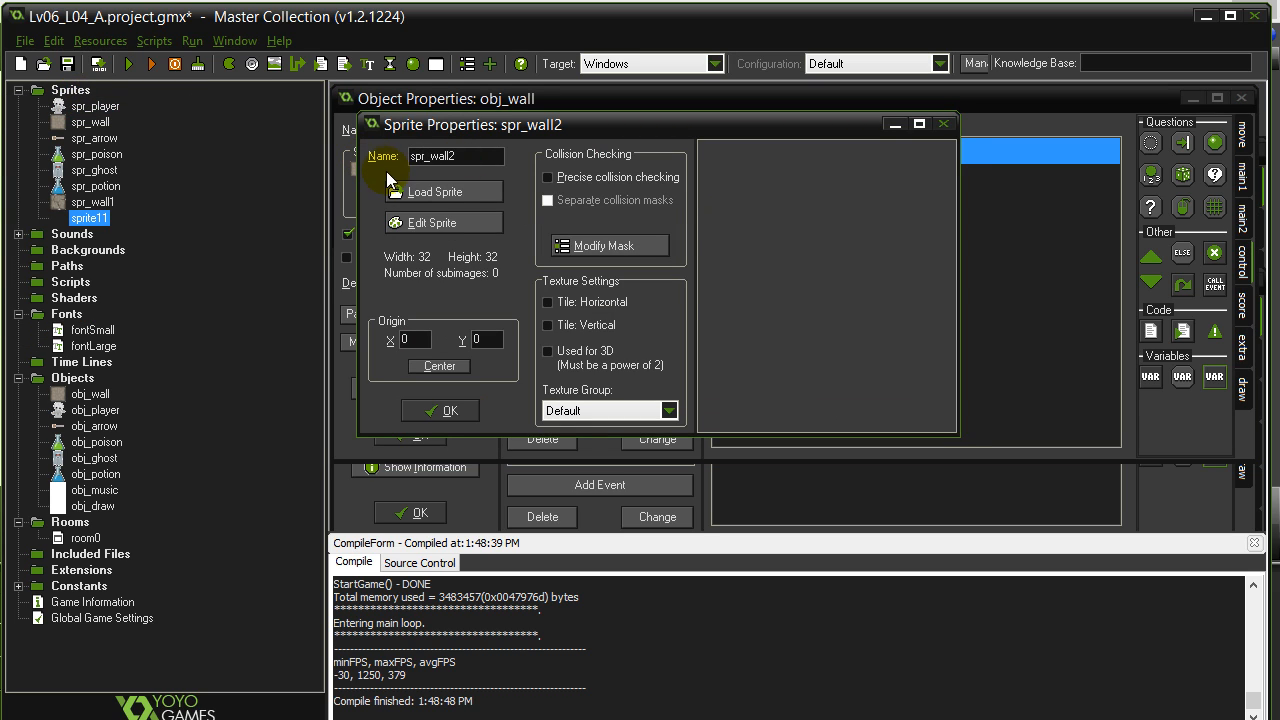
click(436, 192)
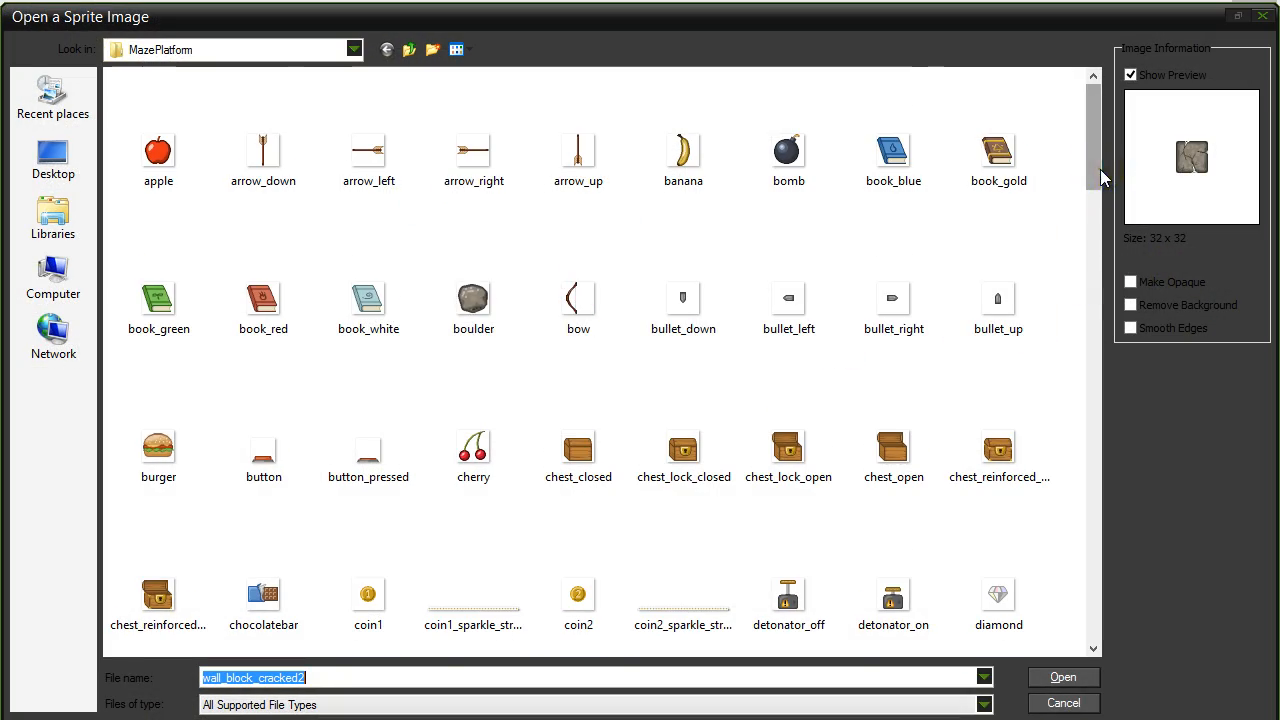
scroll(down, 3)
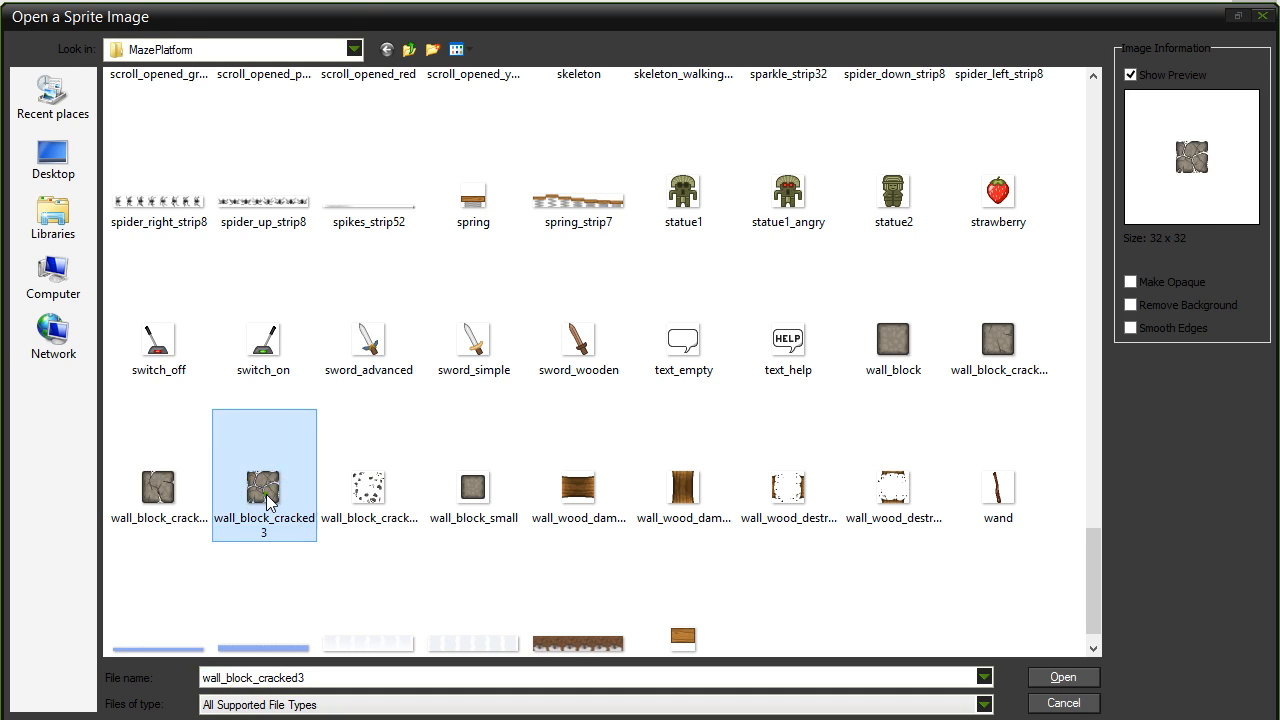
click(1062, 676)
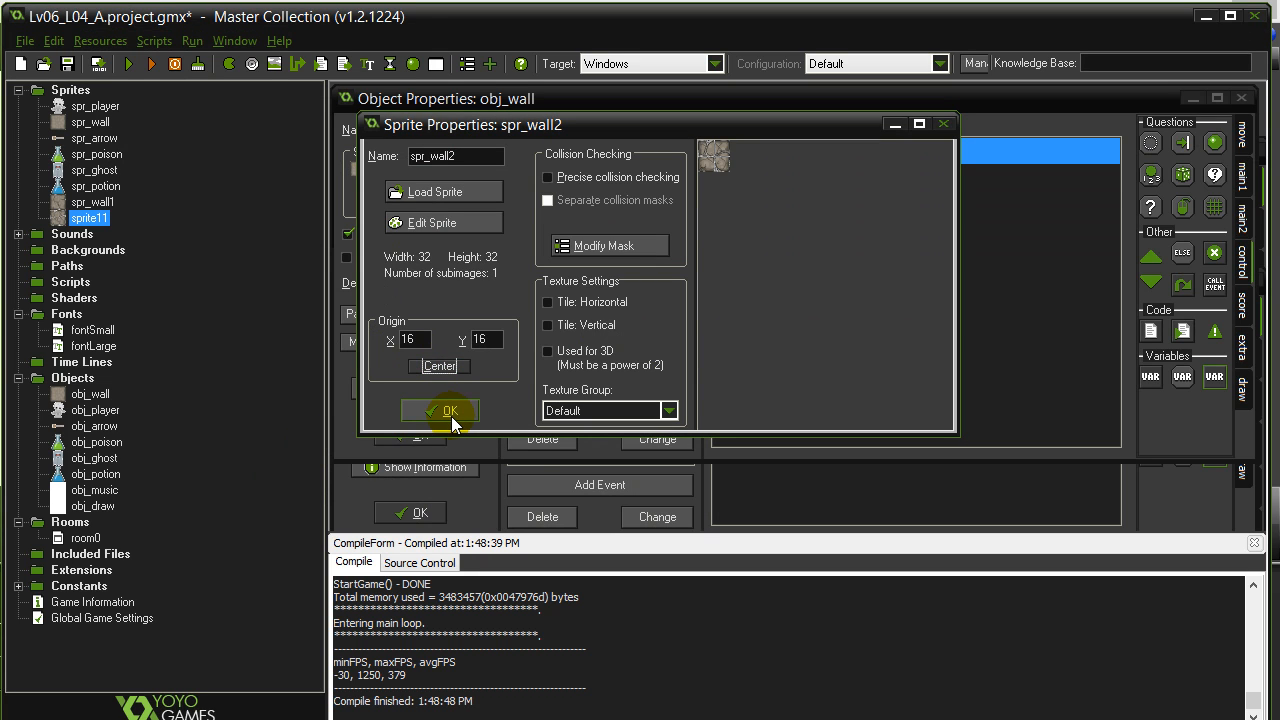
click(440, 412)
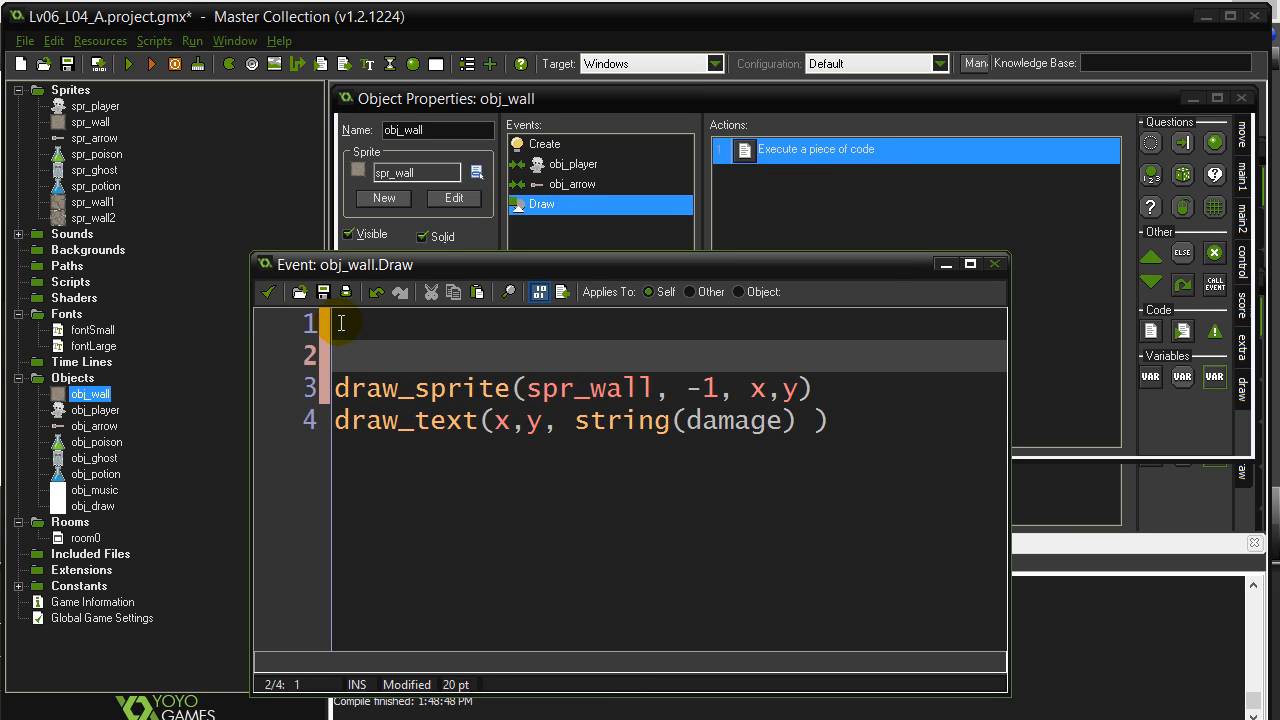
Add a whattodraw default of spr_wall and an if damage=1 block
text(if)
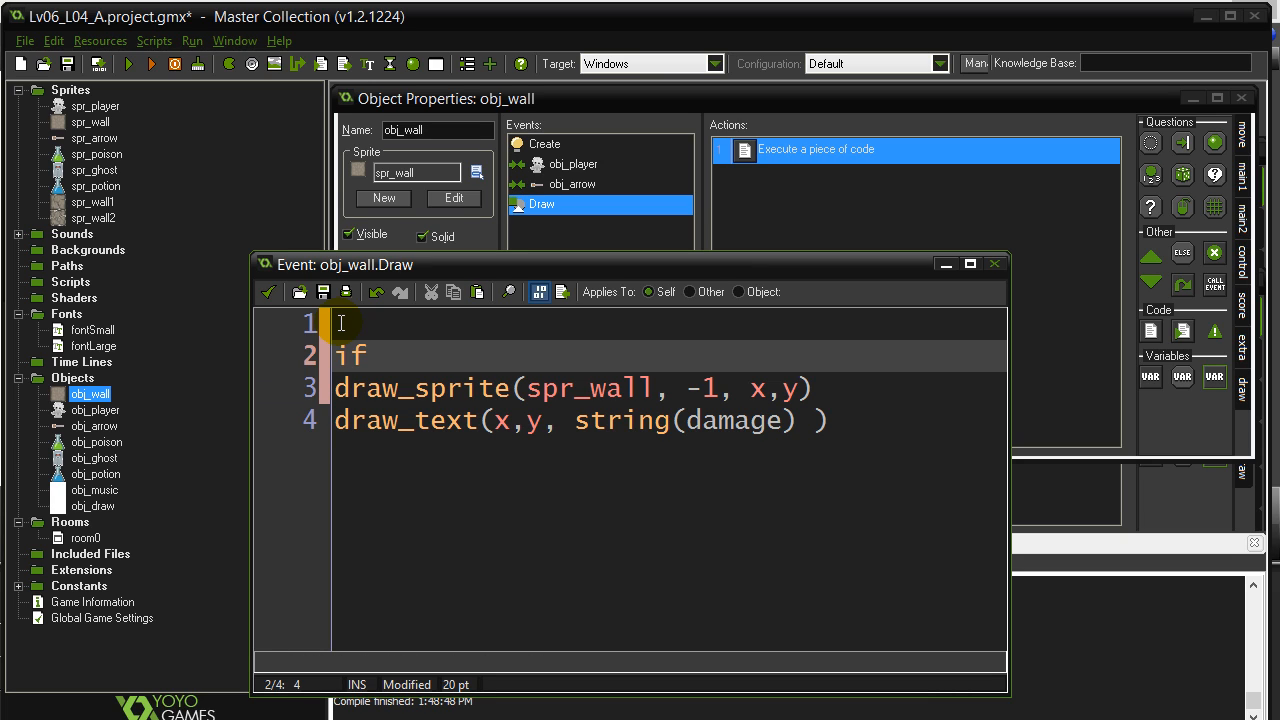
text(damage=1)
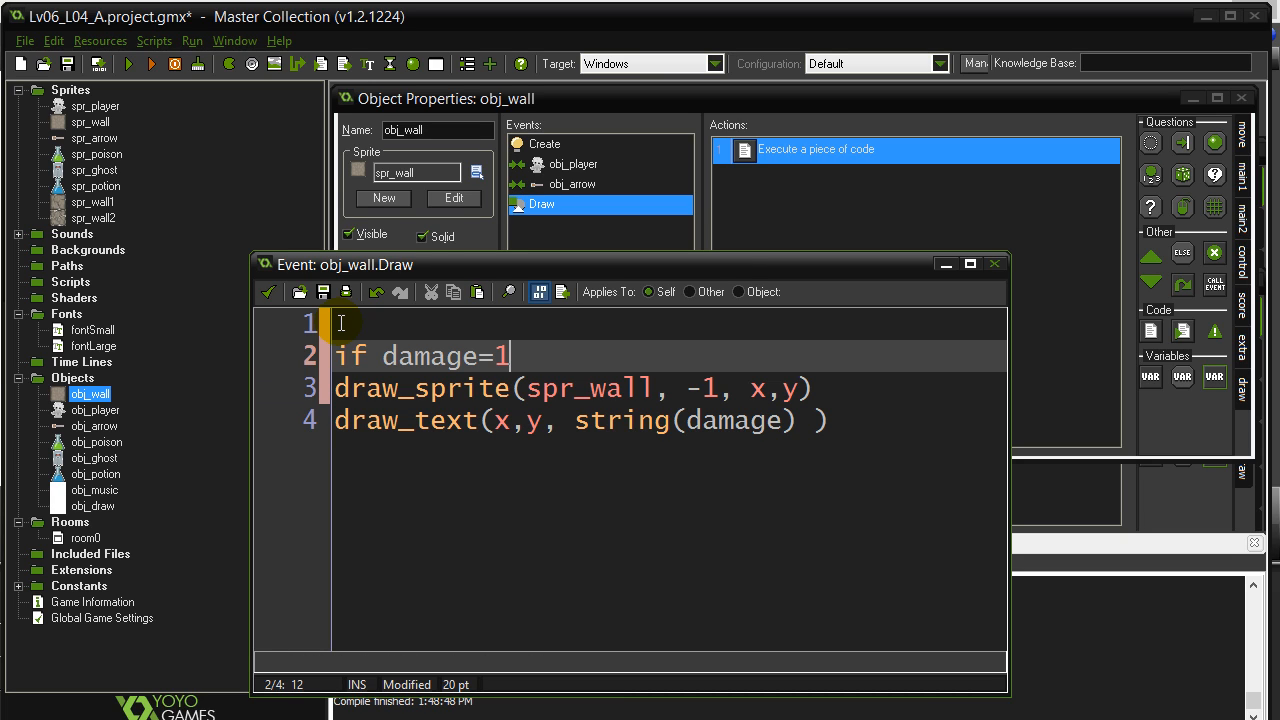
text({)
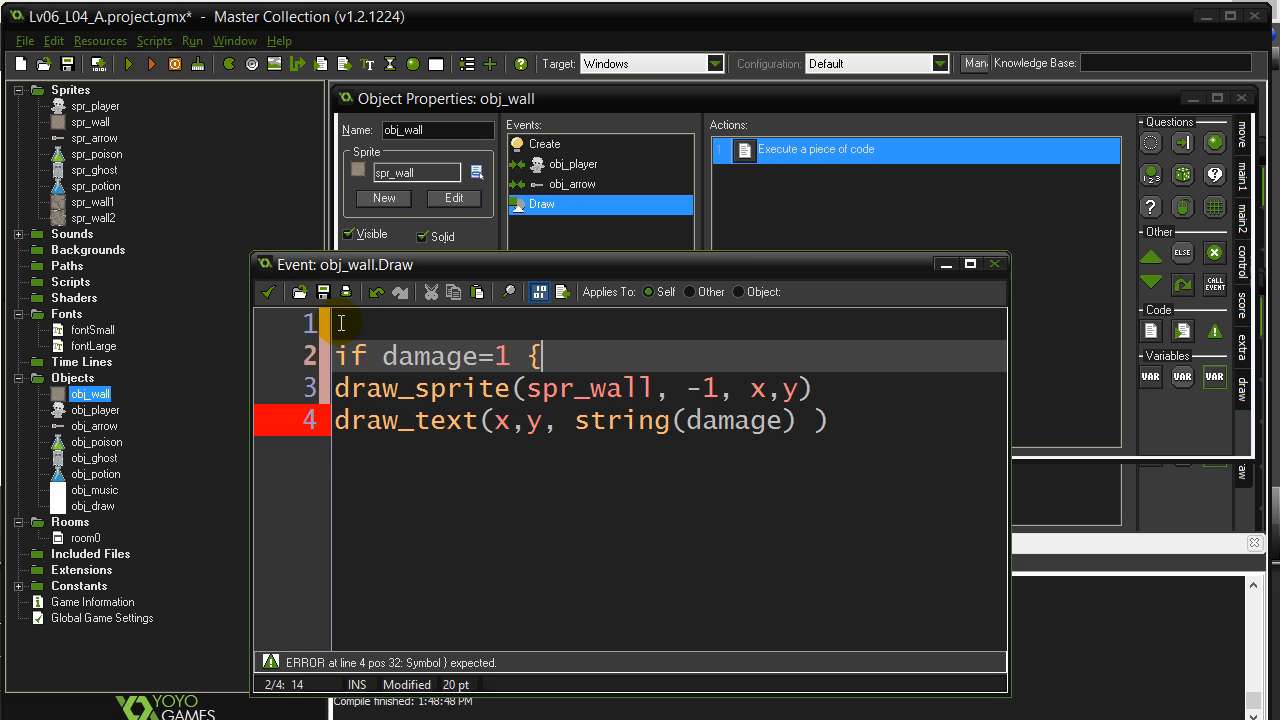
key(Return)
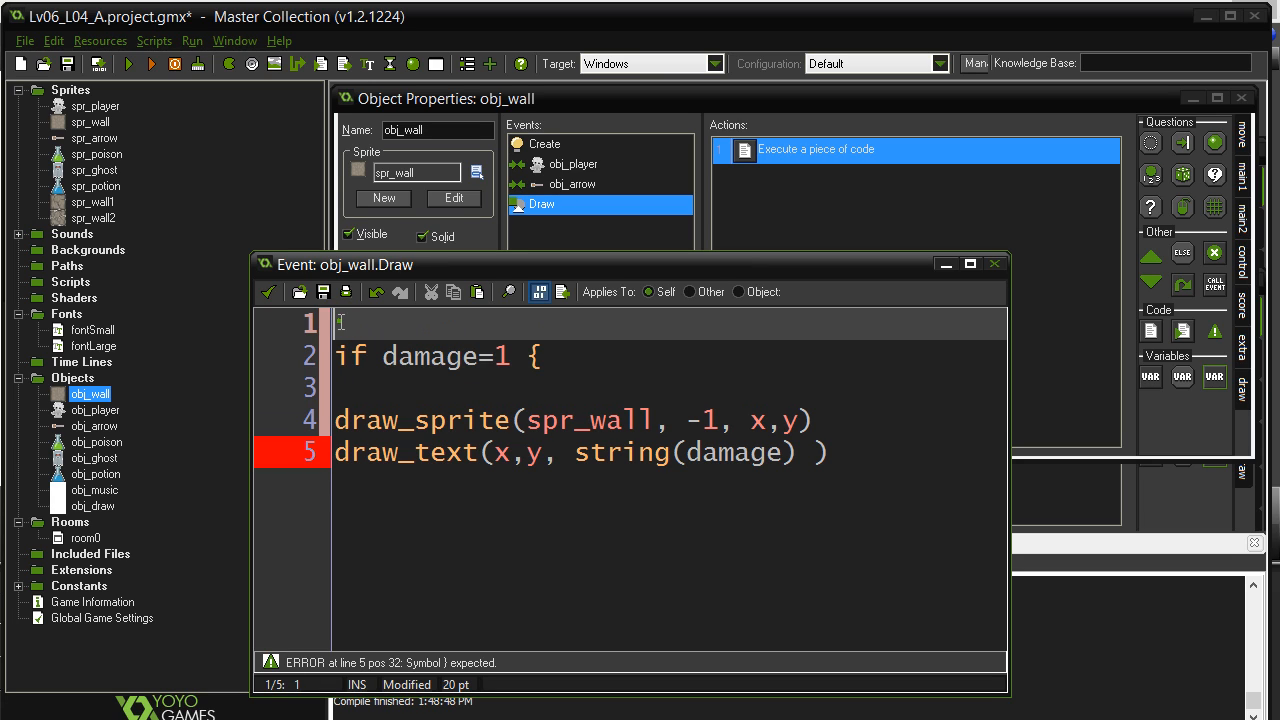
mouse_move(340, 322)
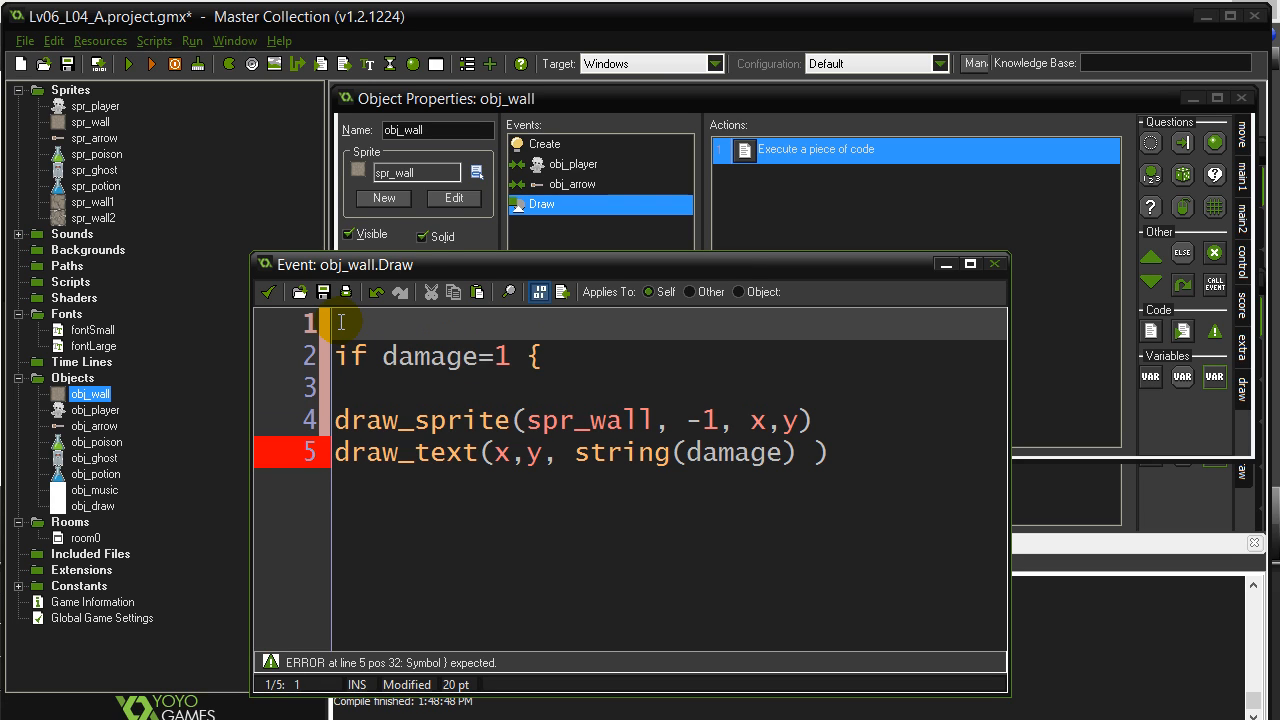
text(whatto)
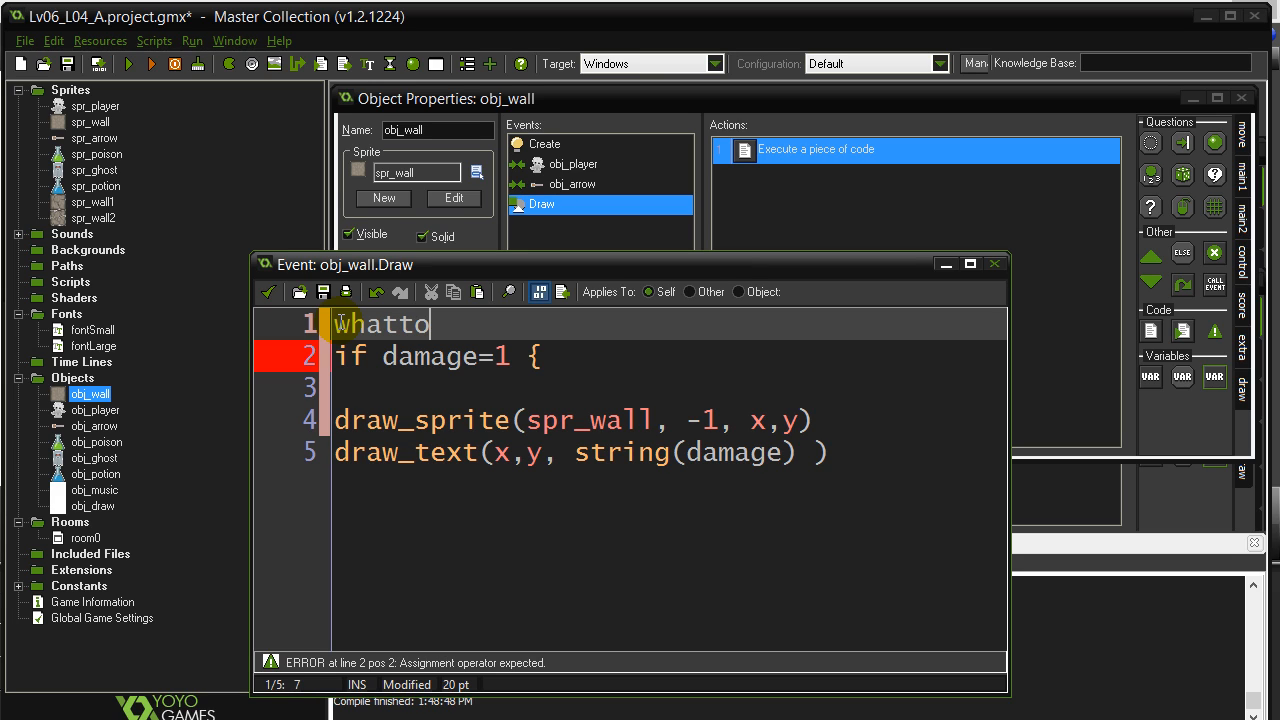
text(draw=0)
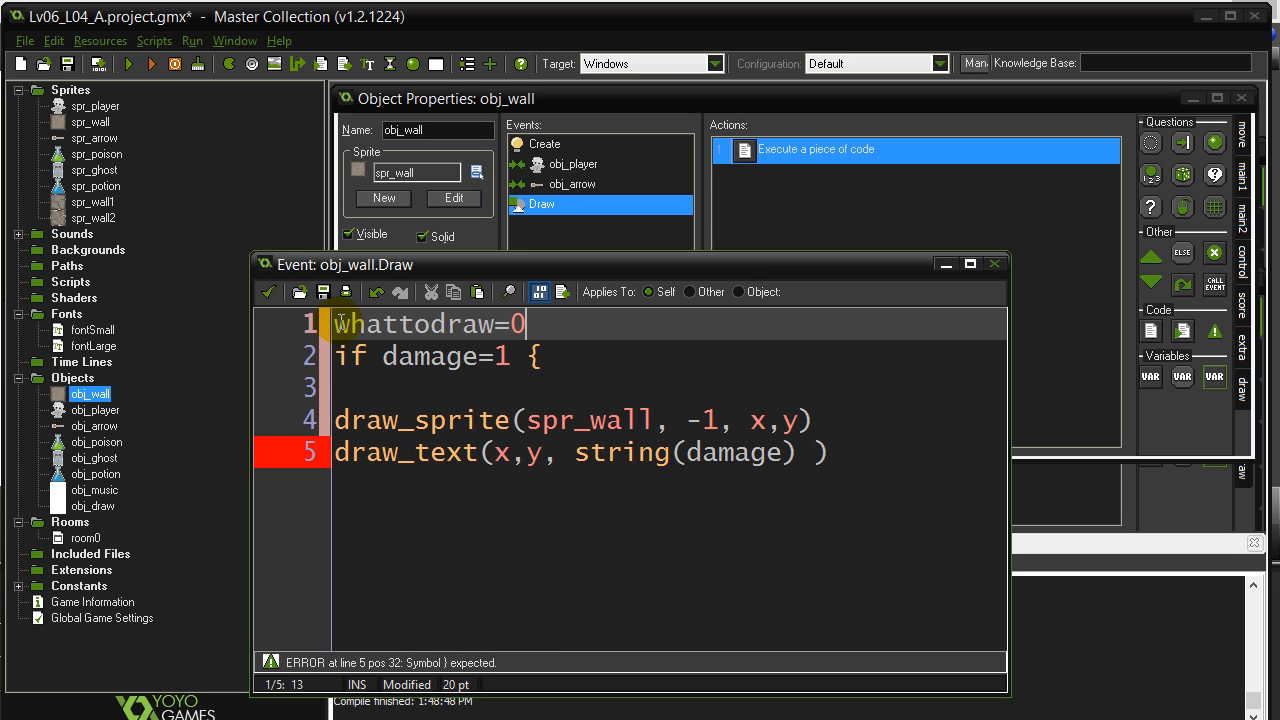
key(Return)
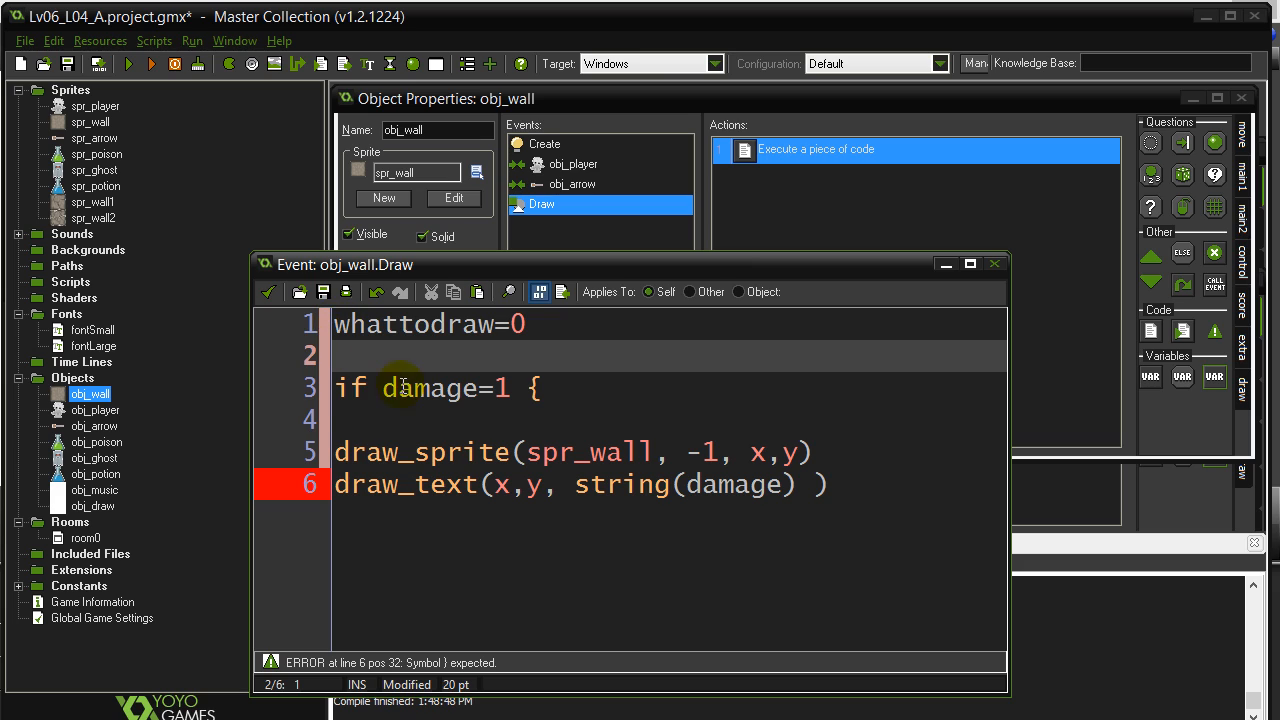
text(spr)
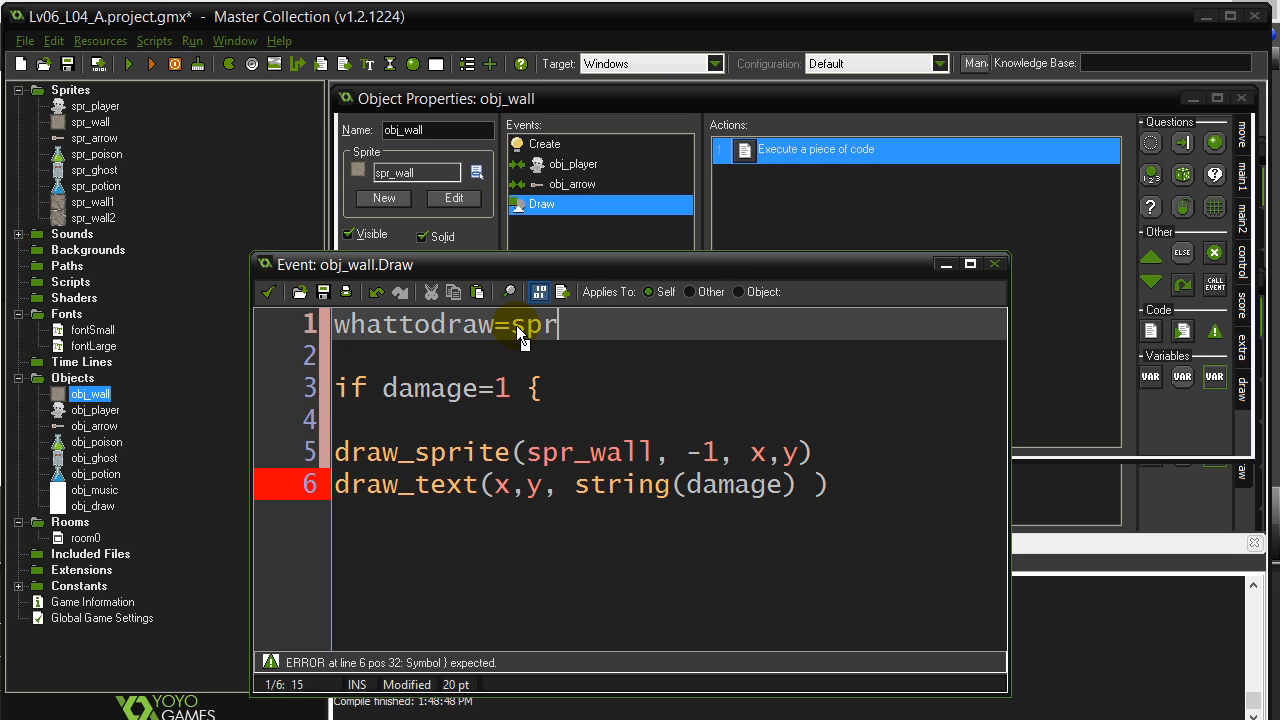
text(_wall)
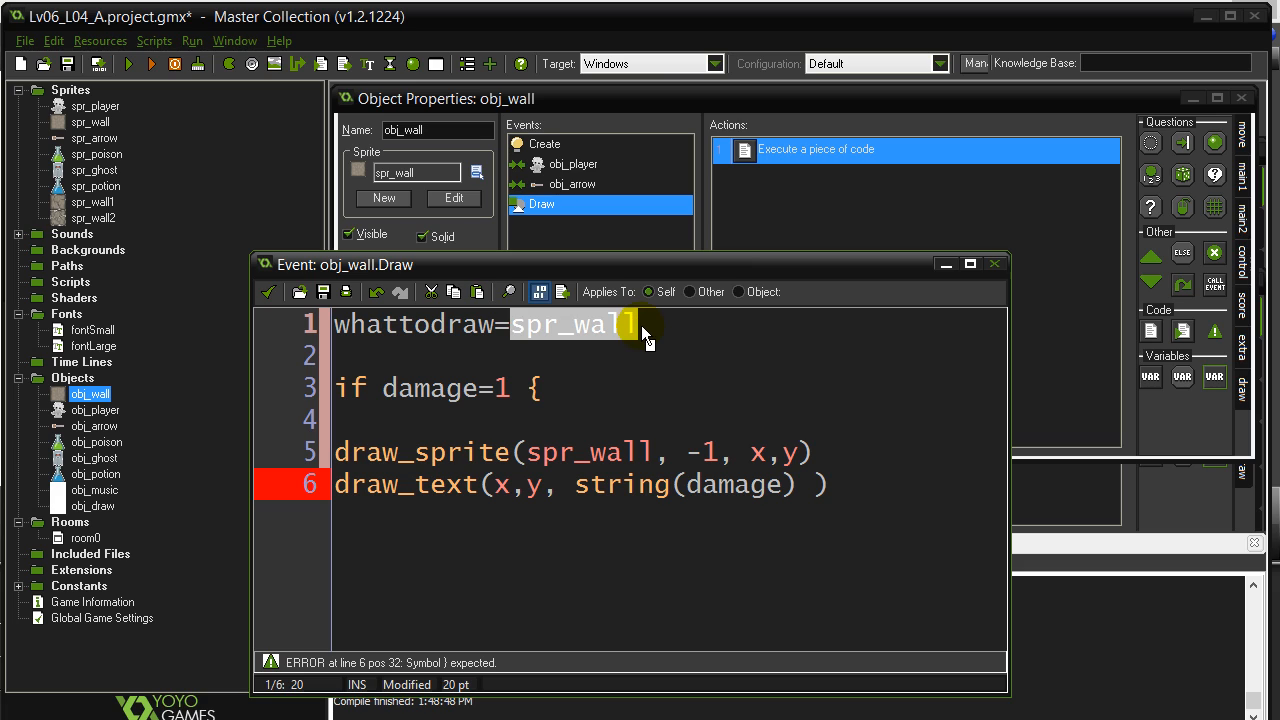
Assign whattodraw=spr_wall in the damage 1 block and spr_wall1 for damage 2
click(404, 420)
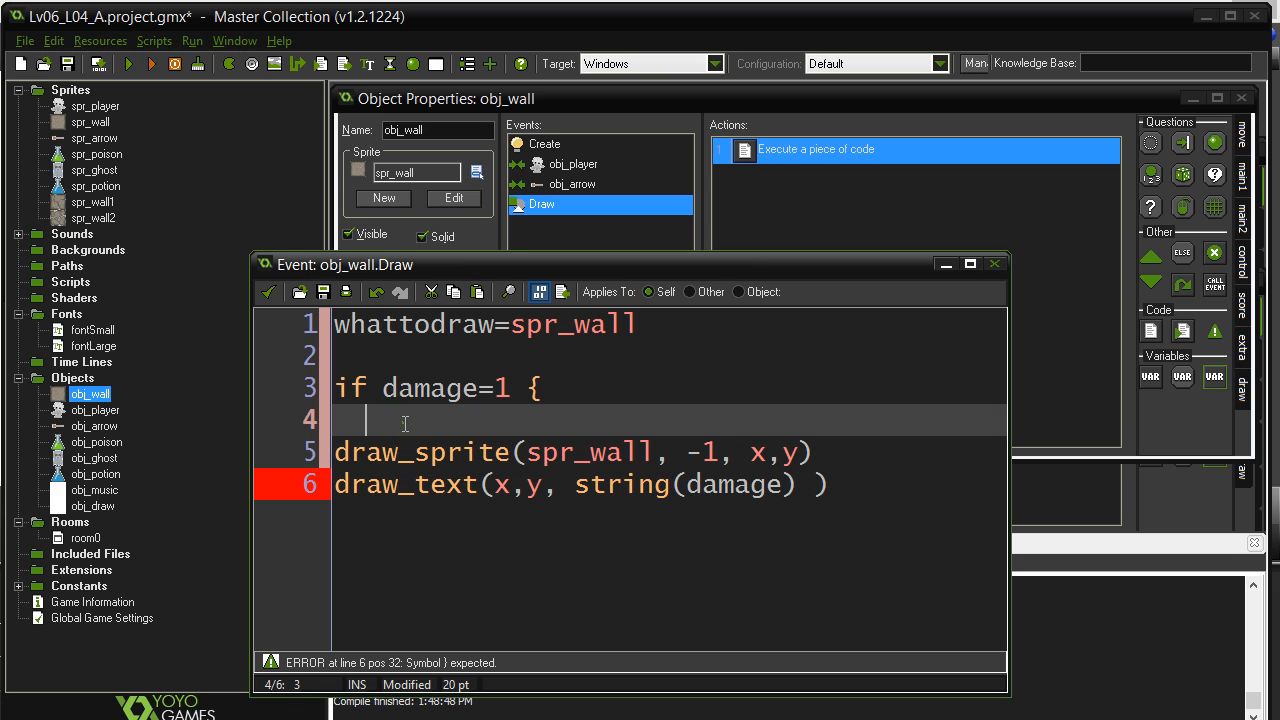
text(whattodra)
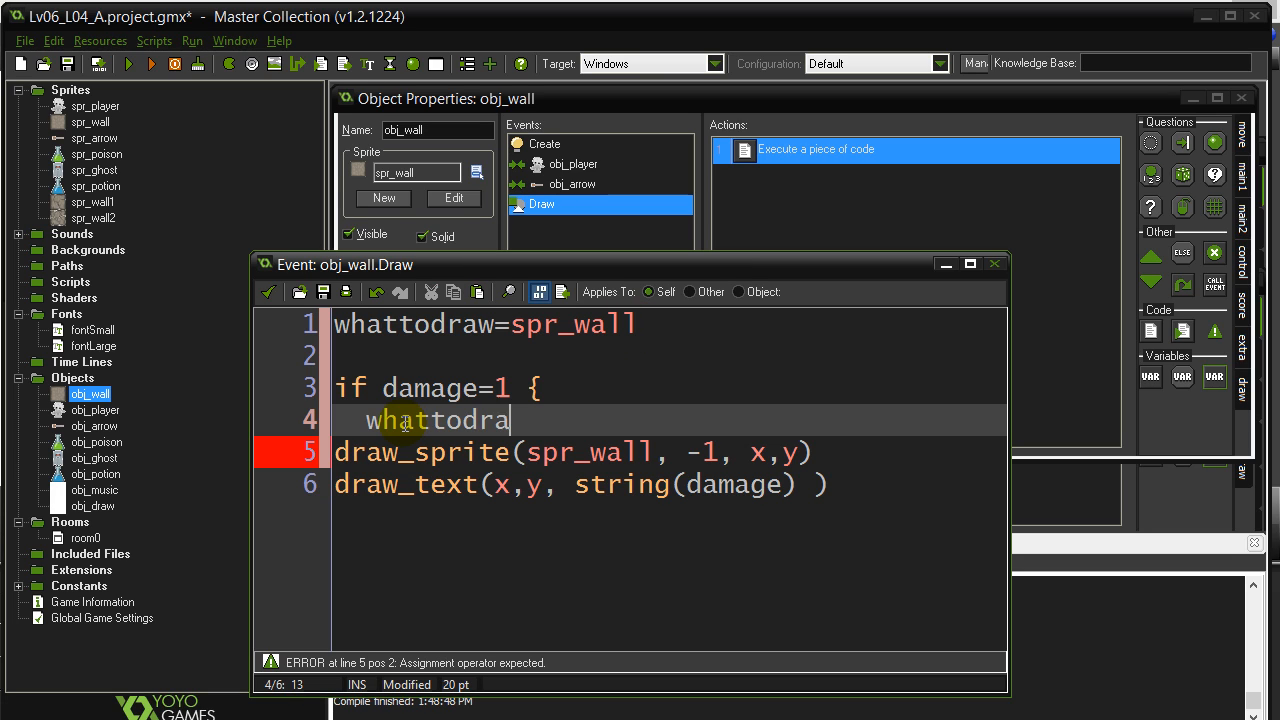
text(w=spr_wall)
text(else)
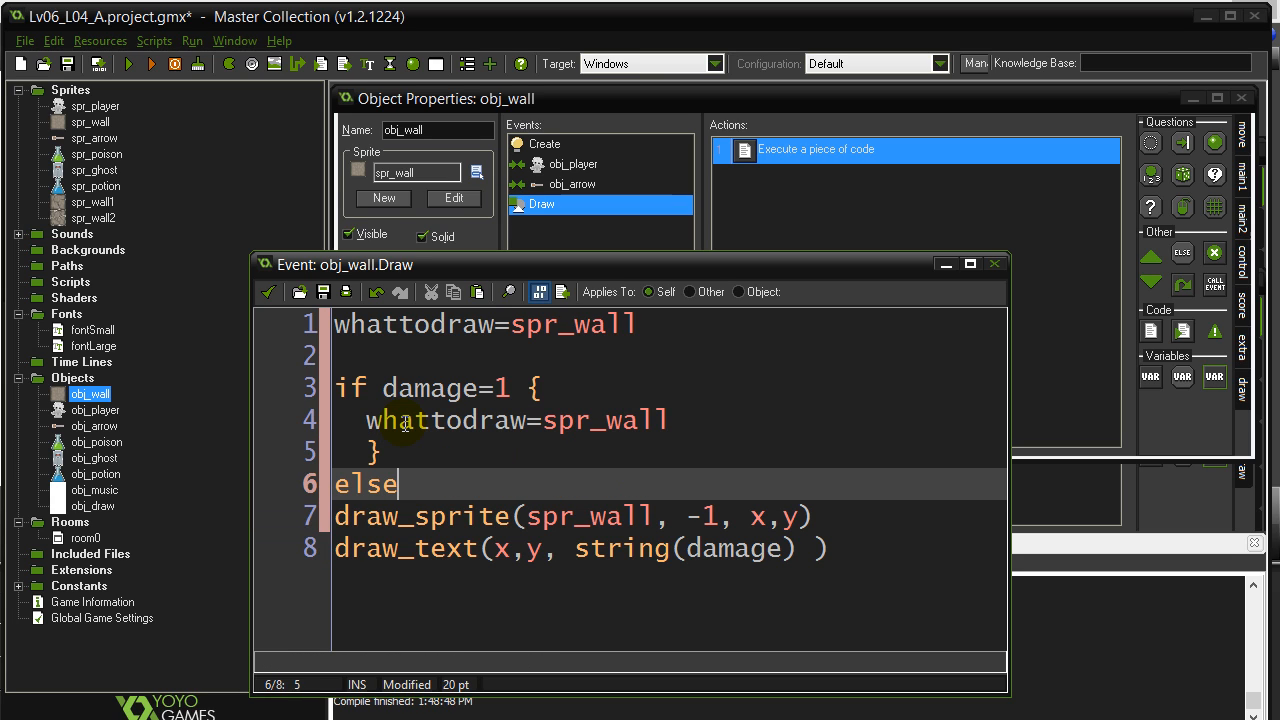
text(if damage=2 {)
text(whattodraw=sr)
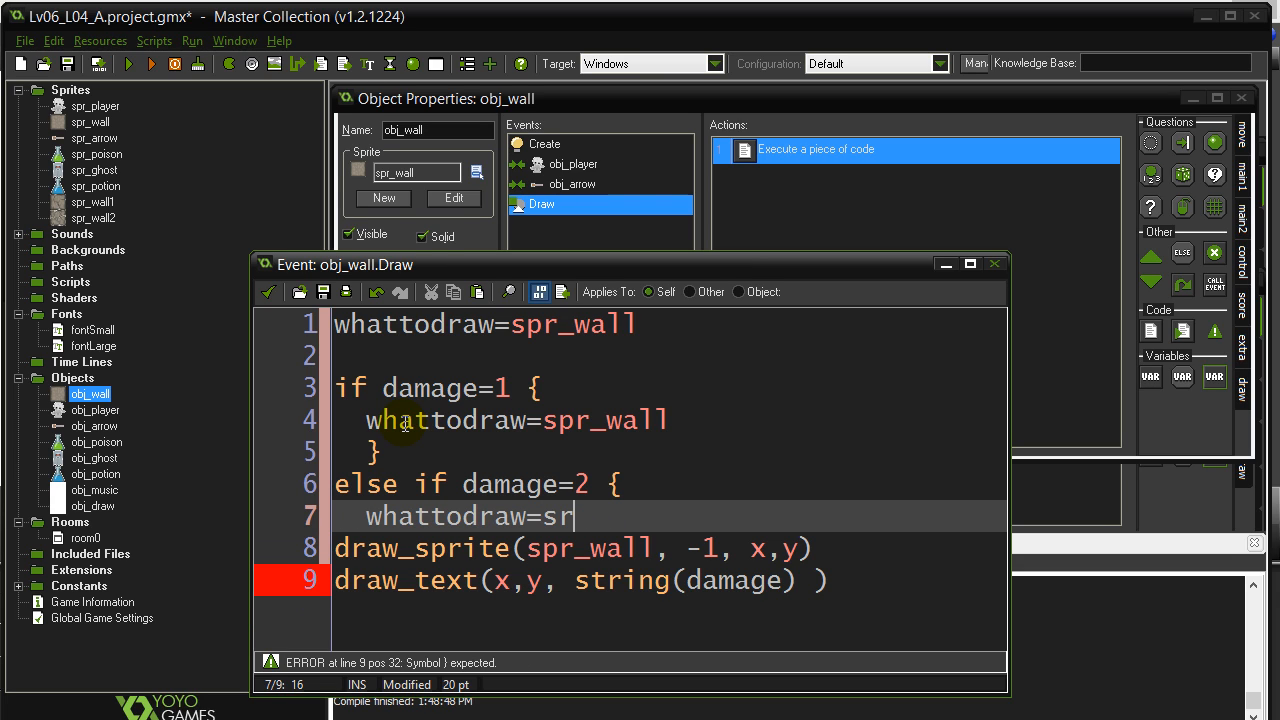
text(pr_wall1)
text(})
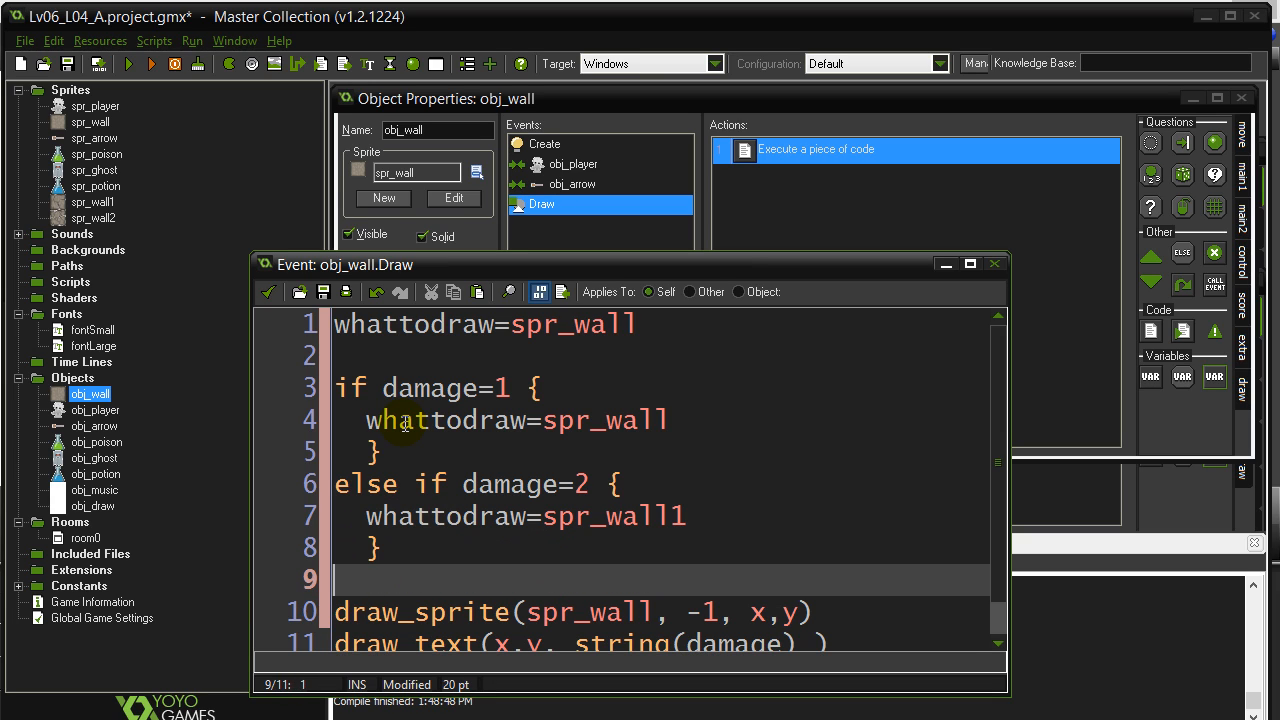
Start an else if damage=3 branch assigning whattodraw a spr_wall sprite
text(else if dam)
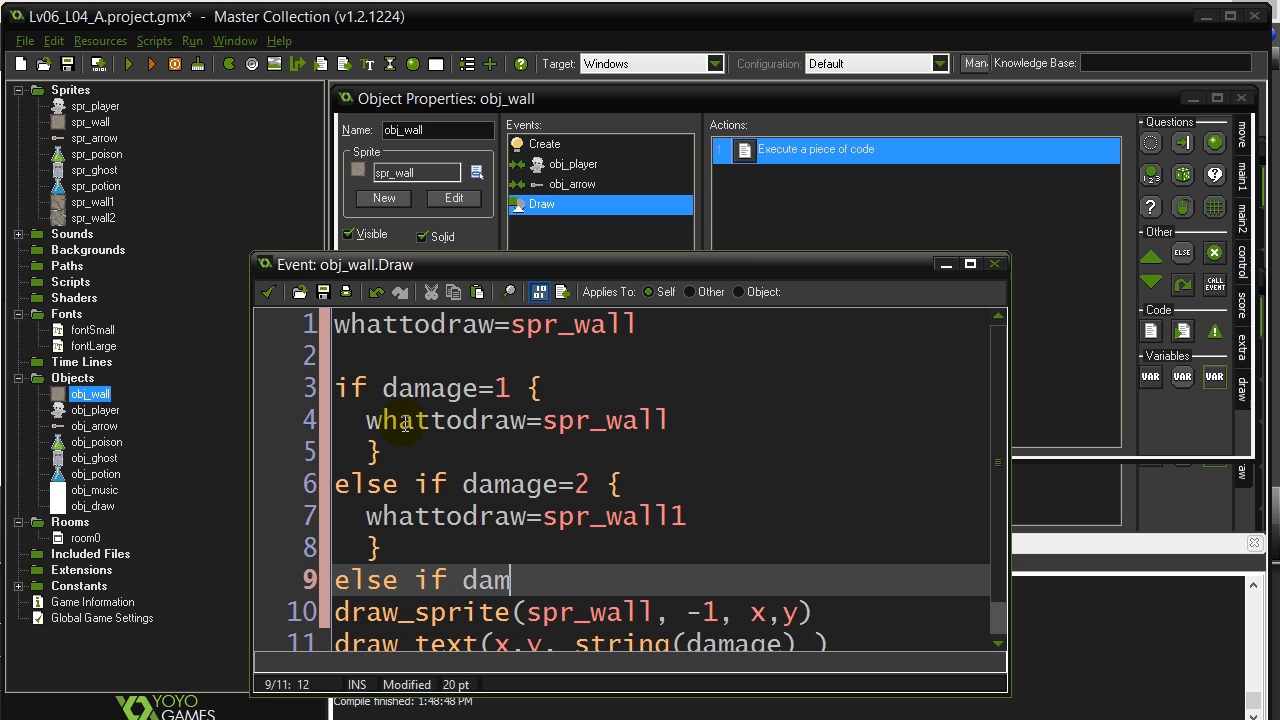
text(age=3 {)
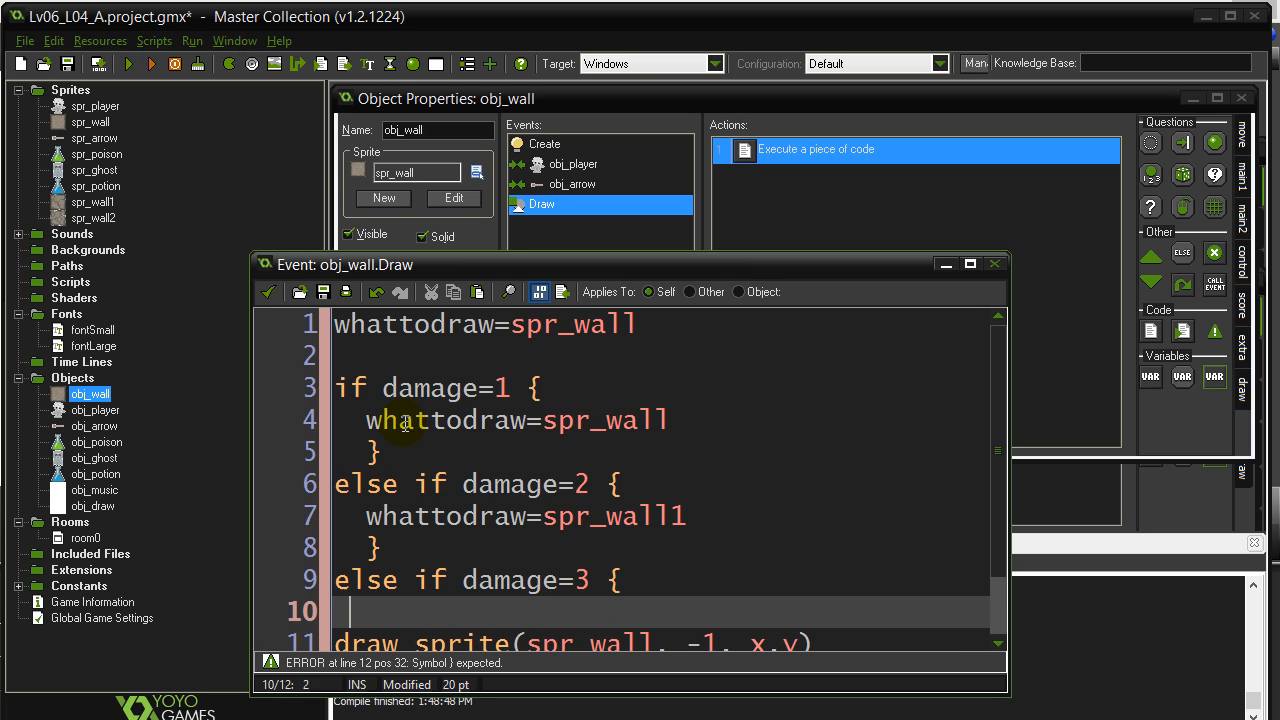
text(whattodraw)
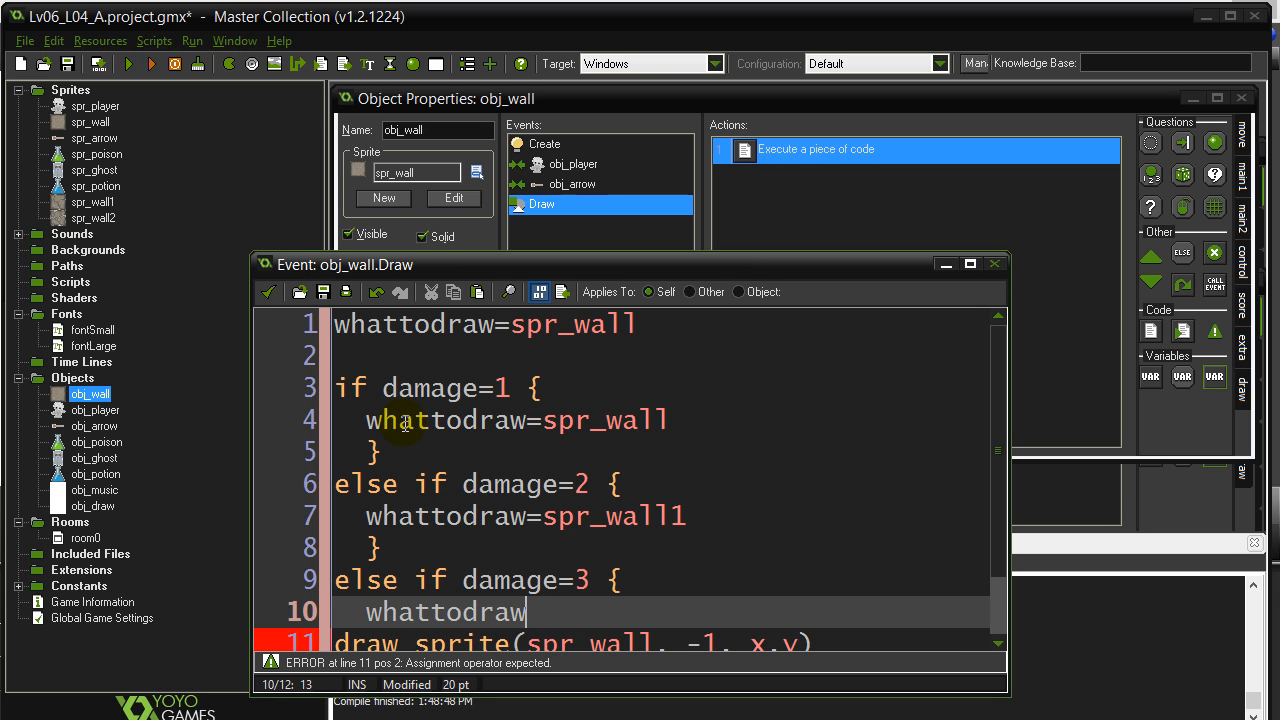
text(=spr_wall2)
text(})
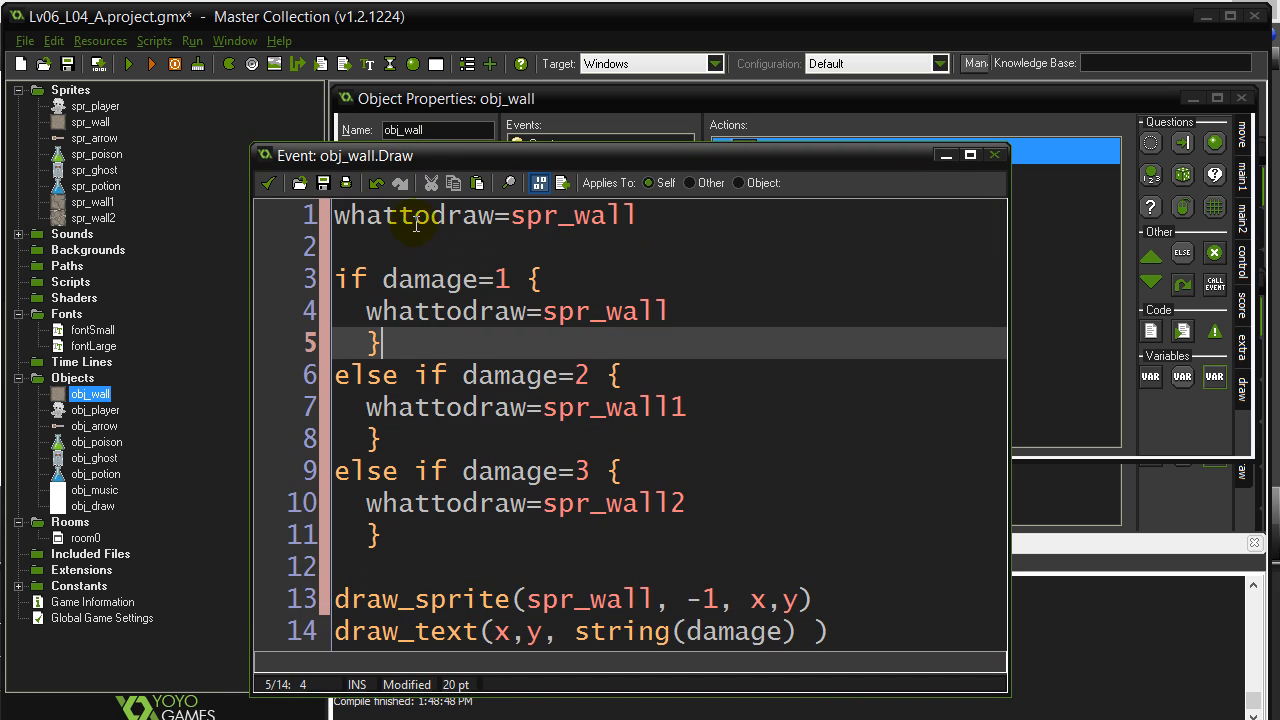
Replace spr_wall in draw_sprite with whattodraw, then save and close the code
double_click(412, 214)
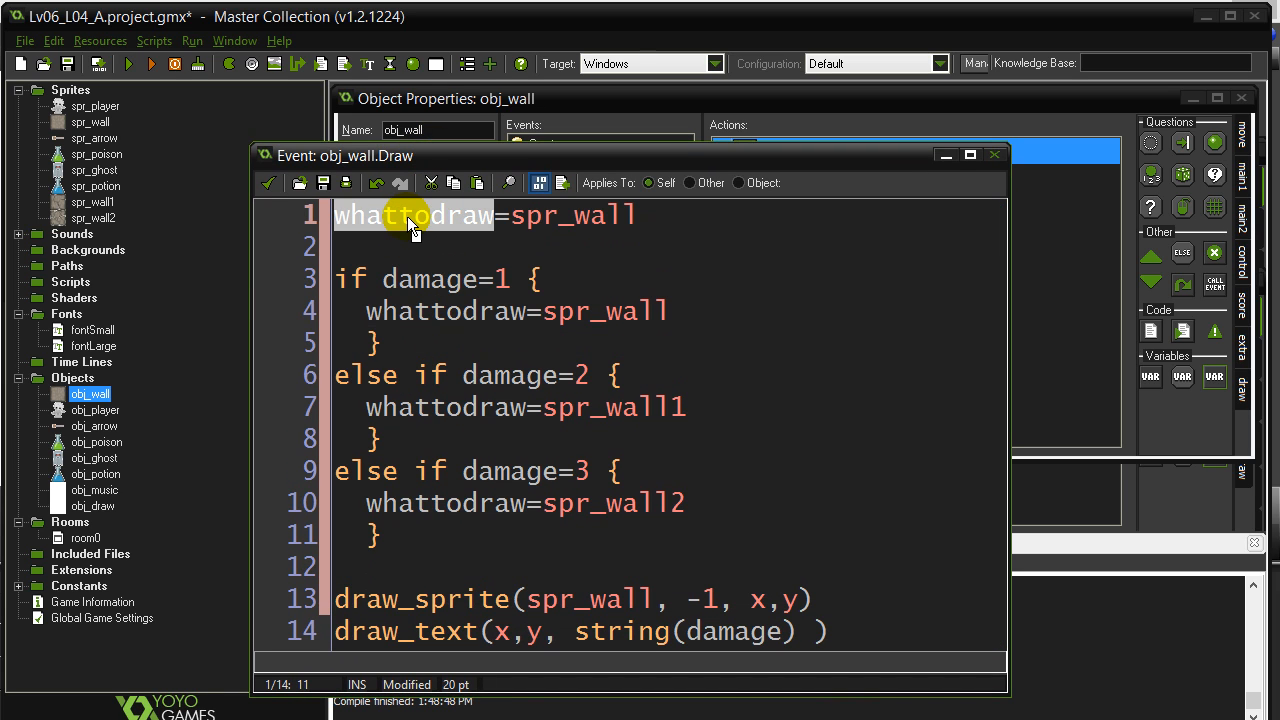
mouse_move(492, 312)
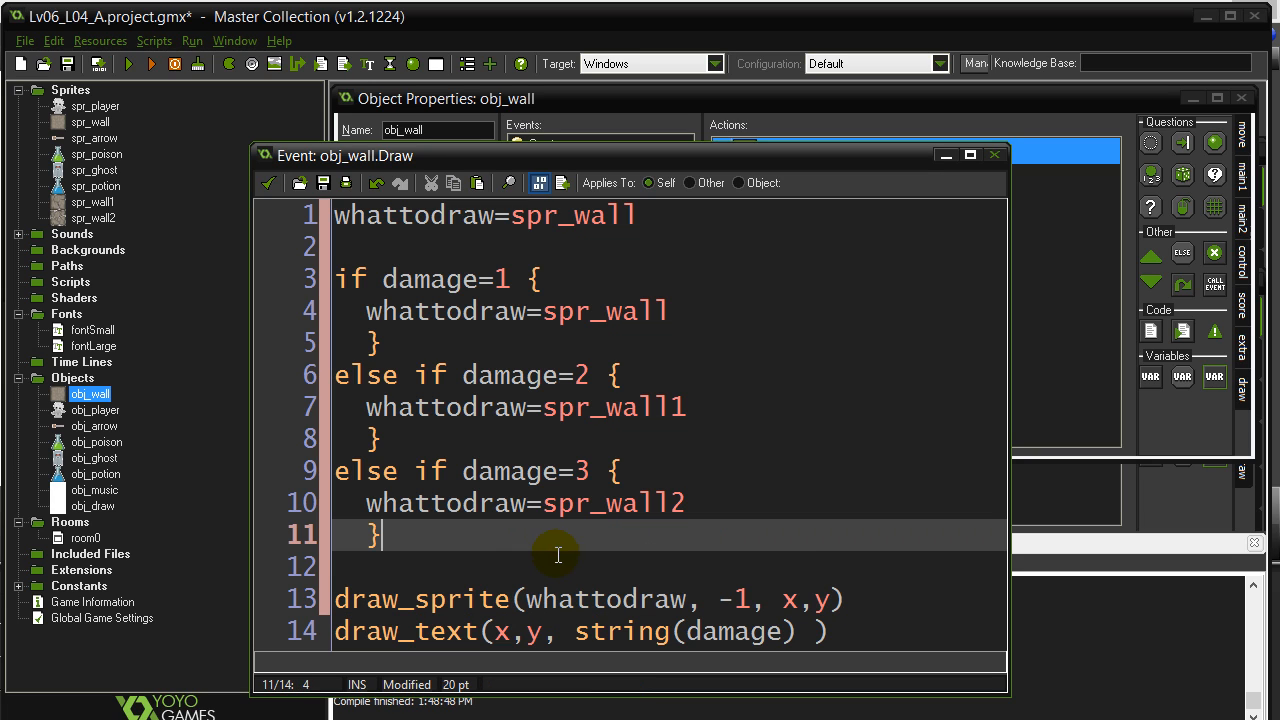
double_click(444, 408)
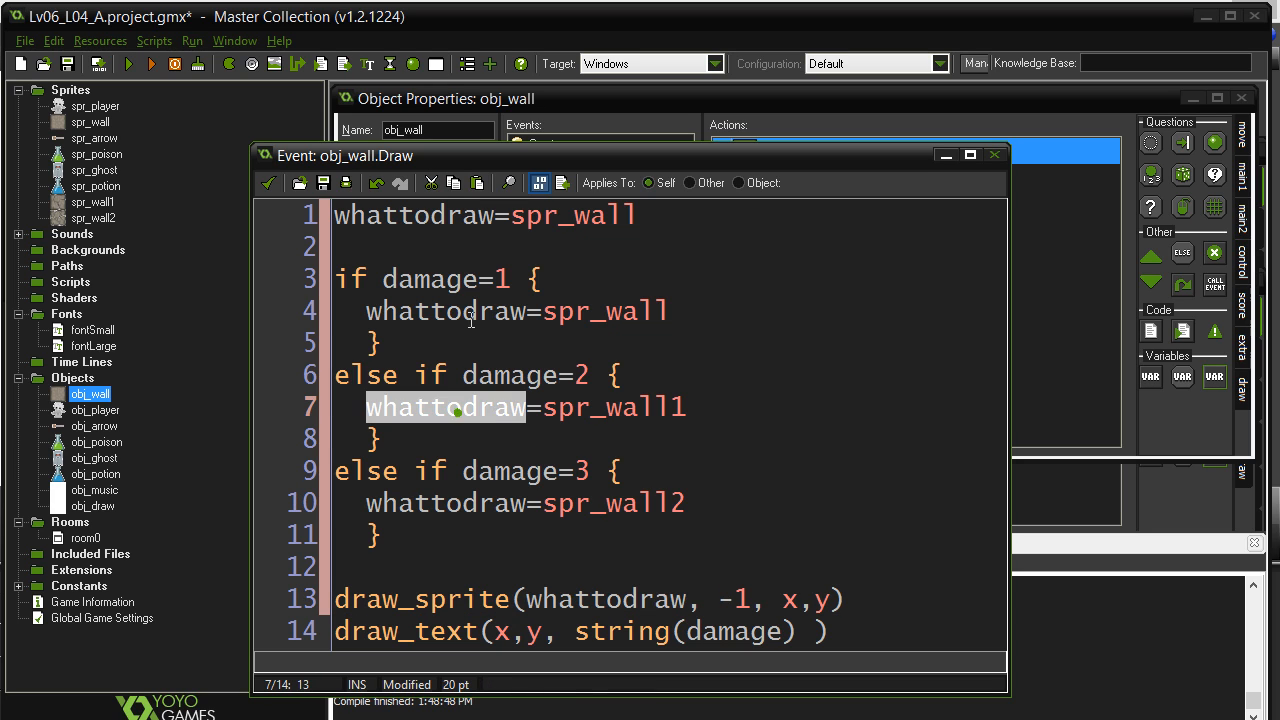
double_click(612, 408)
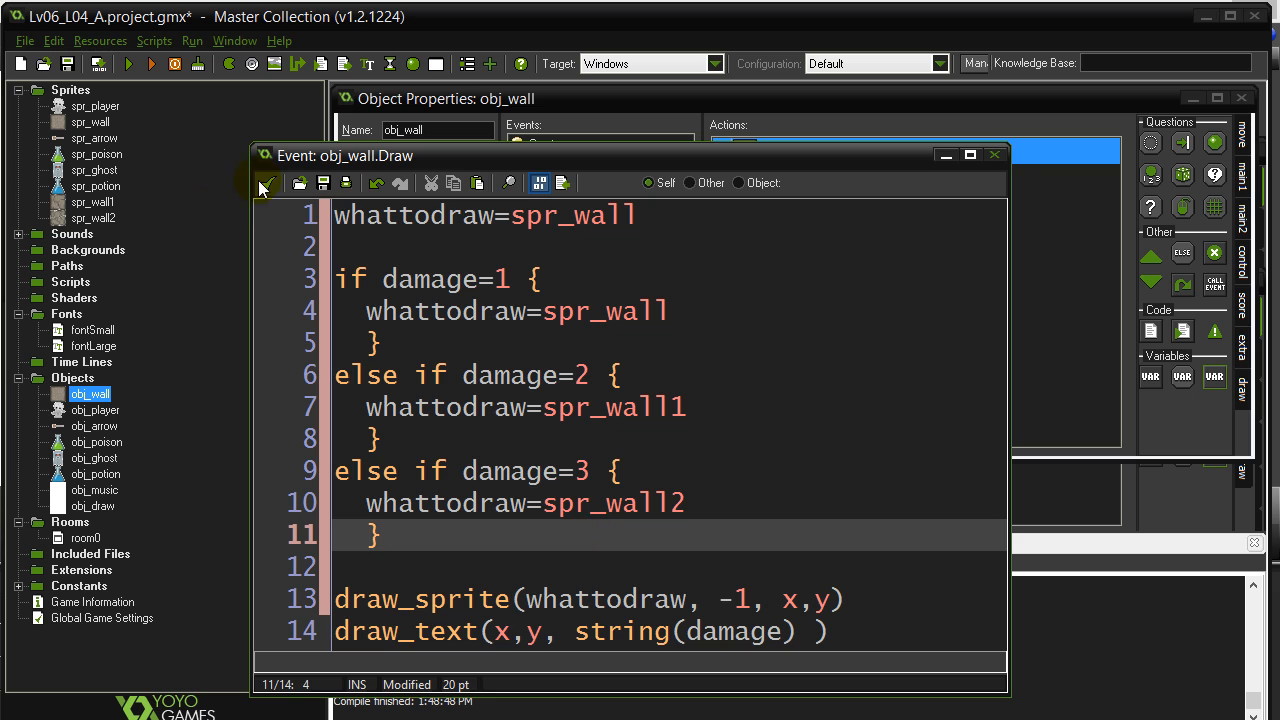
click(994, 156)
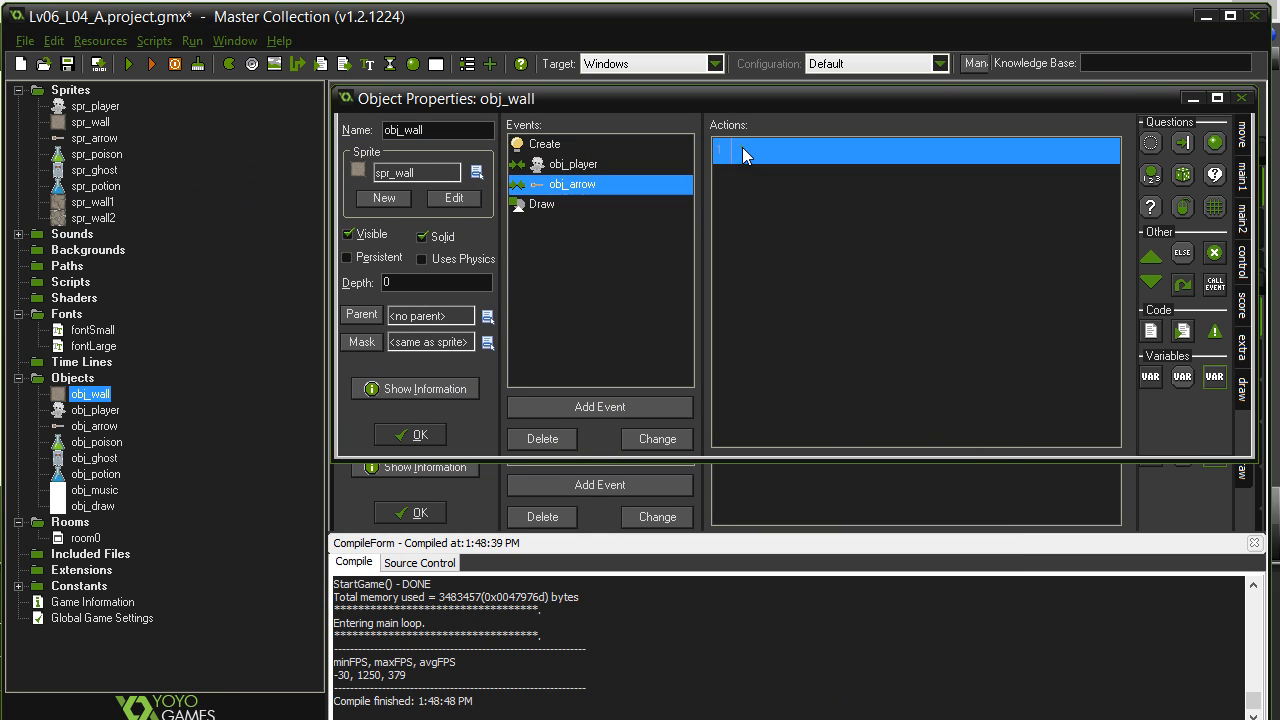
double_click(916, 150)
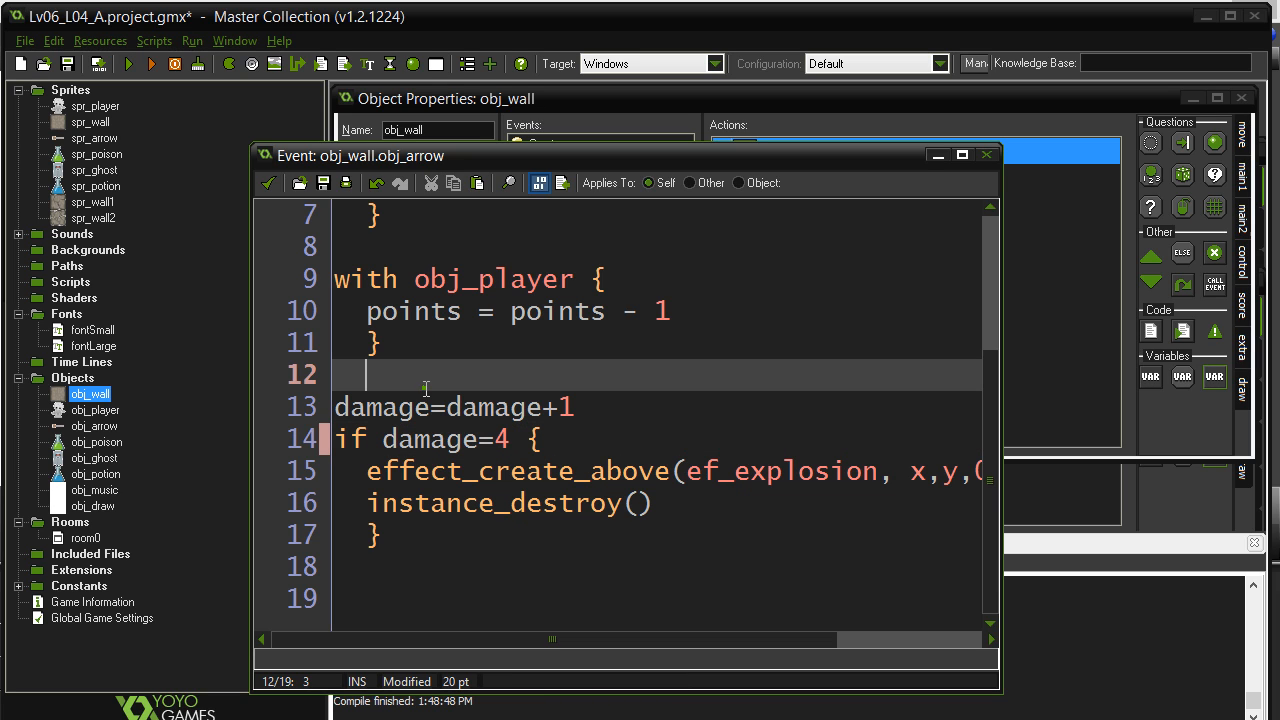
mouse_move(268, 184)
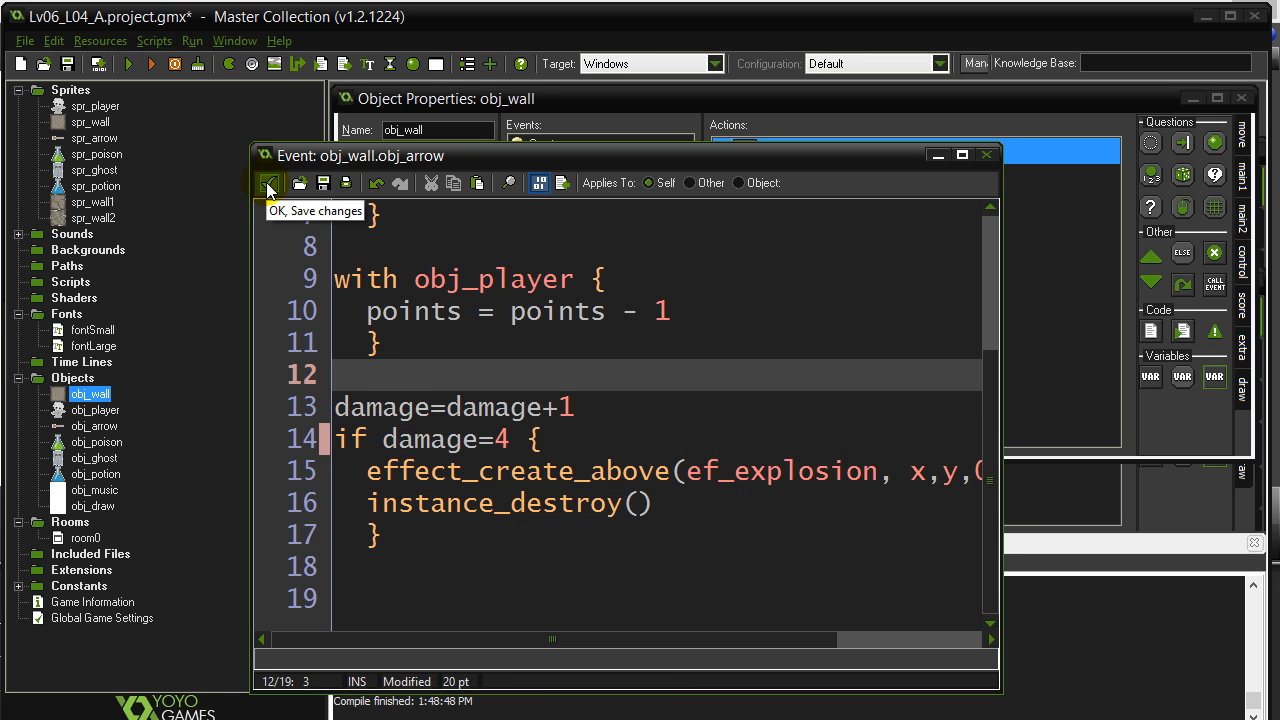
click(268, 184)
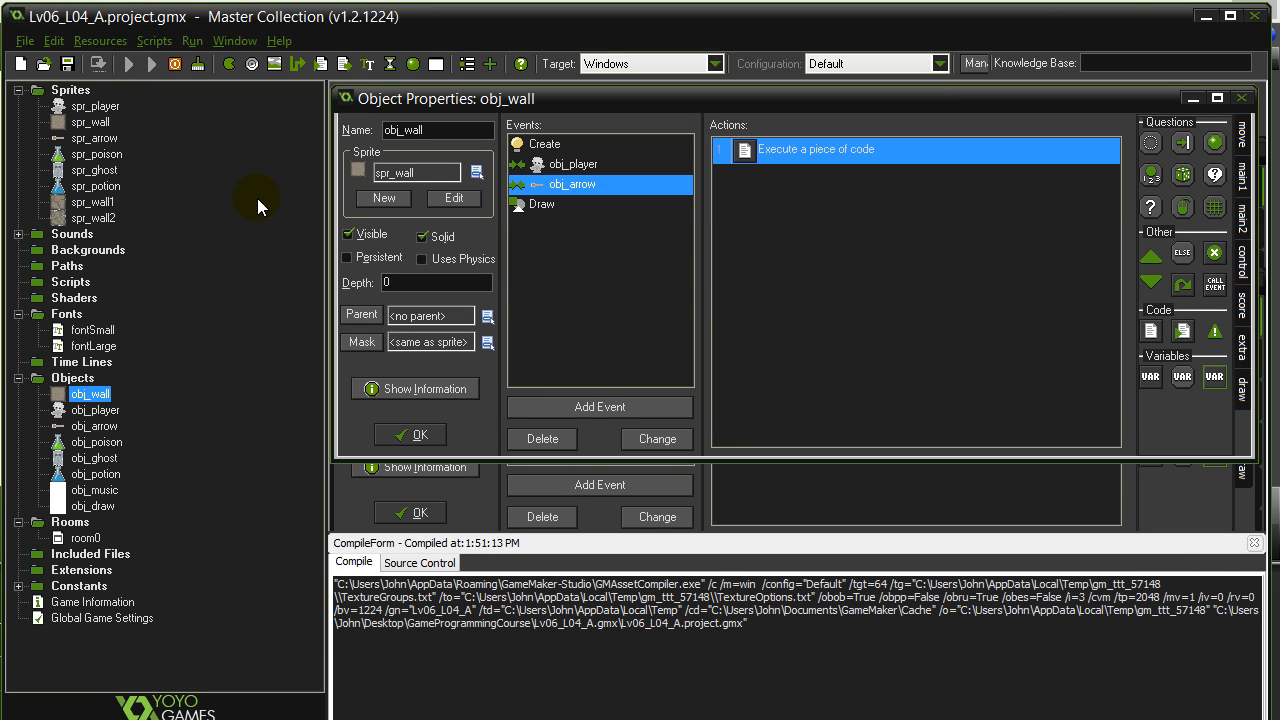
Run the game to see the walls cracking according to their damage level
click(152, 62)
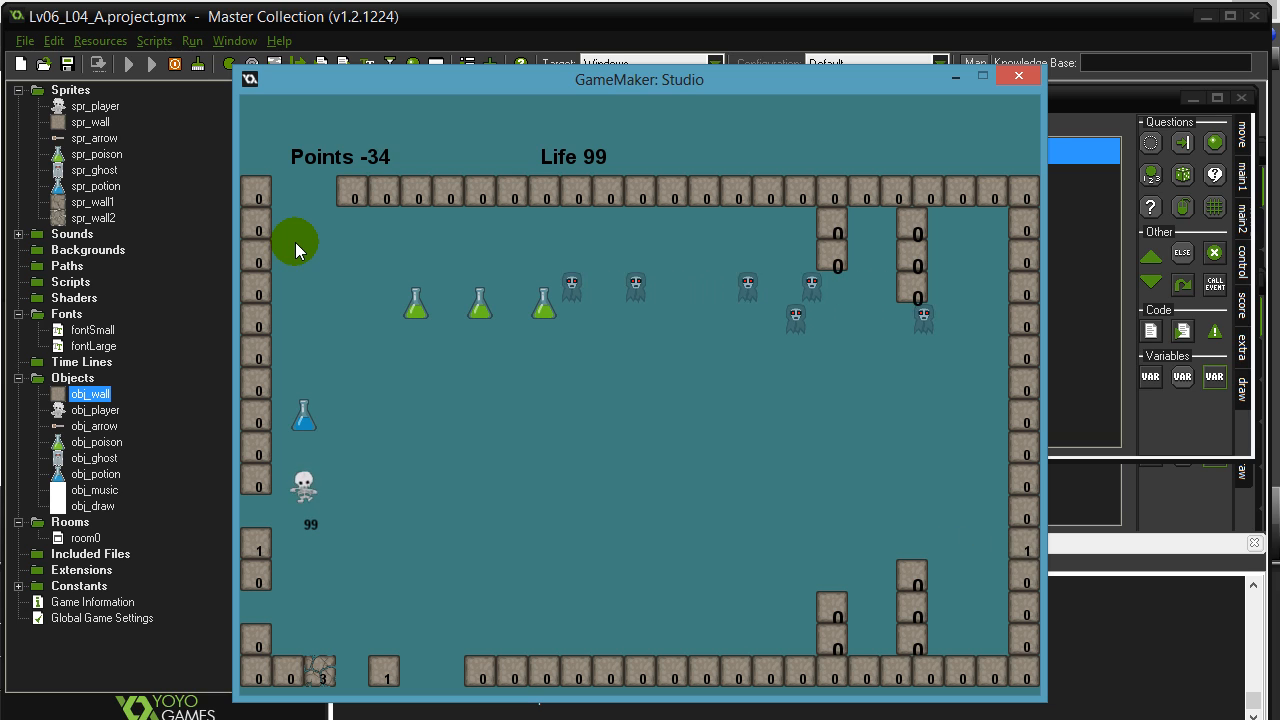
mouse_move(396, 388)
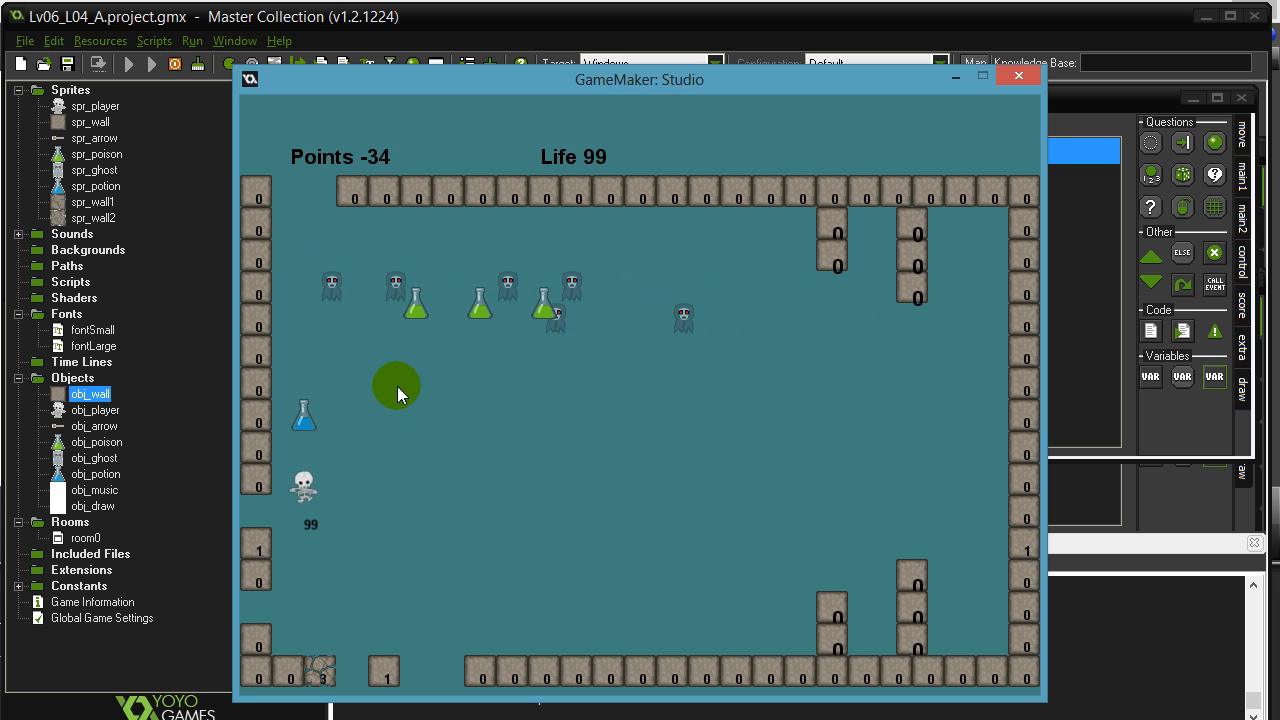
mouse_move(344, 438)
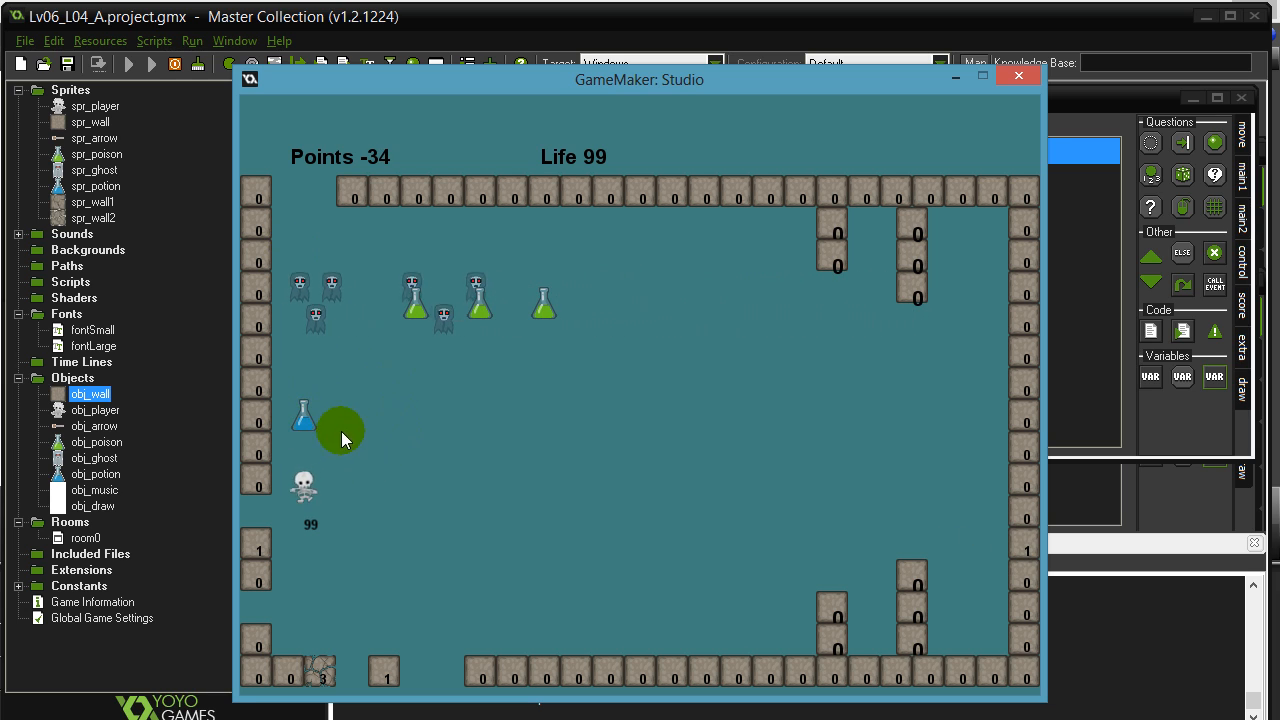